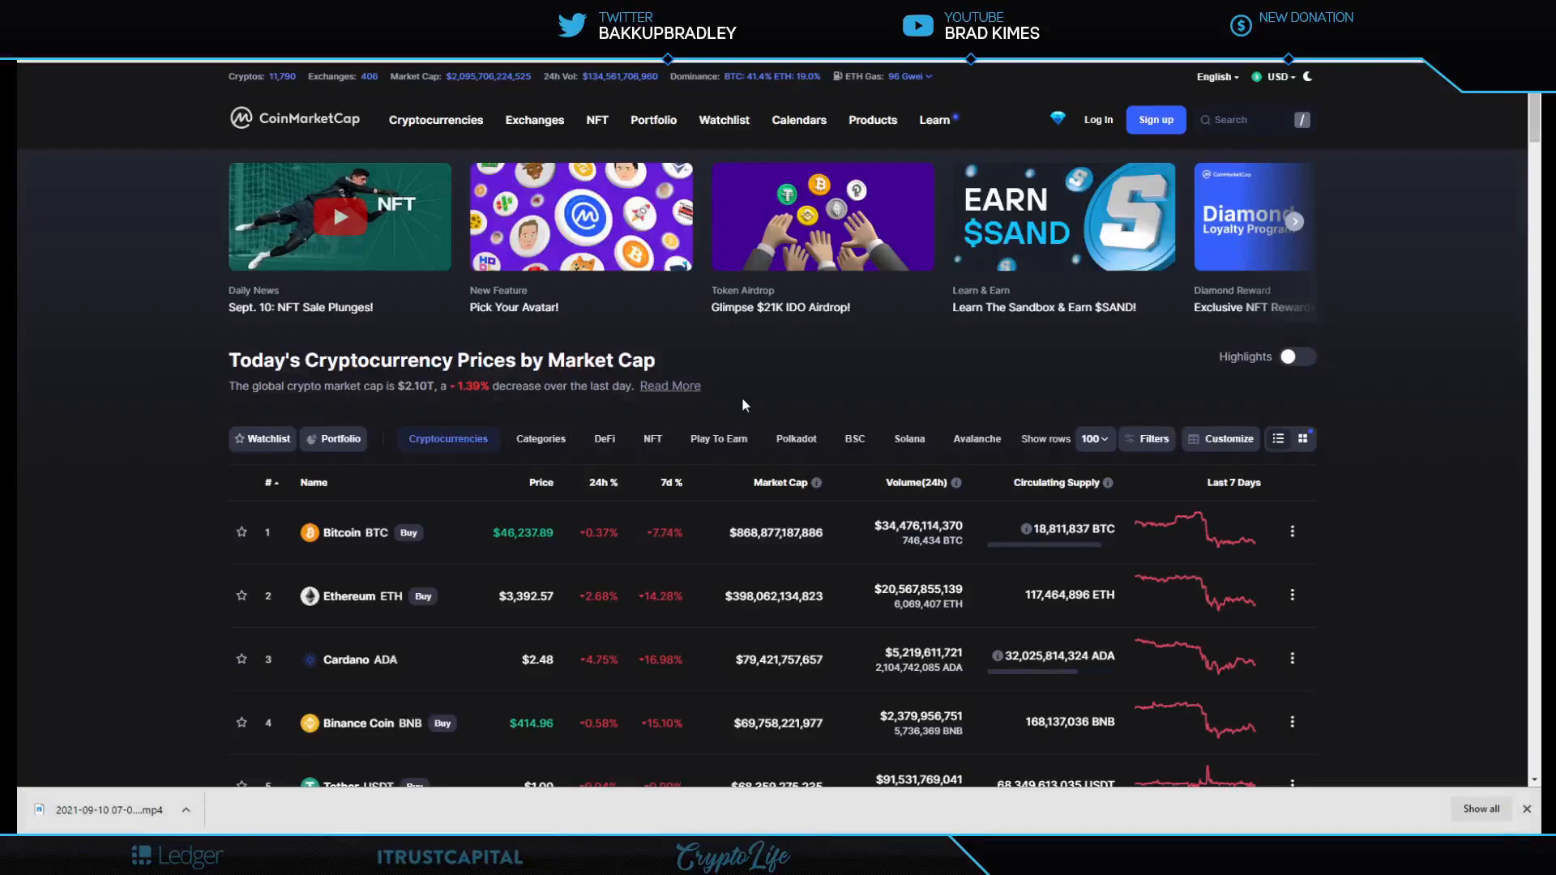
pyautogui.moveTo(479, 106)
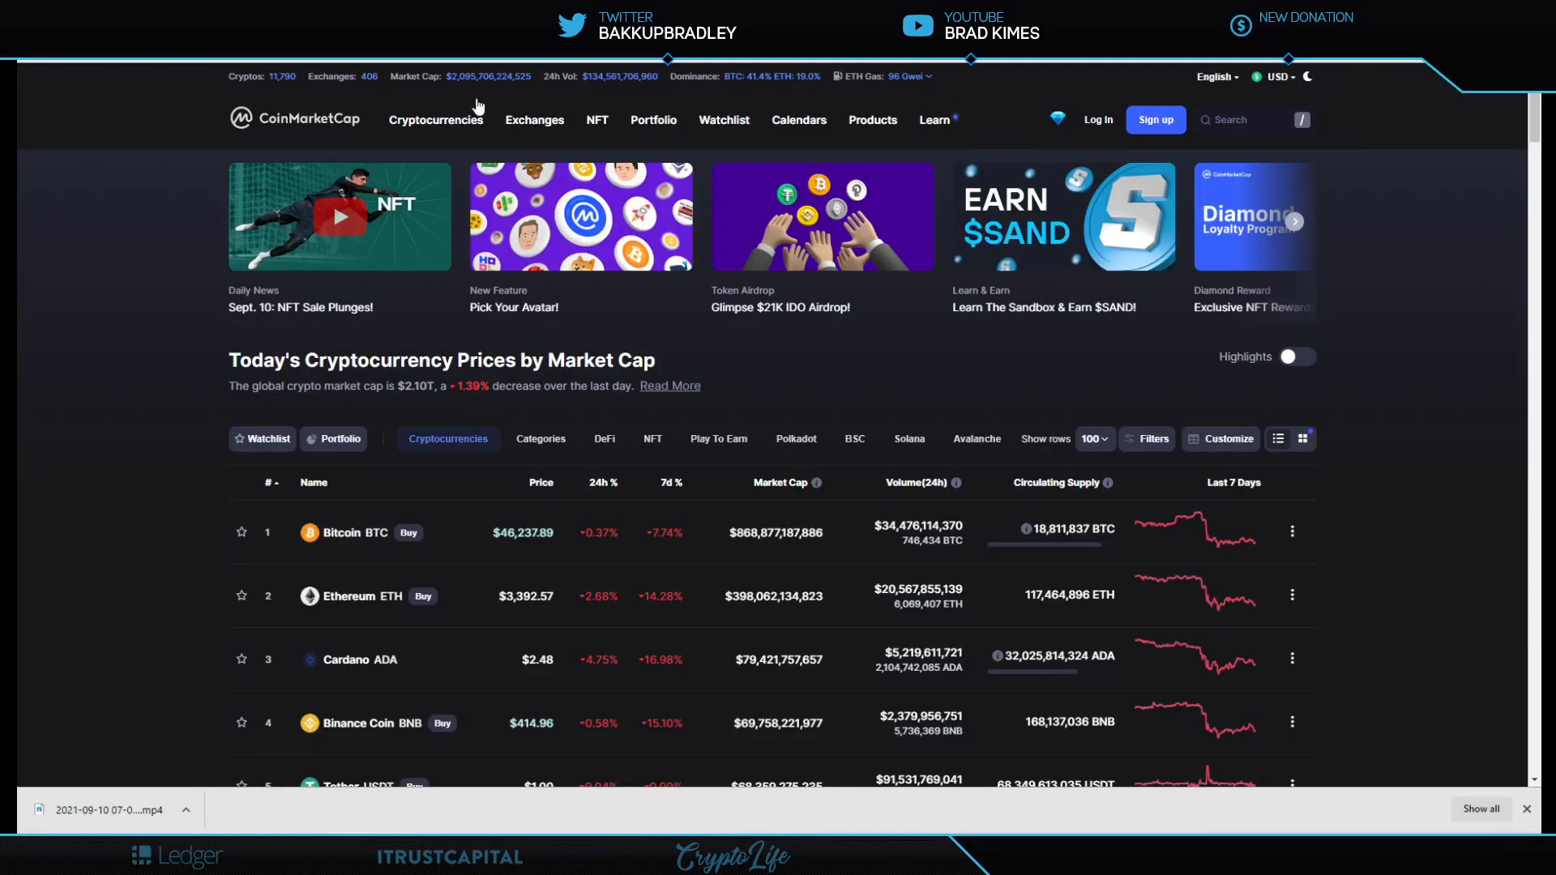
# - Open the unusual_whales retweet on Coinbase executives selling nearly $250 million in stock
pyautogui.click(435, 120)
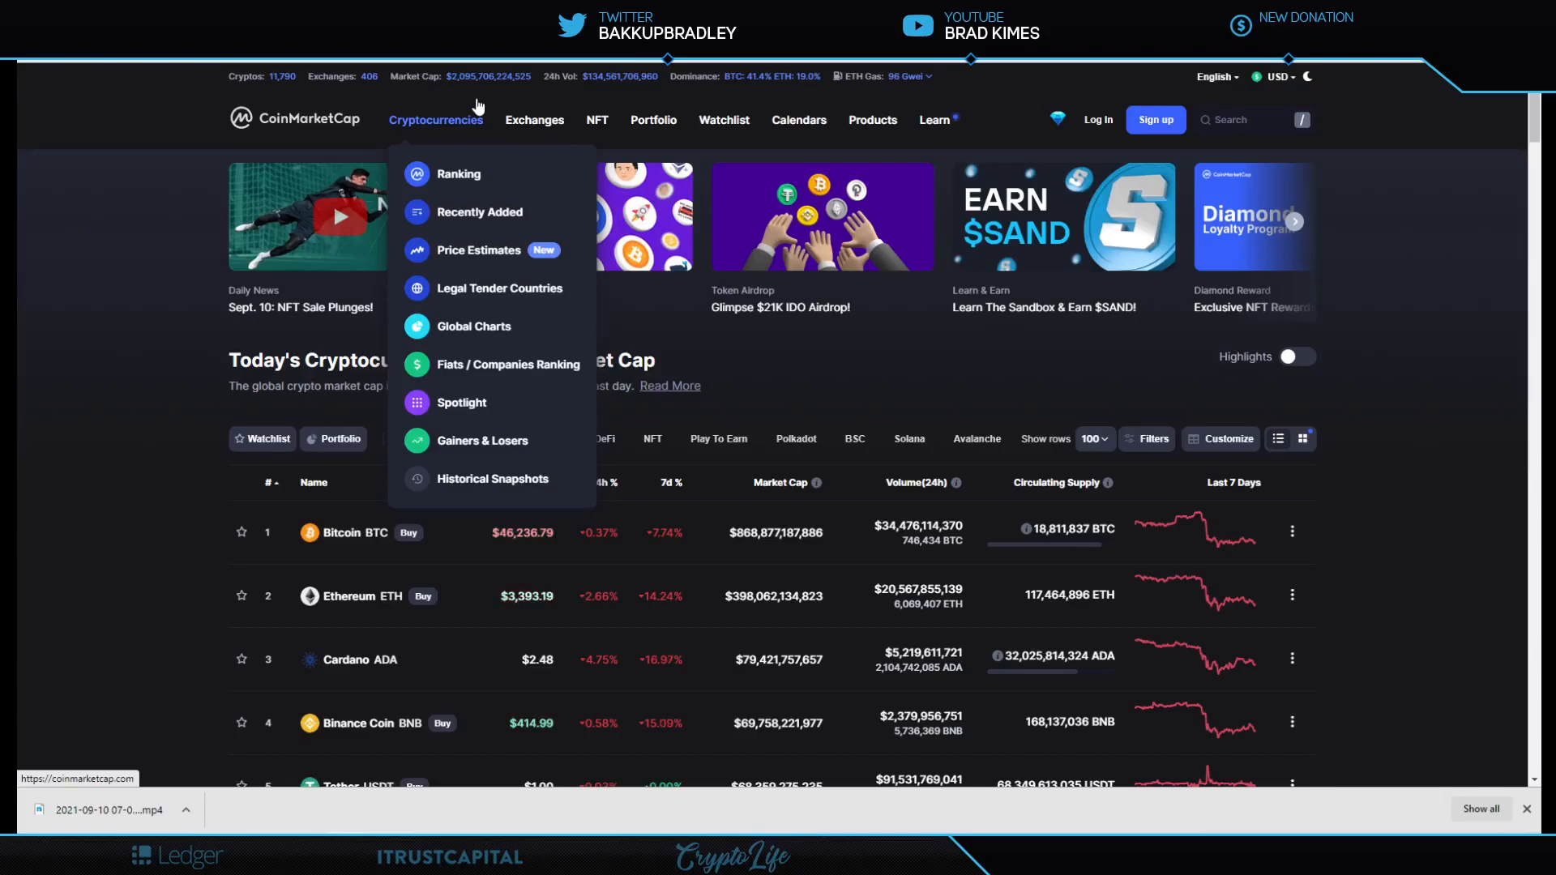
pyautogui.moveTo(464, 106)
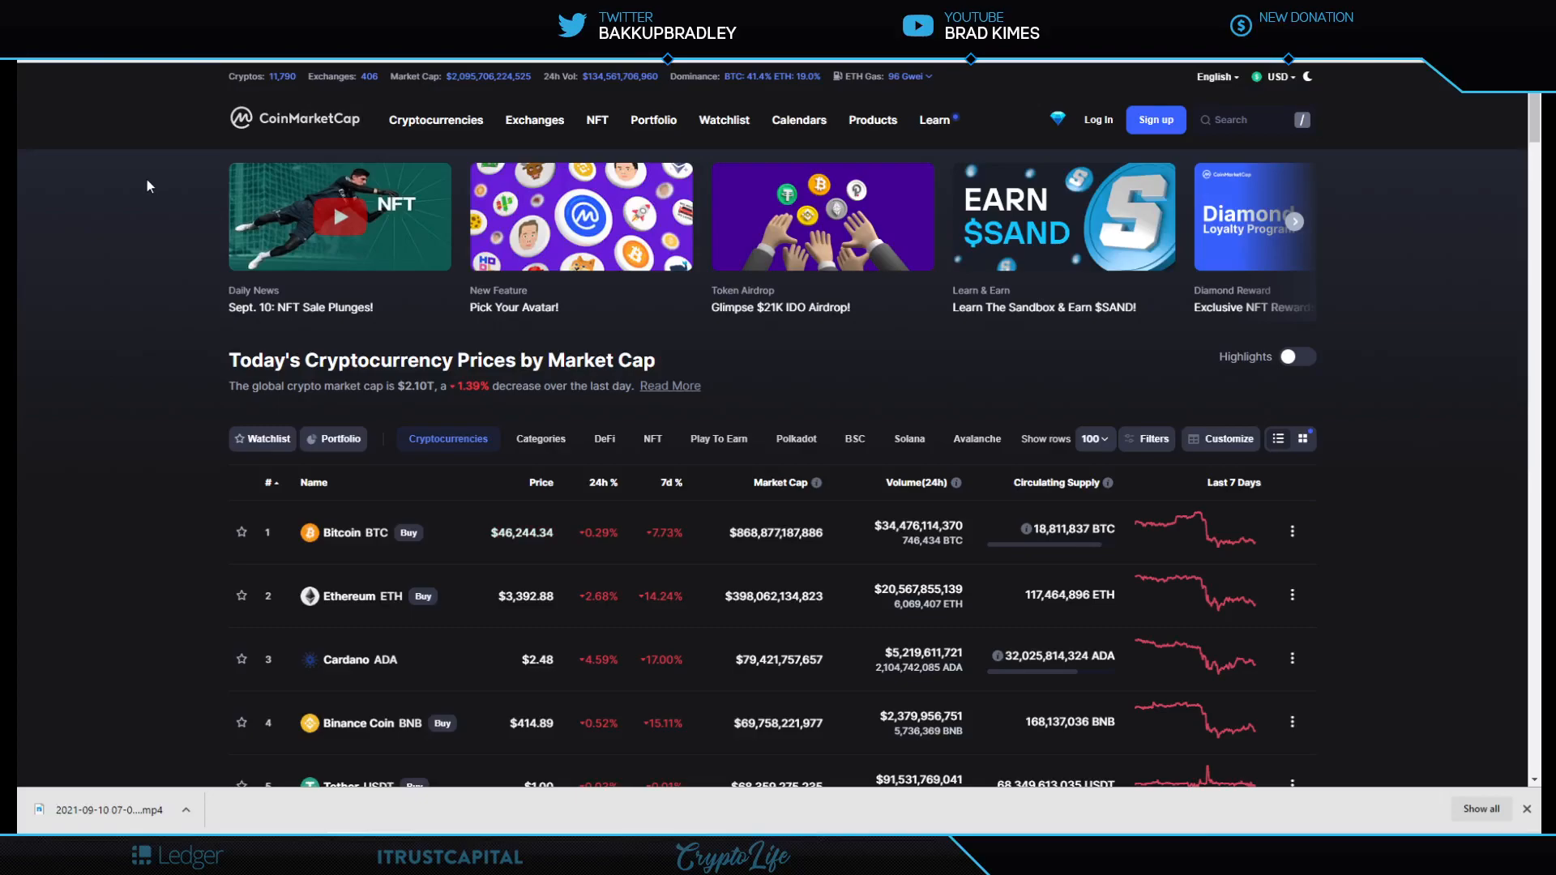
pyautogui.scroll(-3)
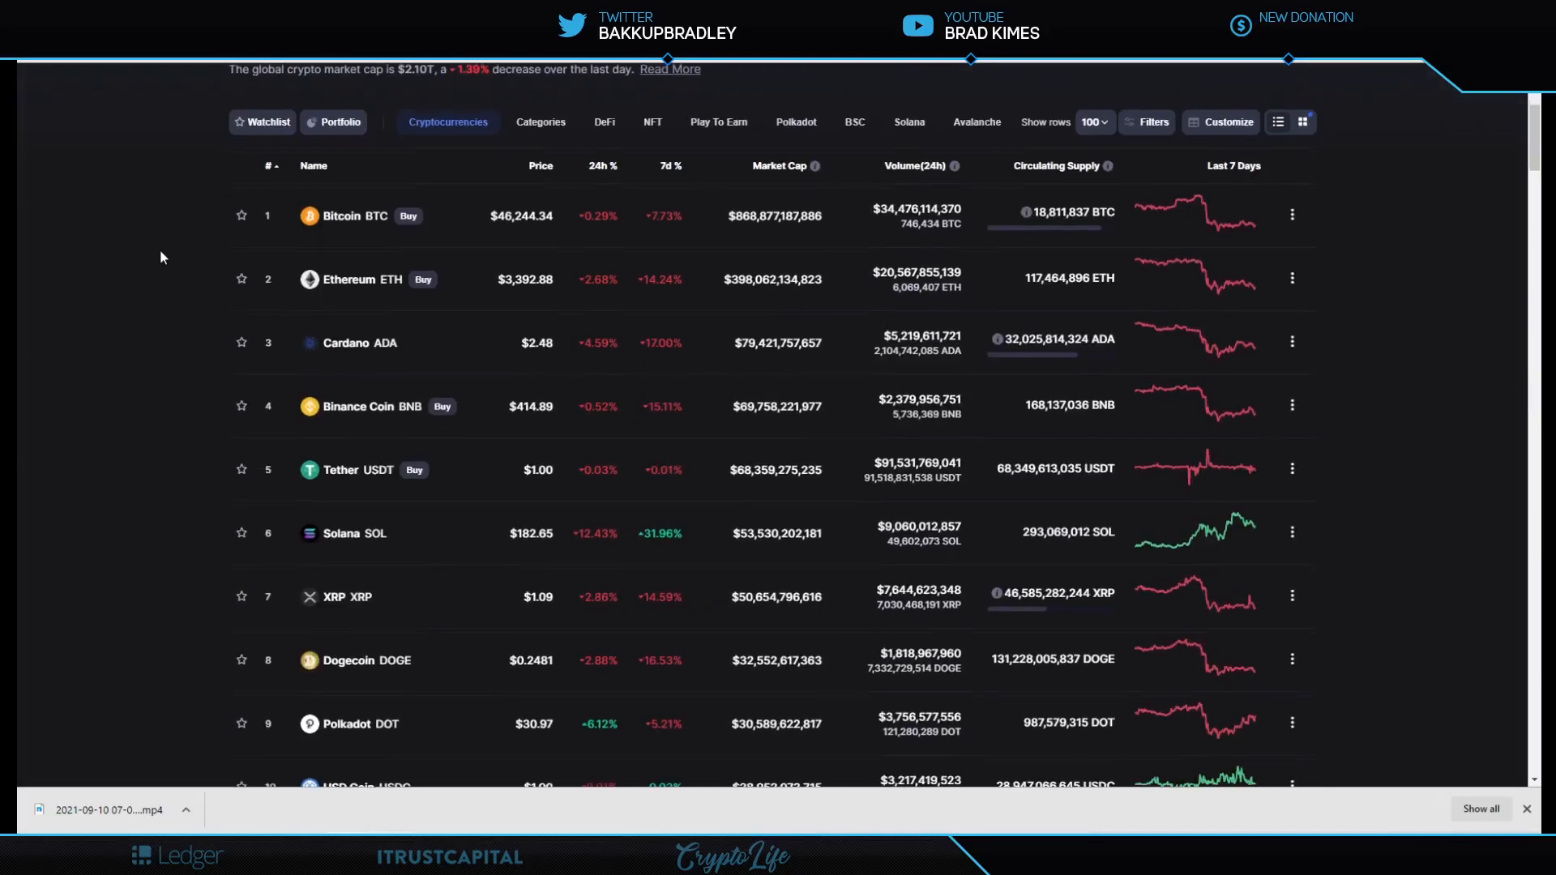
pyautogui.scroll(3)
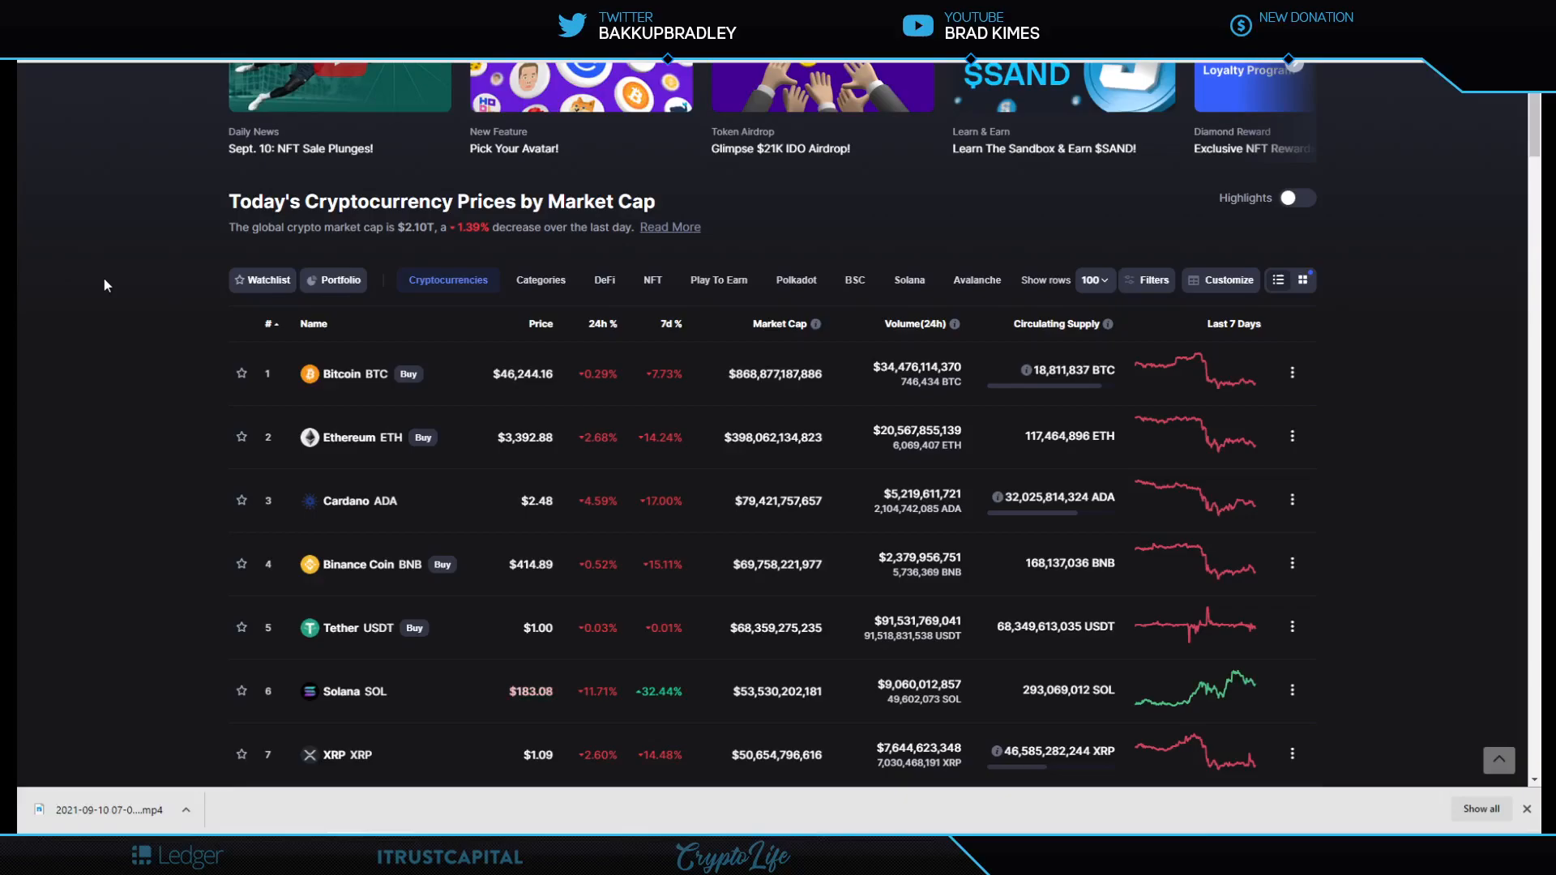
pyautogui.moveTo(92, 362)
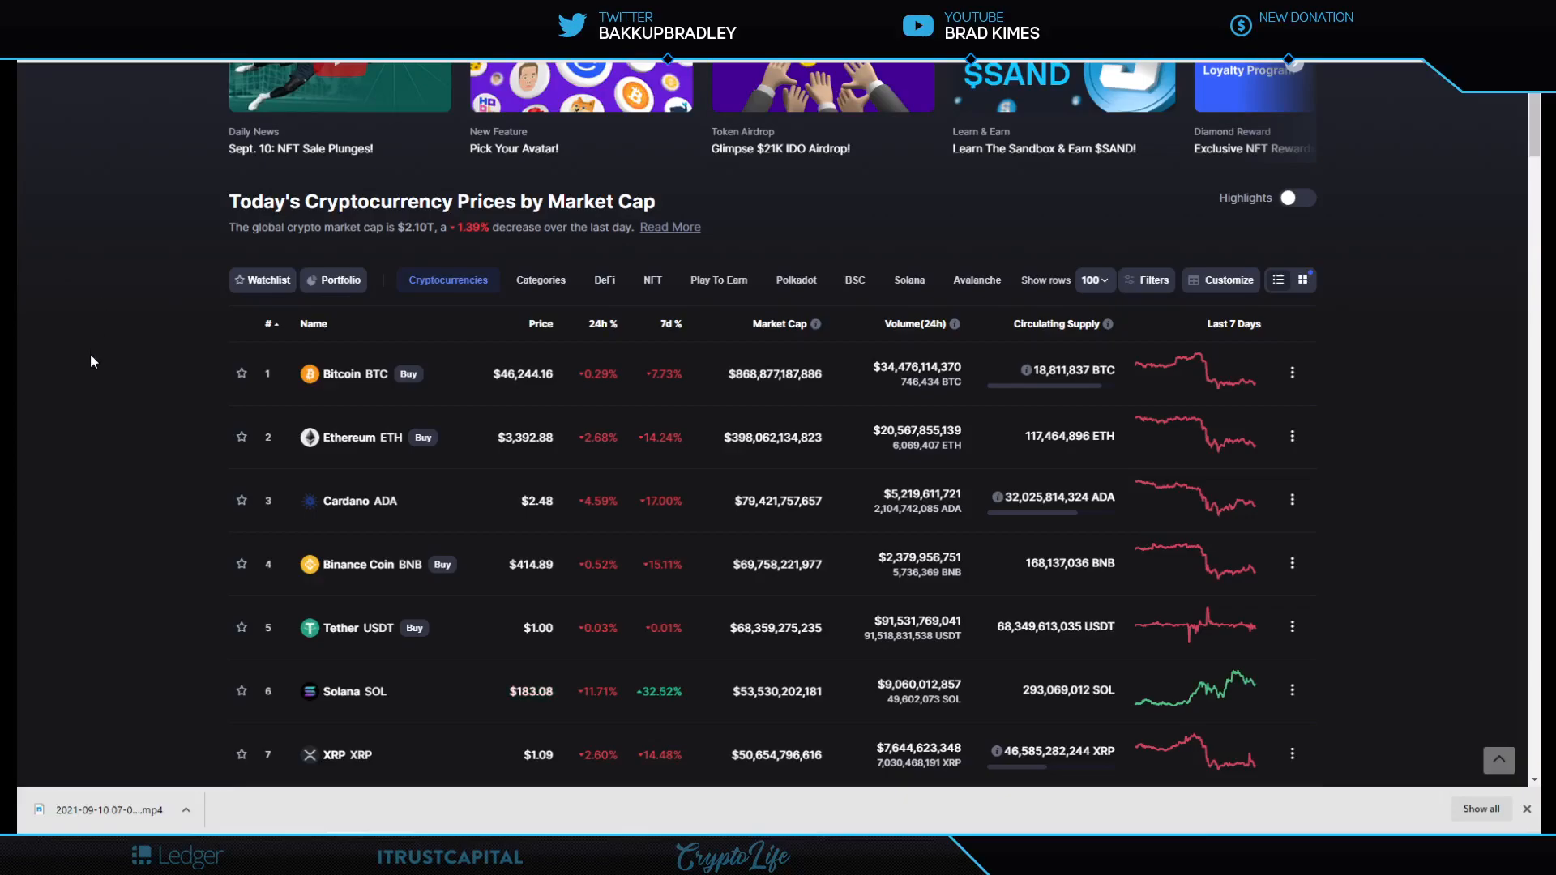
pyautogui.scroll(-3)
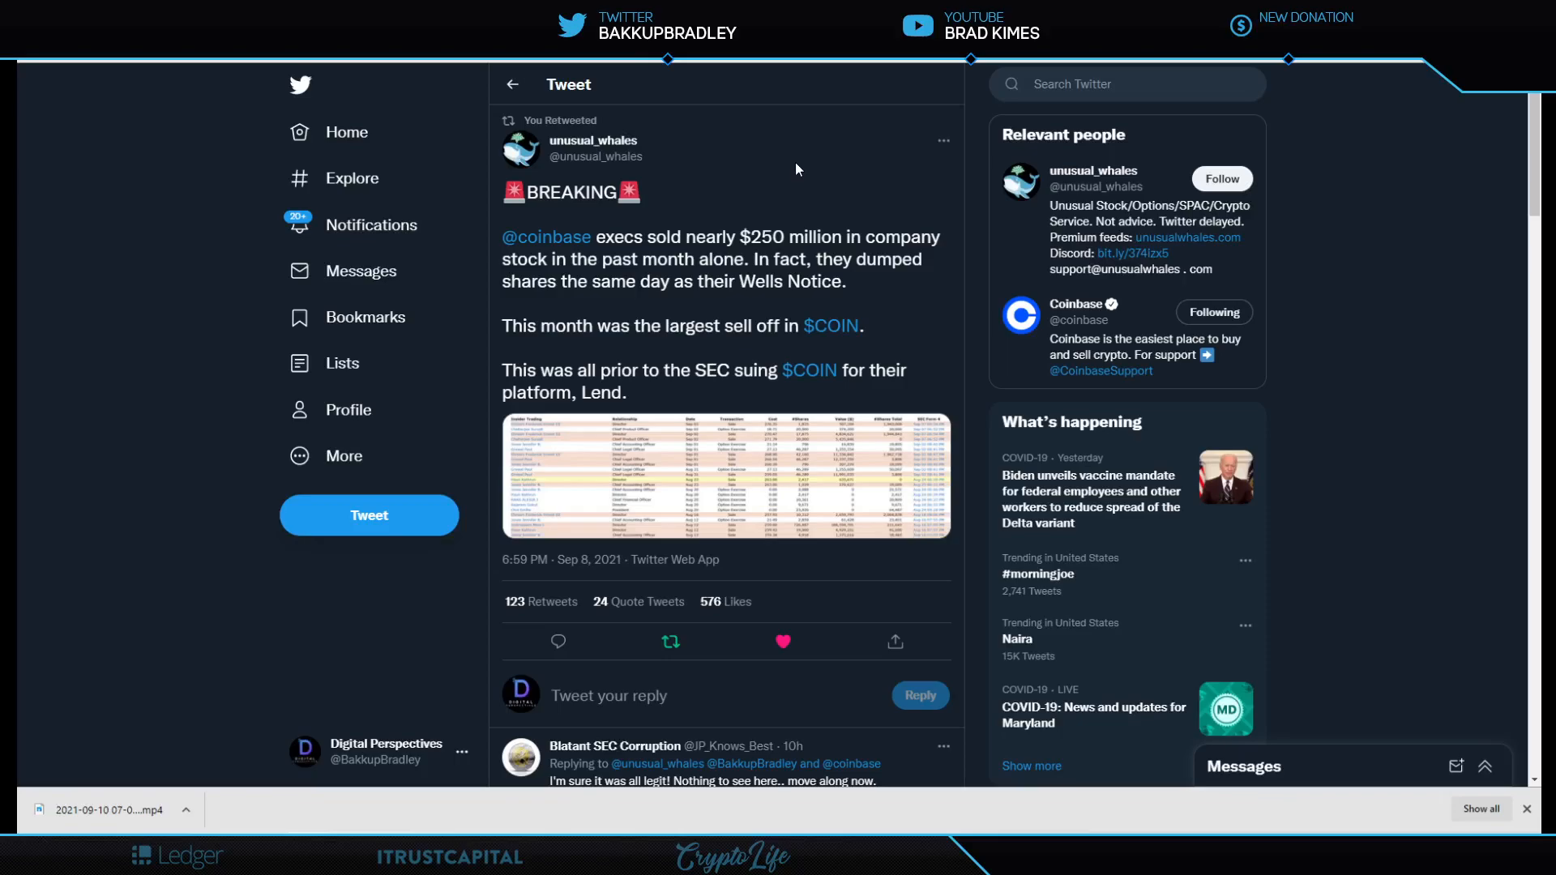
pyautogui.moveTo(749, 139)
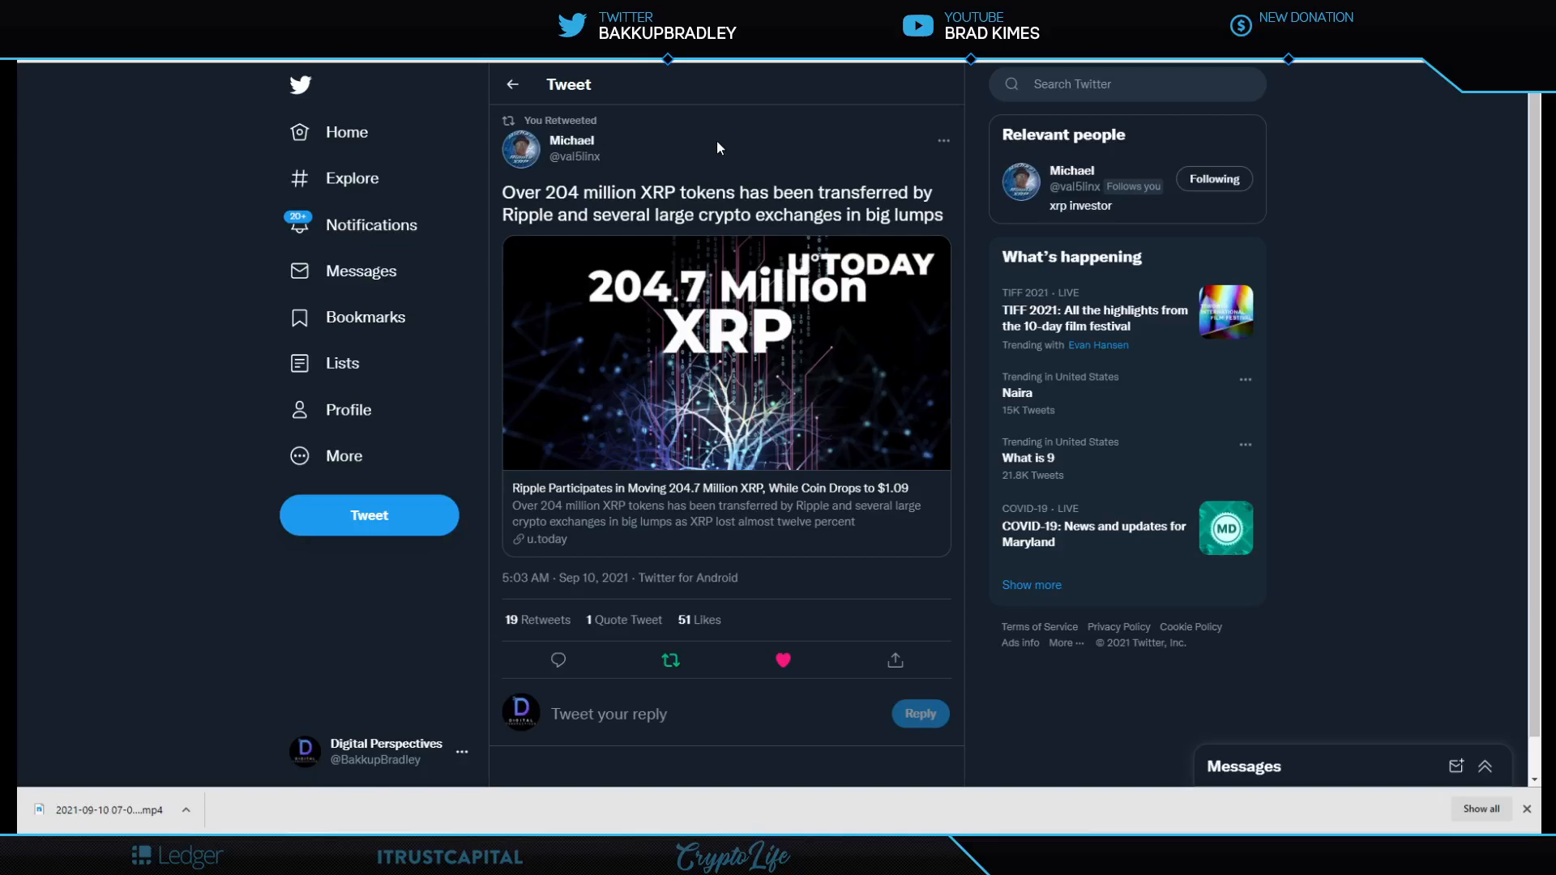
# - Open the linked U.Today article on Ripple moving 204.7 million XRP
pyautogui.click(783, 660)
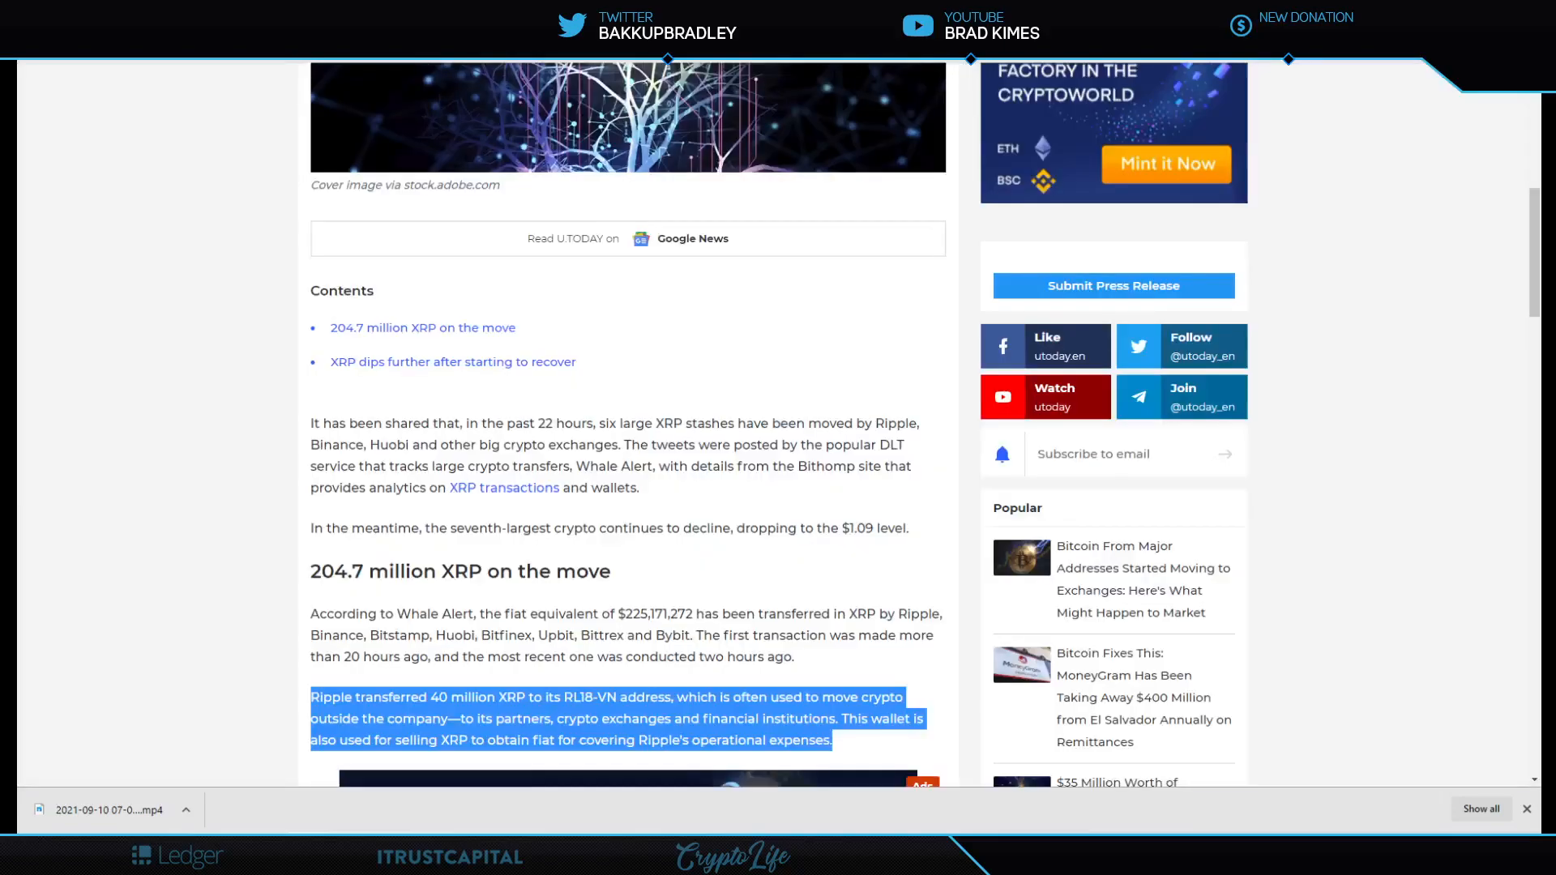
pyautogui.moveTo(870, 361)
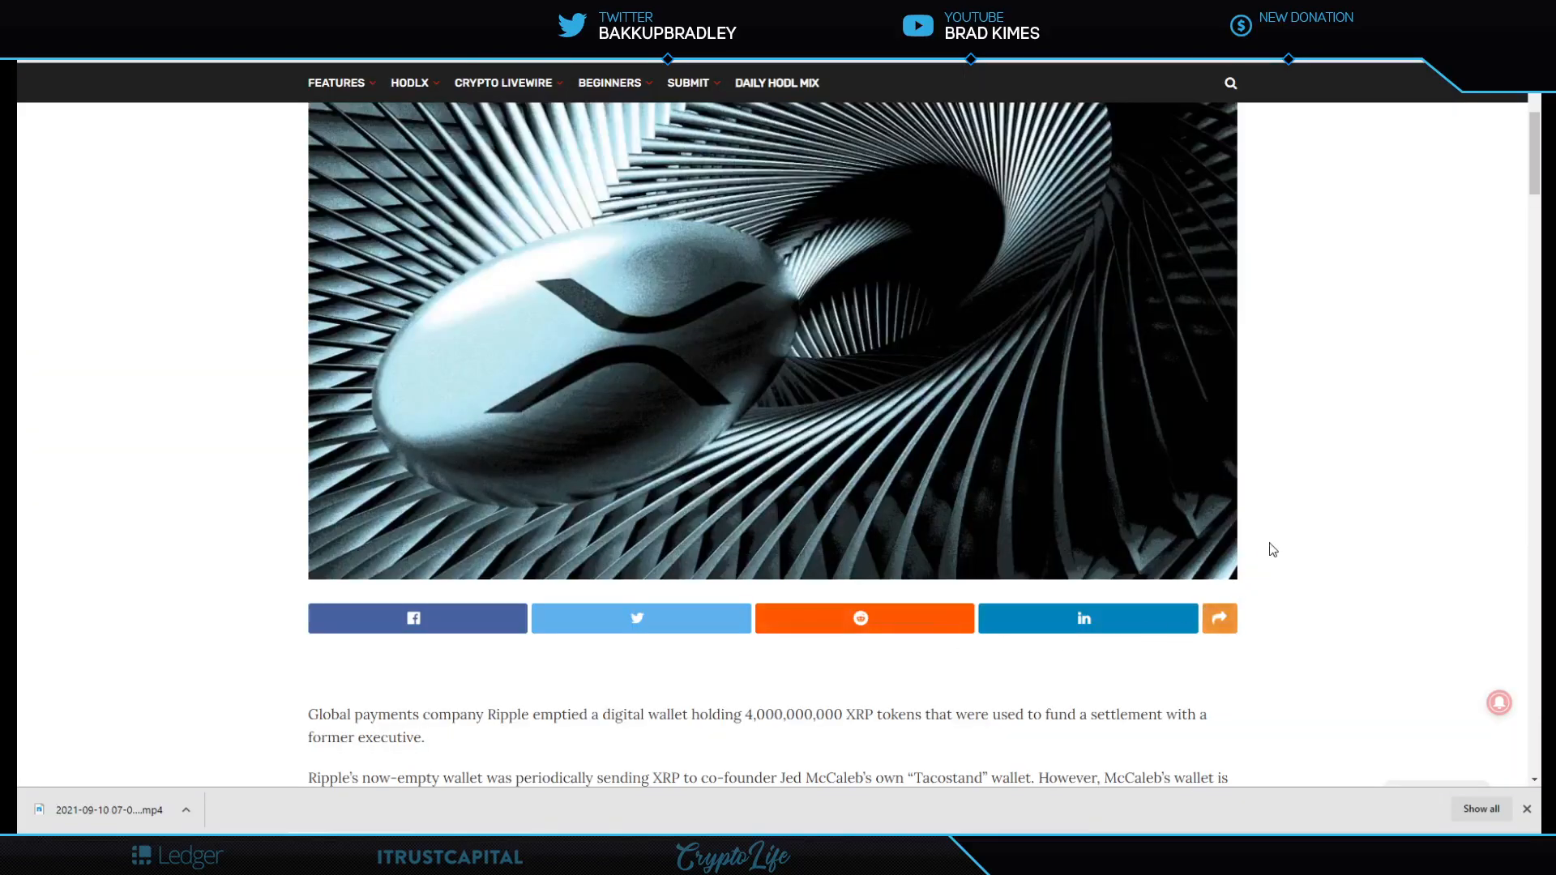
pyautogui.scroll(-3)
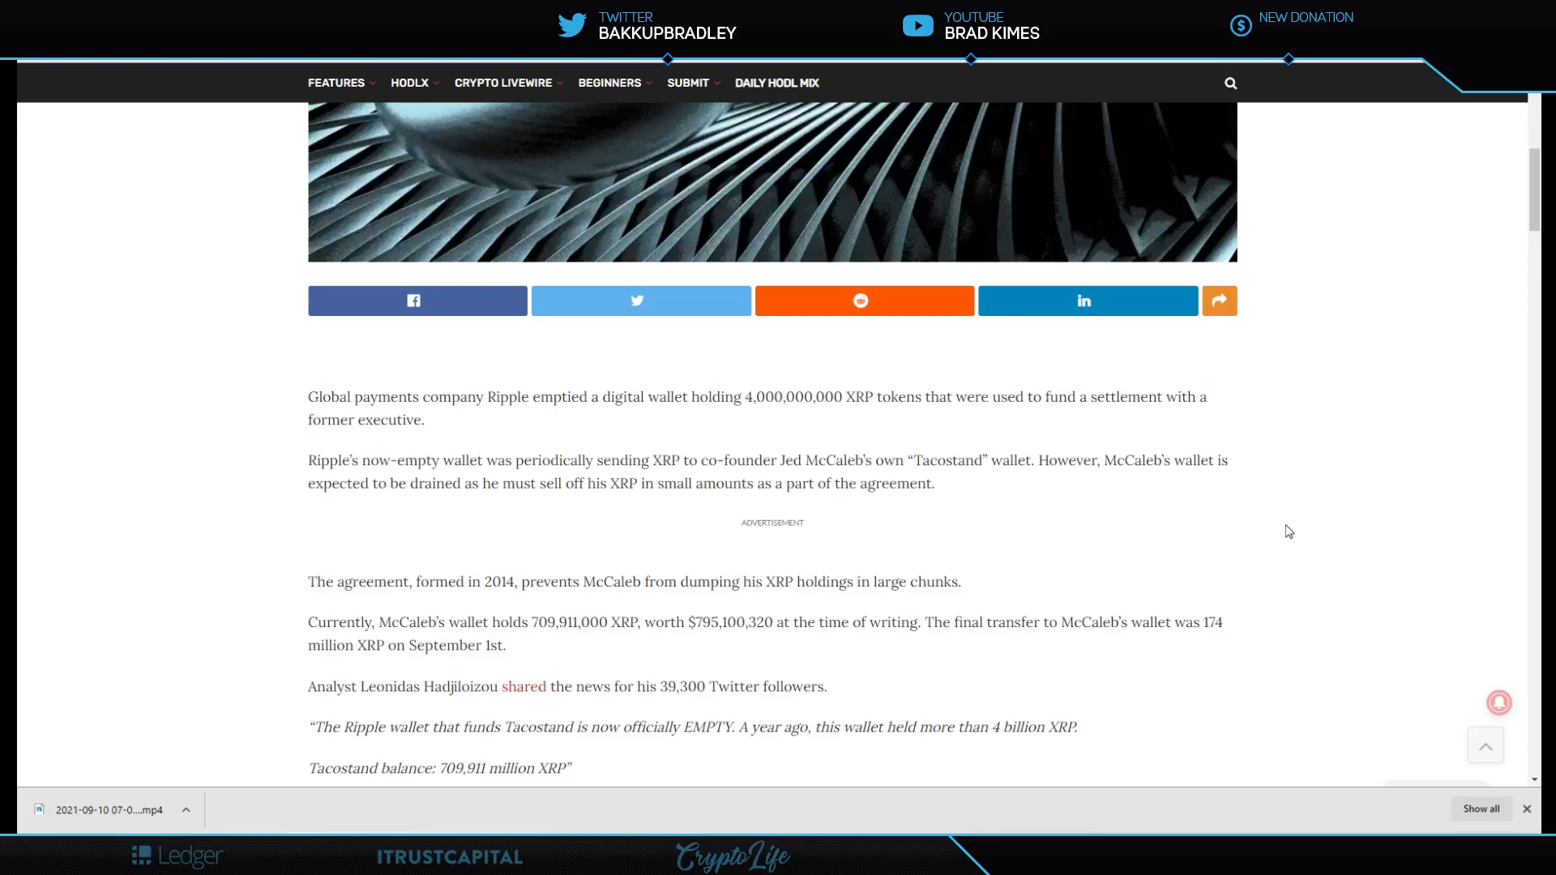
pyautogui.scroll(-3)
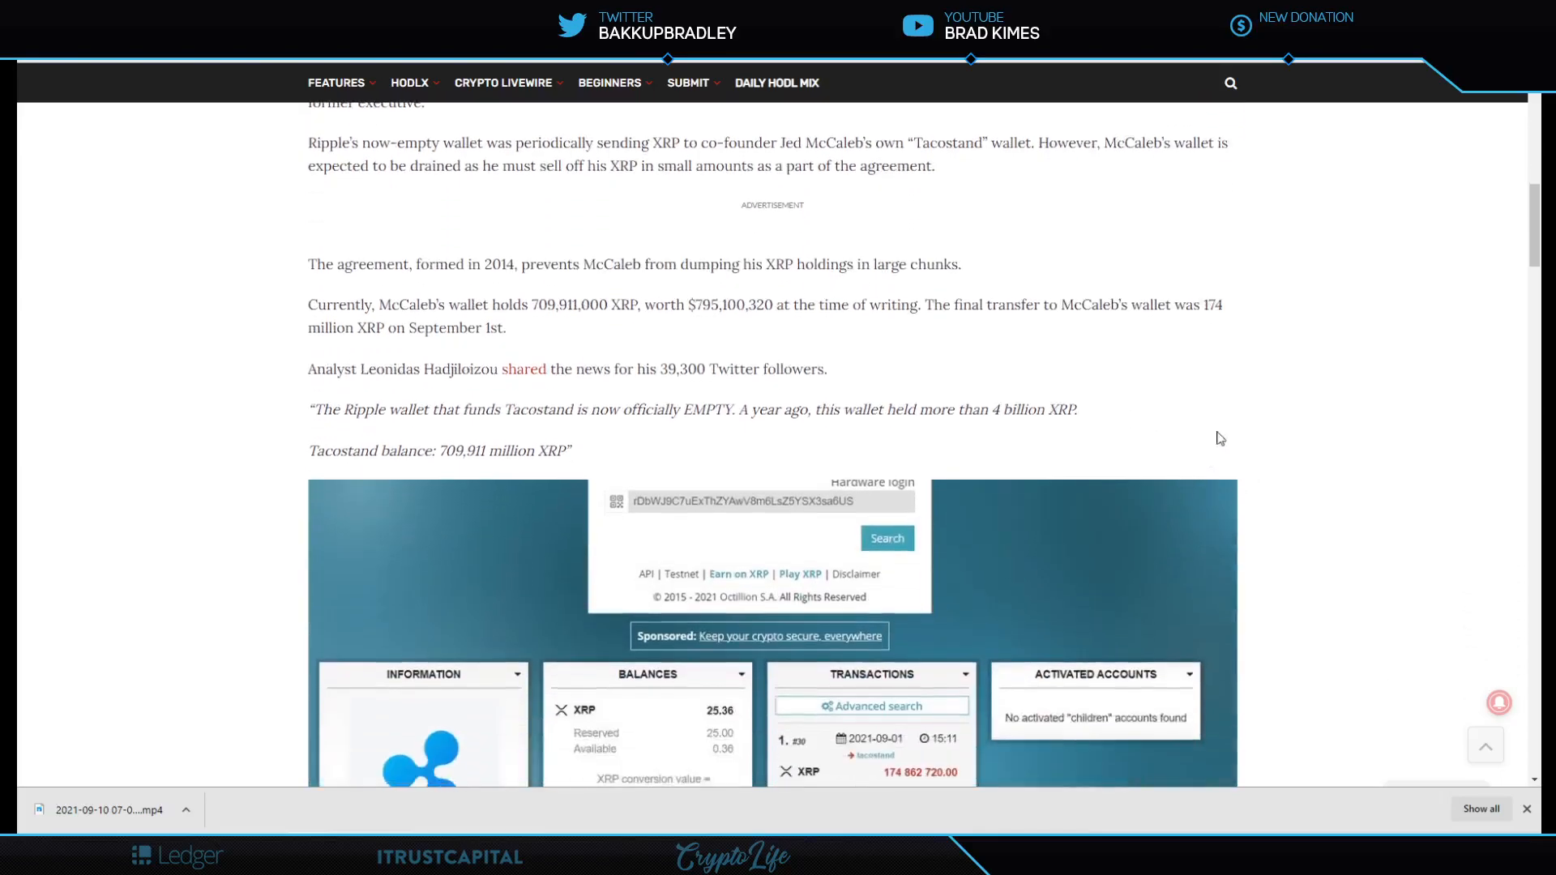
pyautogui.moveTo(1223, 384)
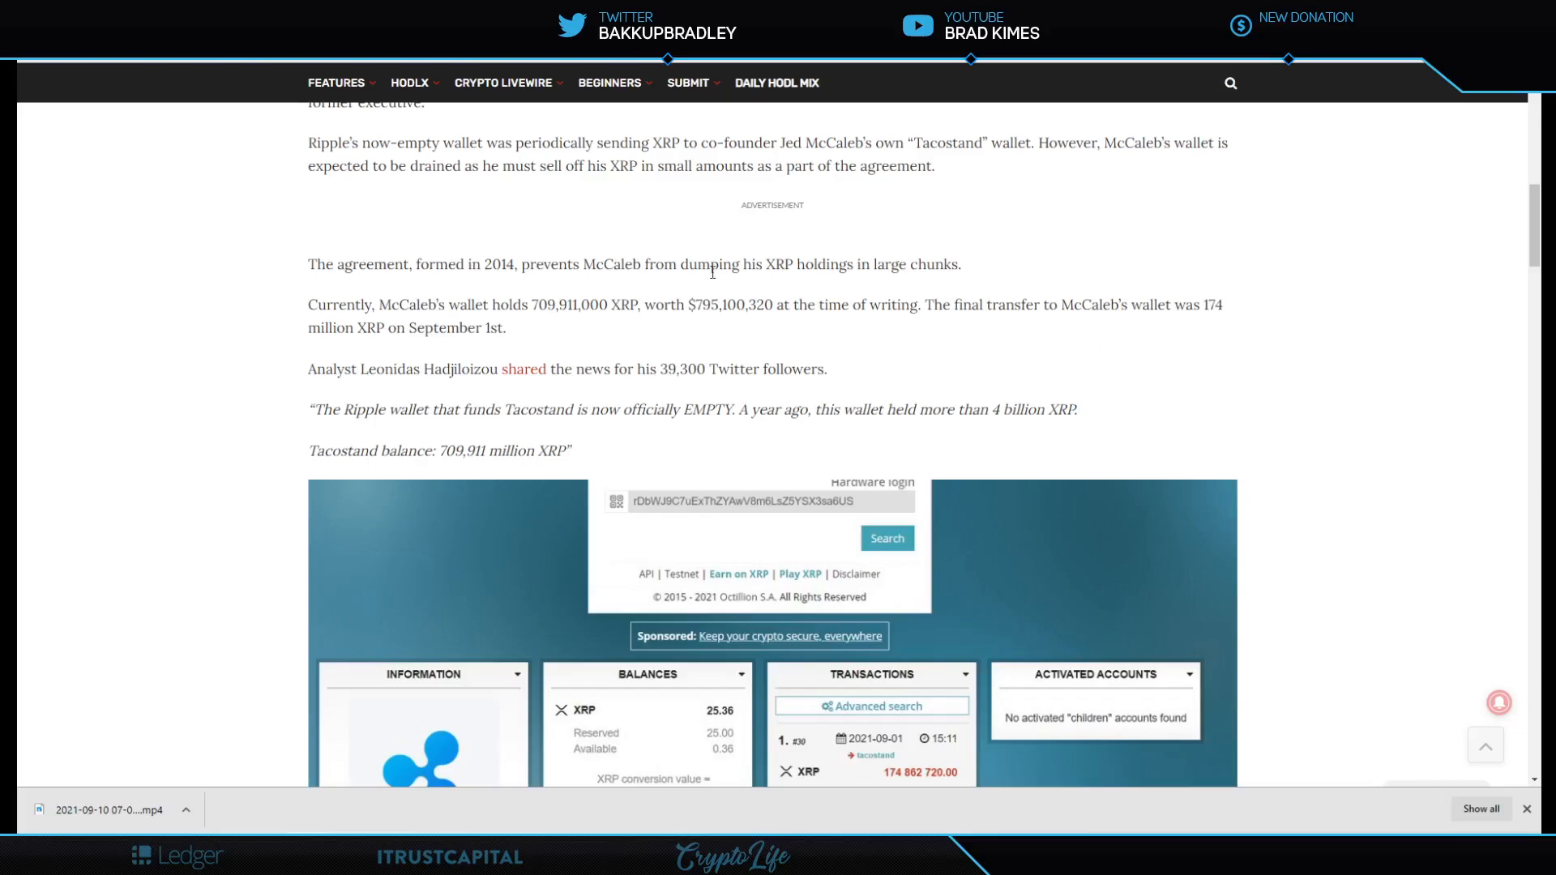
pyautogui.moveTo(389, 268)
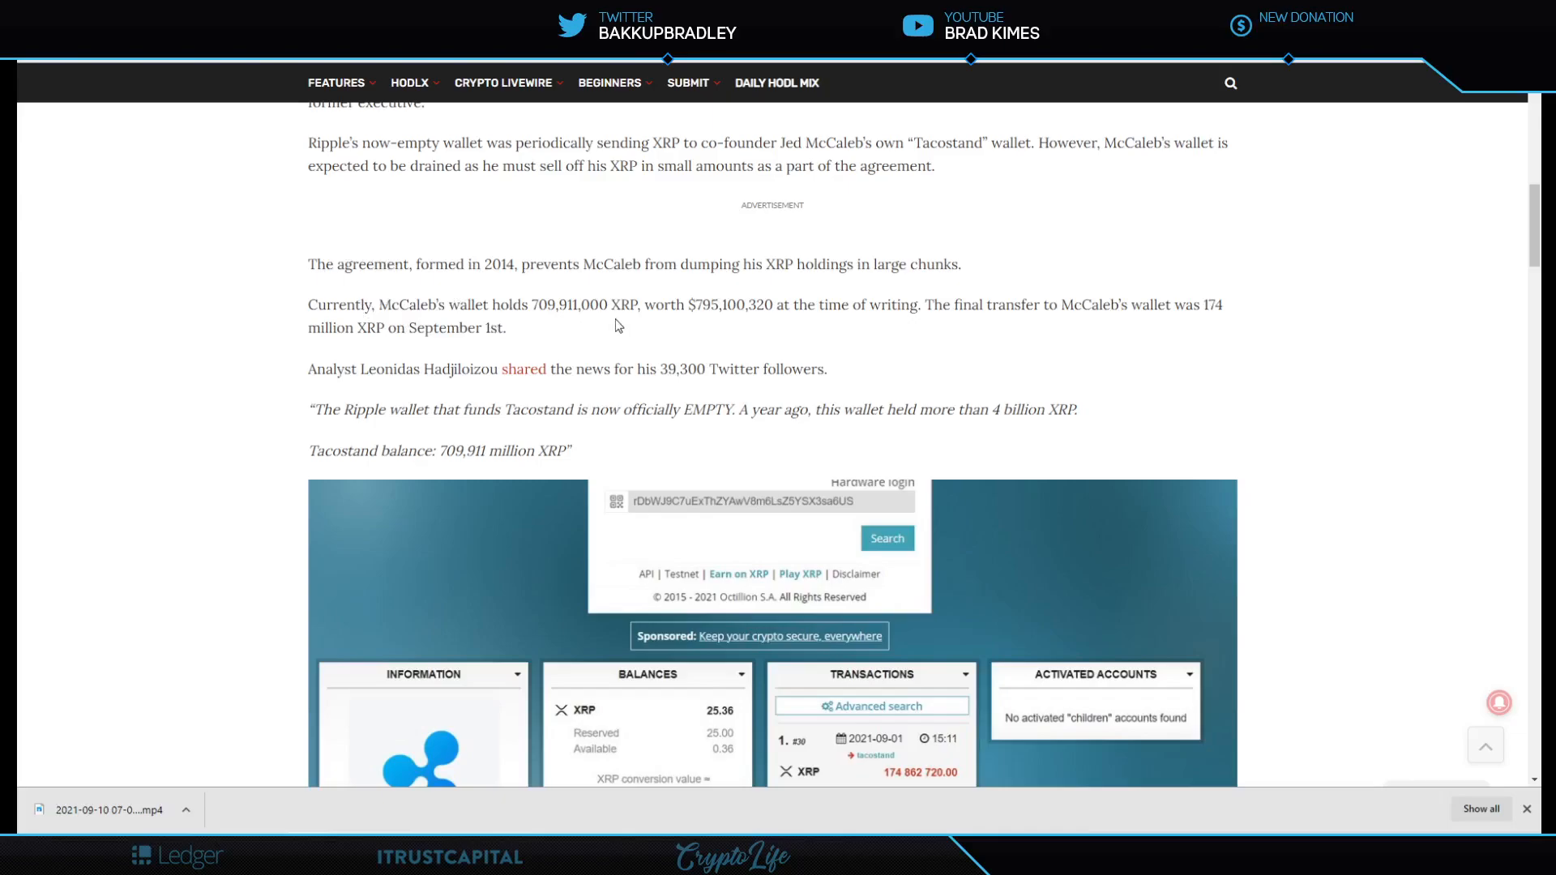
pyautogui.moveTo(625, 326)
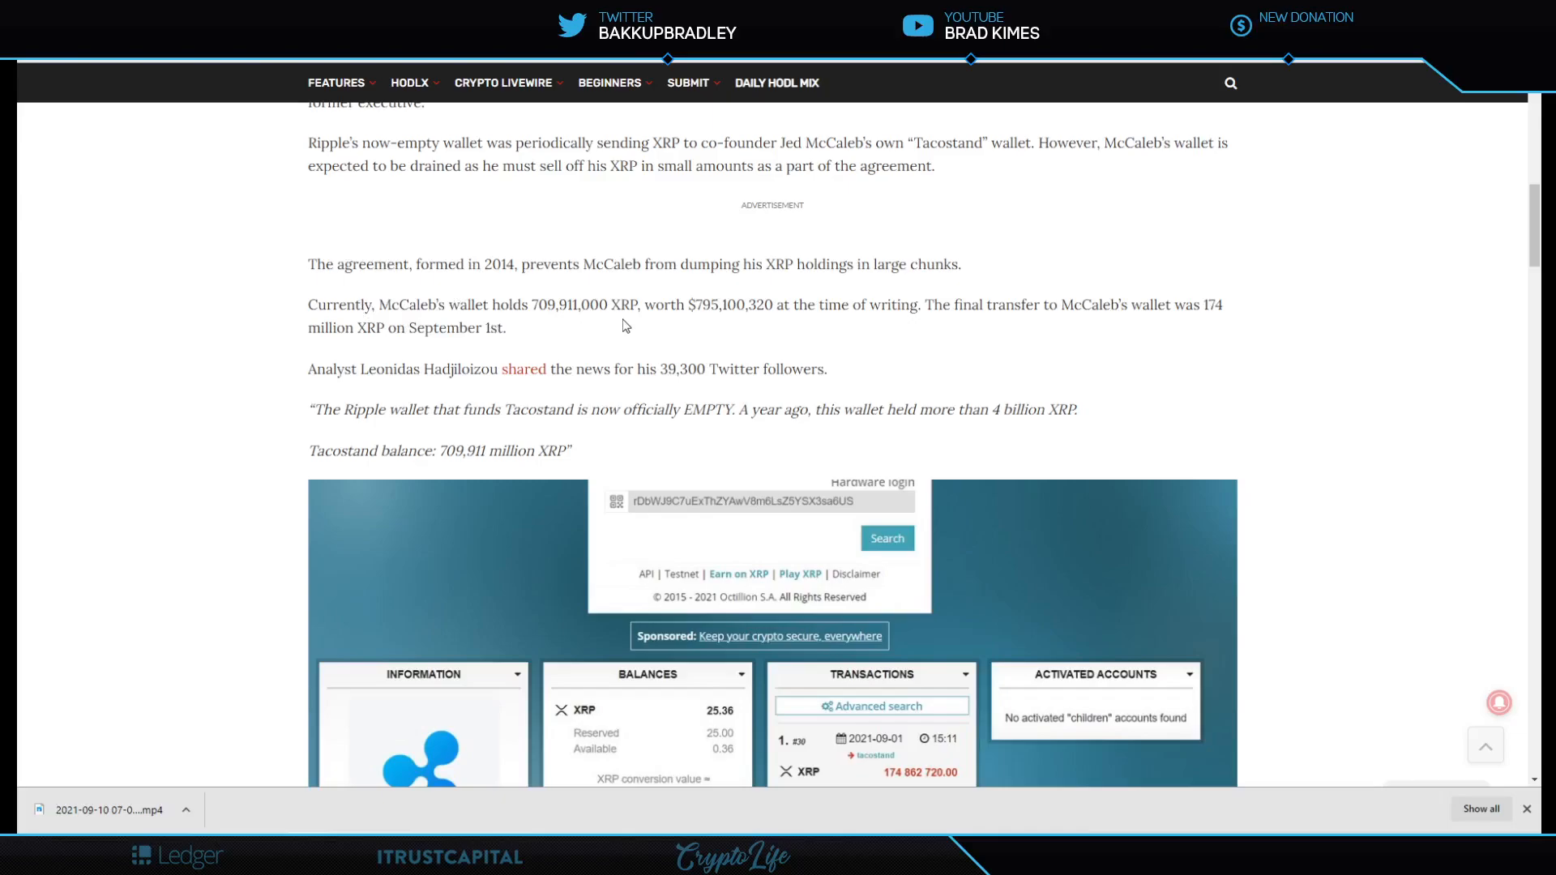
pyautogui.moveTo(765, 342)
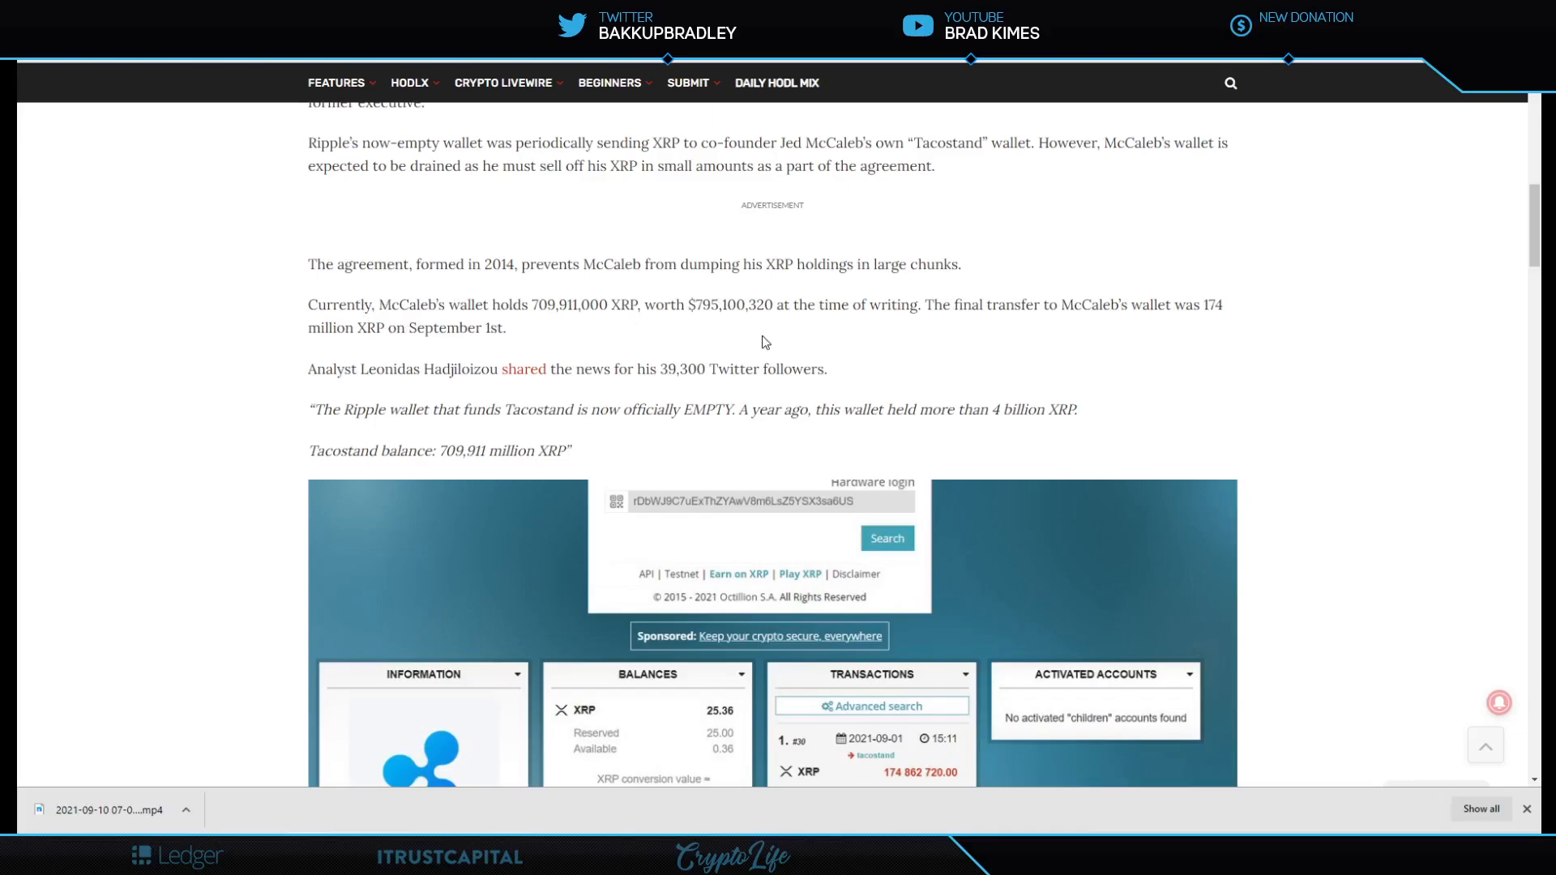
pyautogui.moveTo(884, 328)
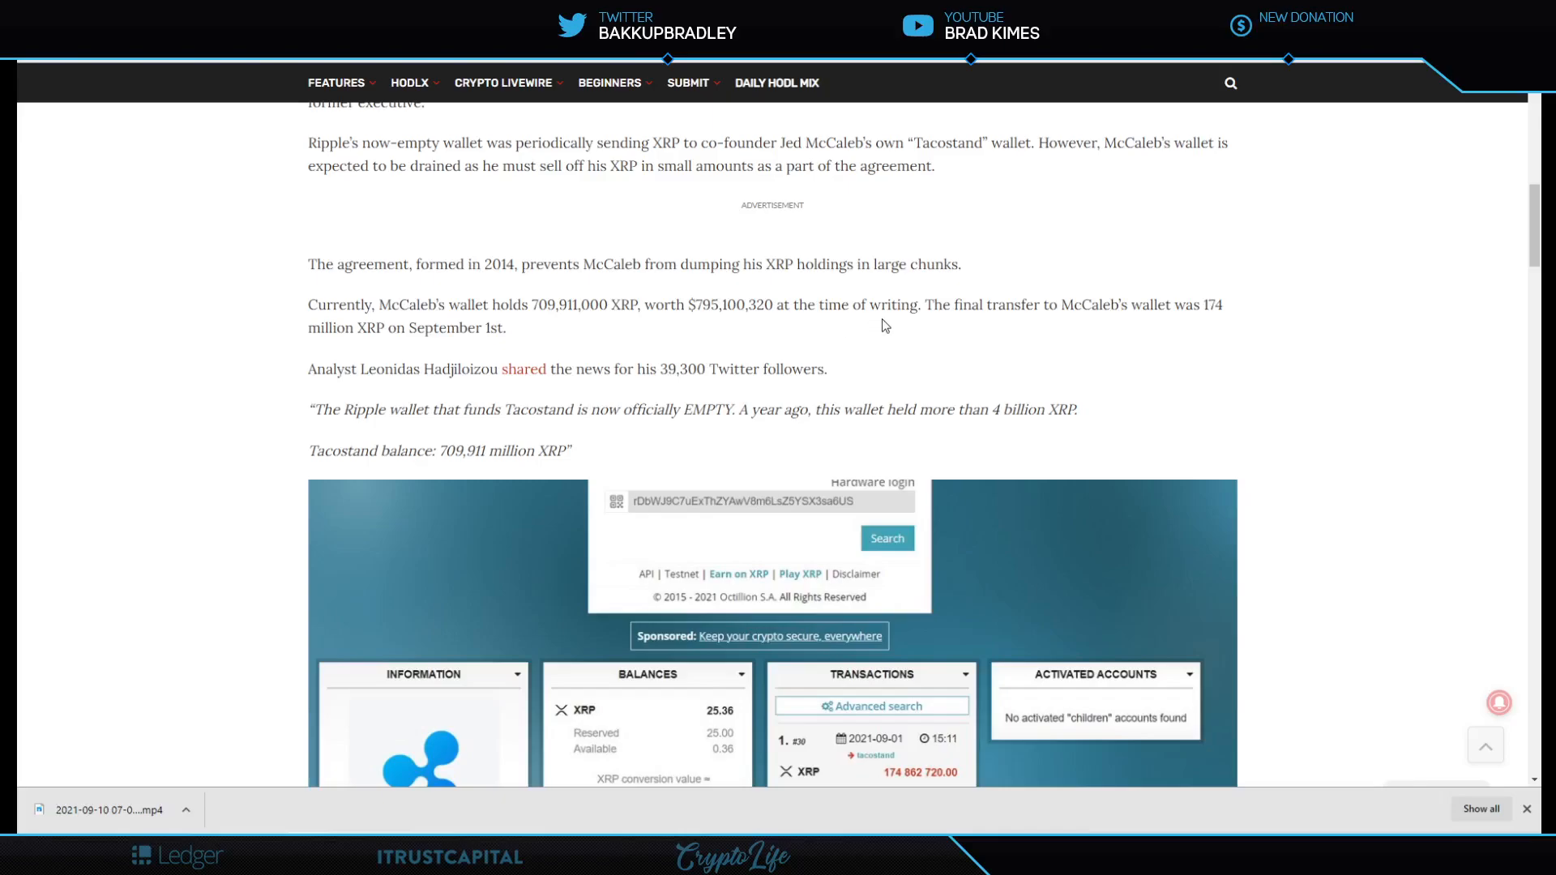
pyautogui.moveTo(1228, 329)
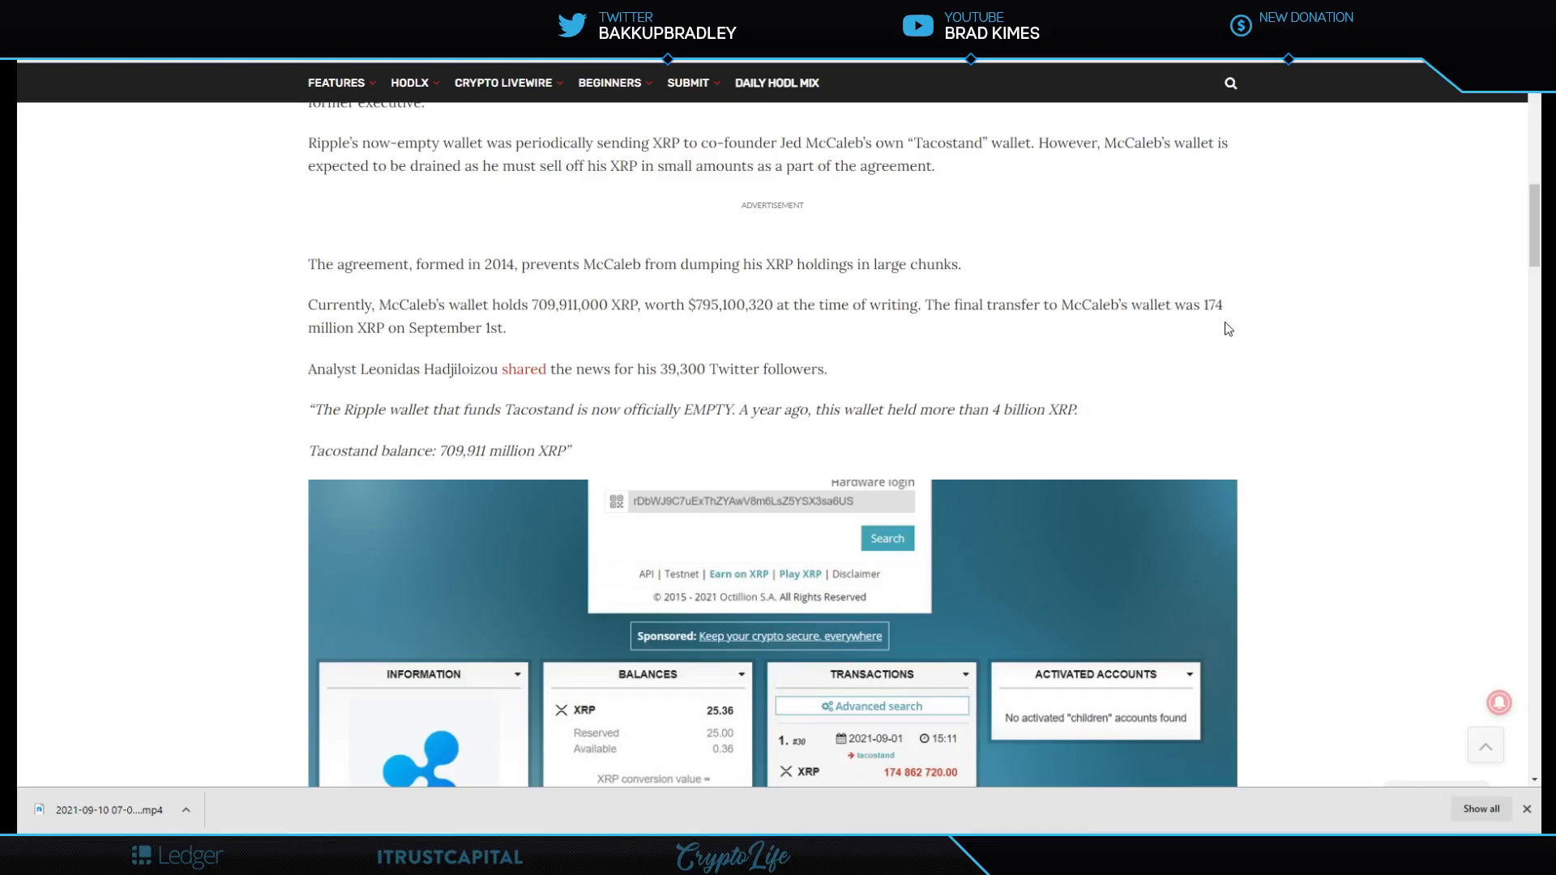
pyautogui.moveTo(361, 329)
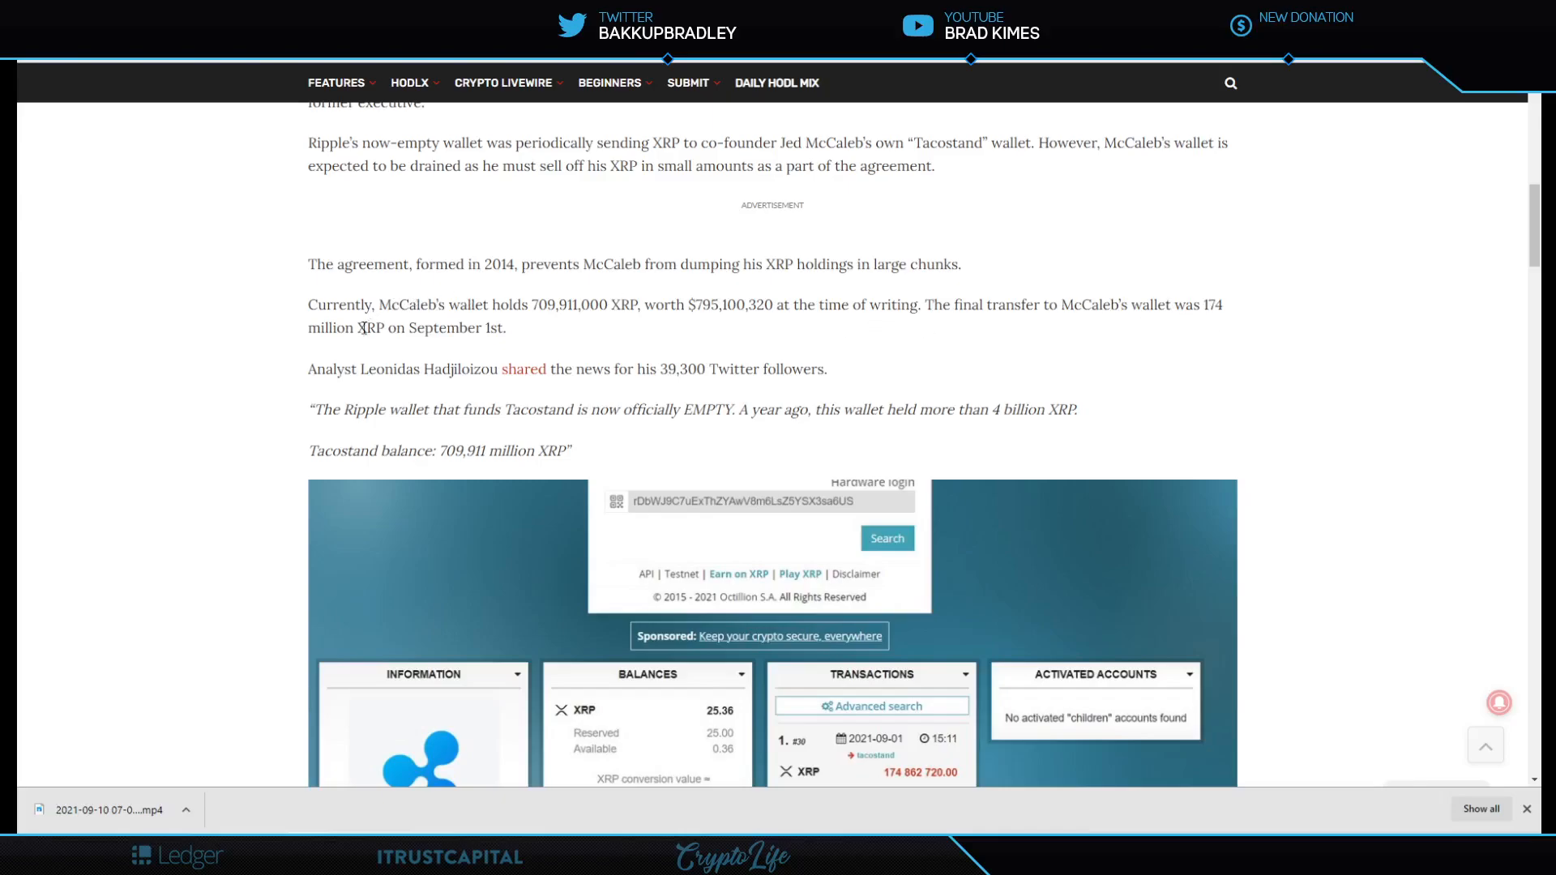
pyautogui.moveTo(547, 339)
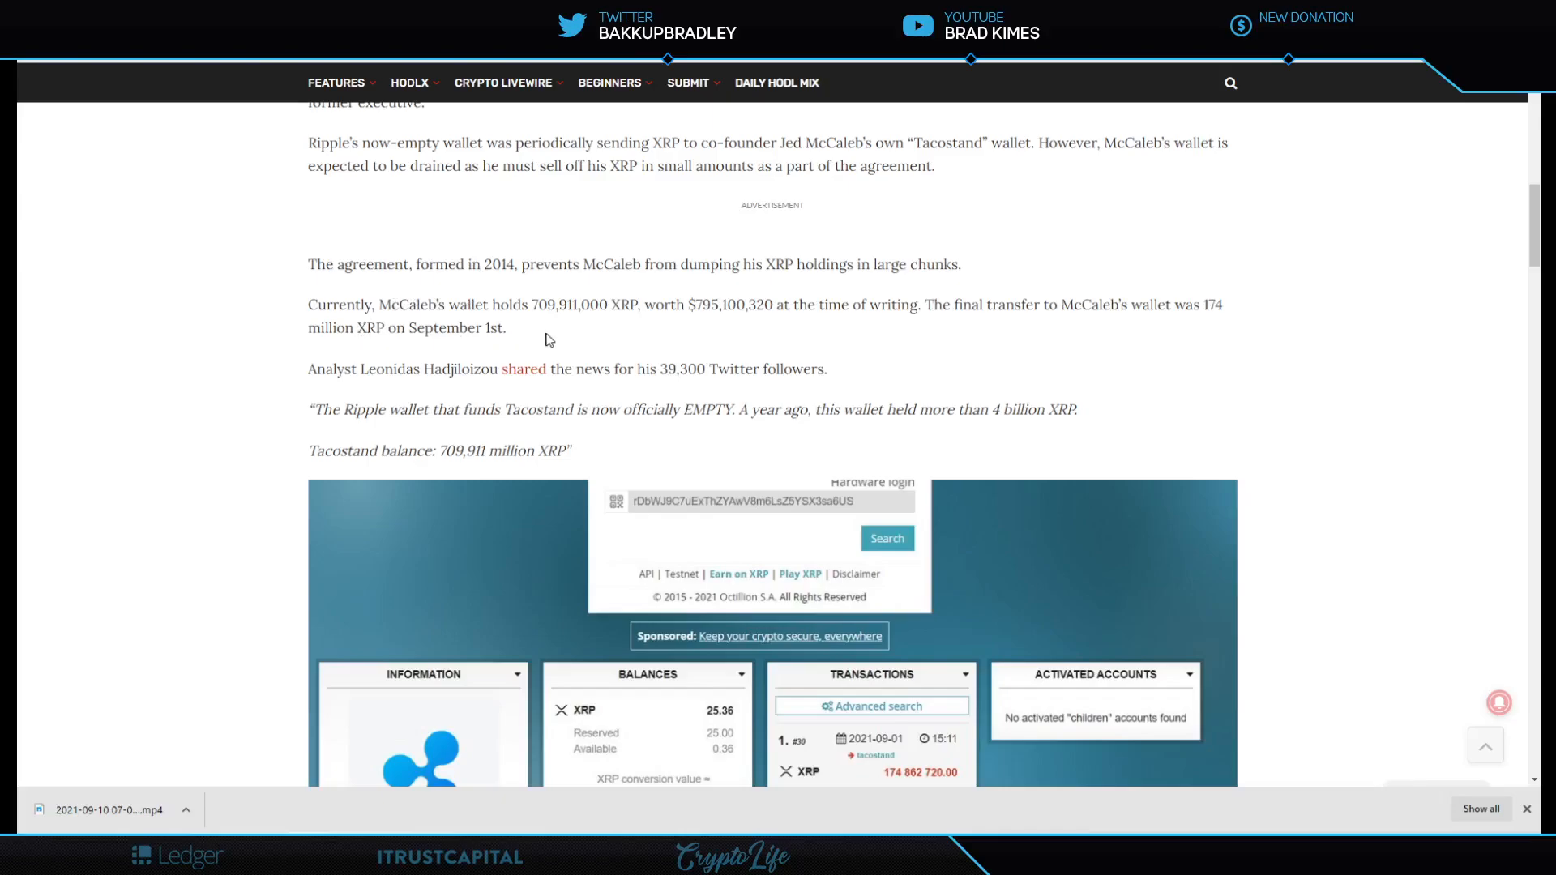
pyautogui.moveTo(708, 370)
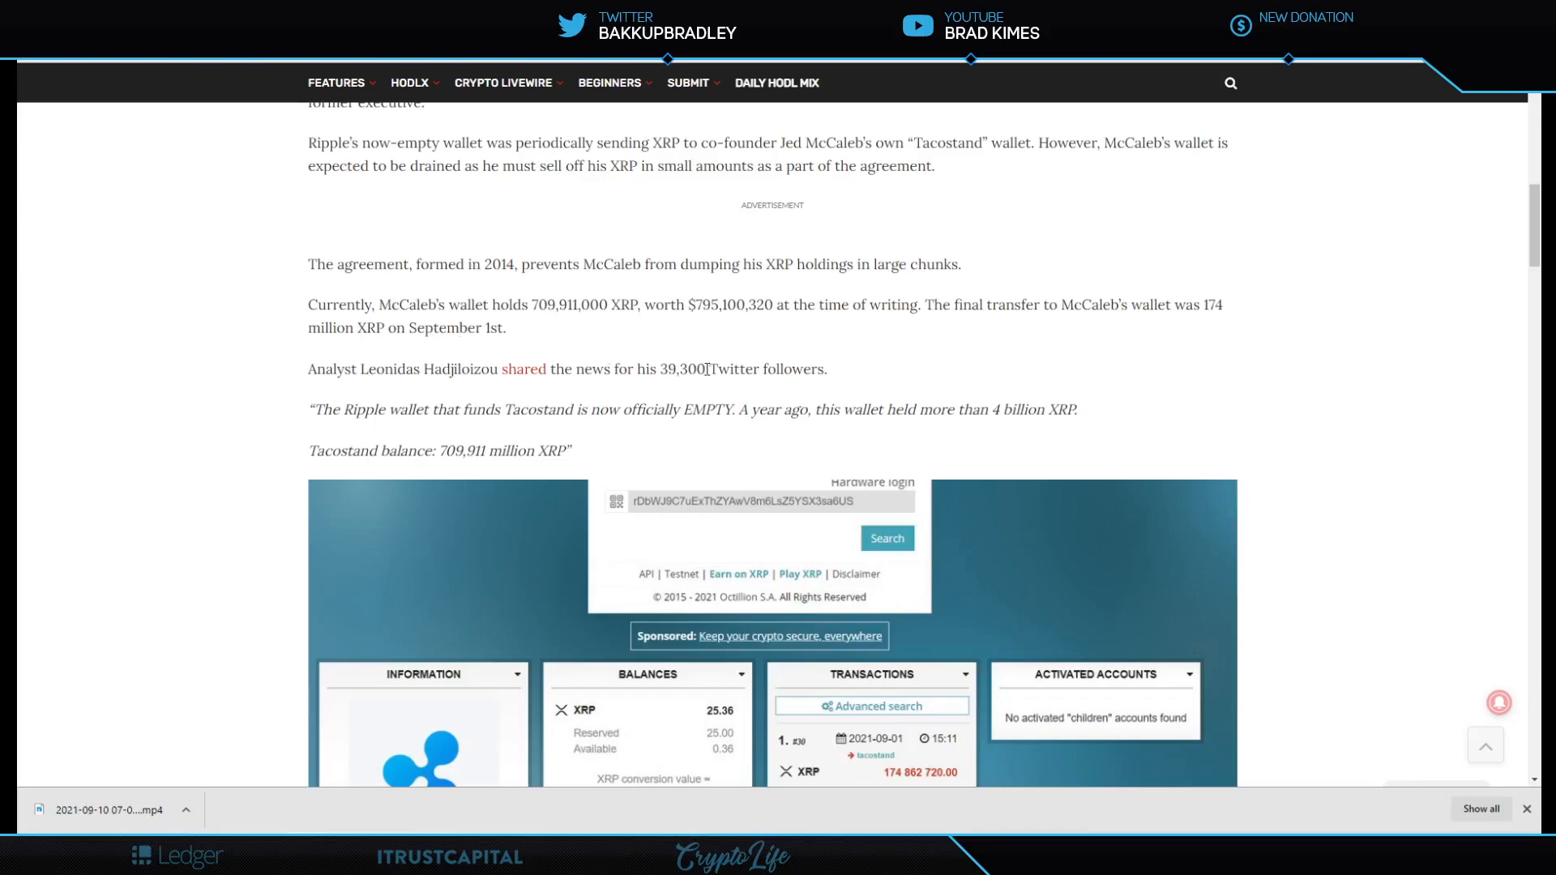
pyautogui.moveTo(710, 390)
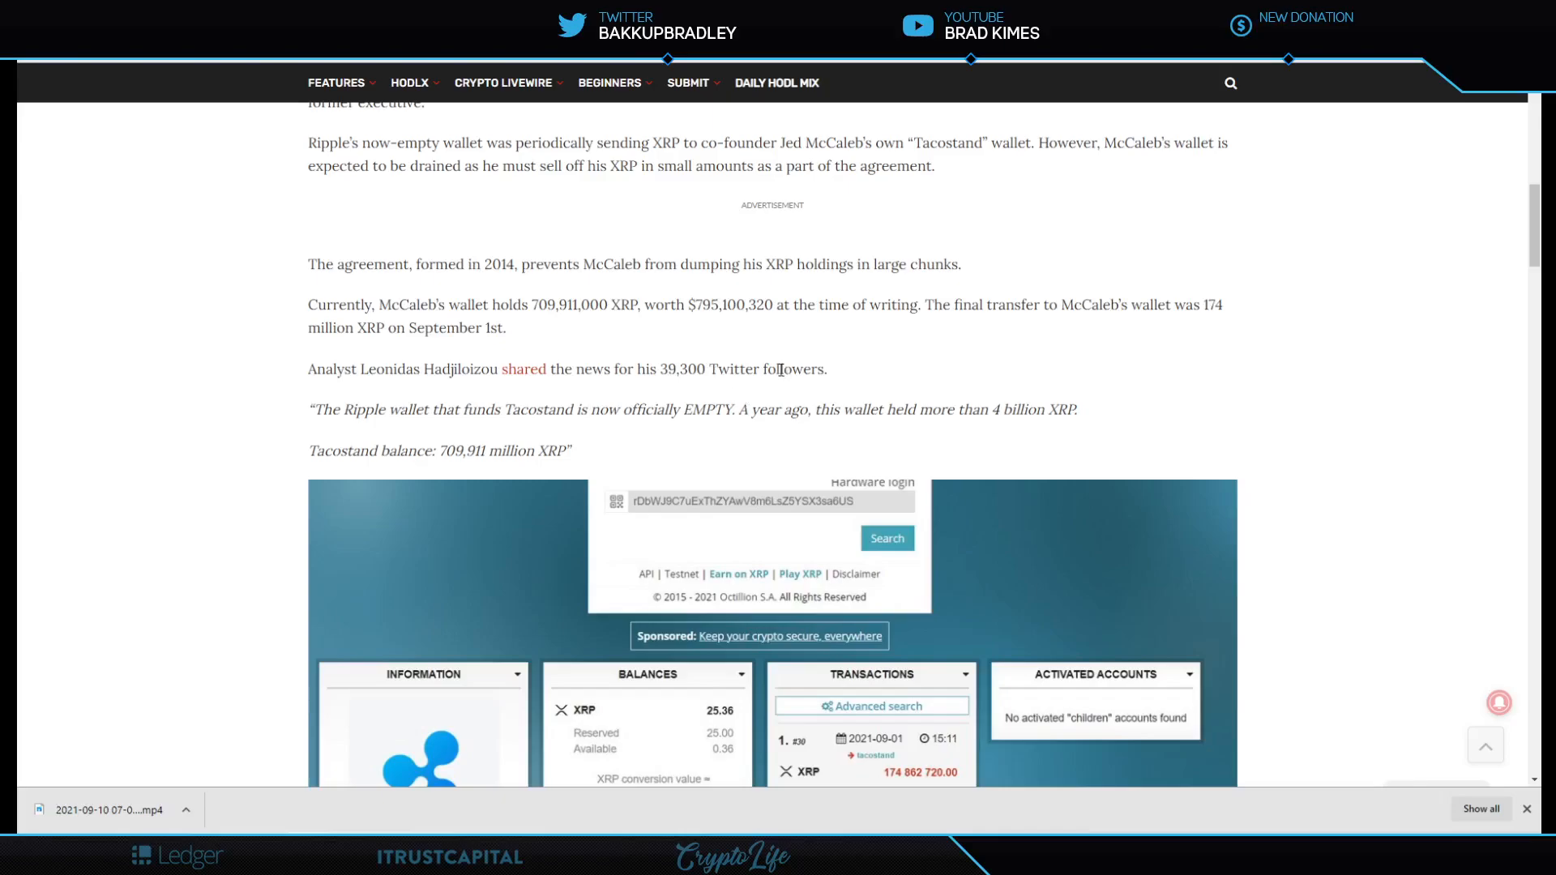
# - Scroll up to Jeremy Hogan's retweet saying the SEC officially admitted a point
pyautogui.scroll(3)
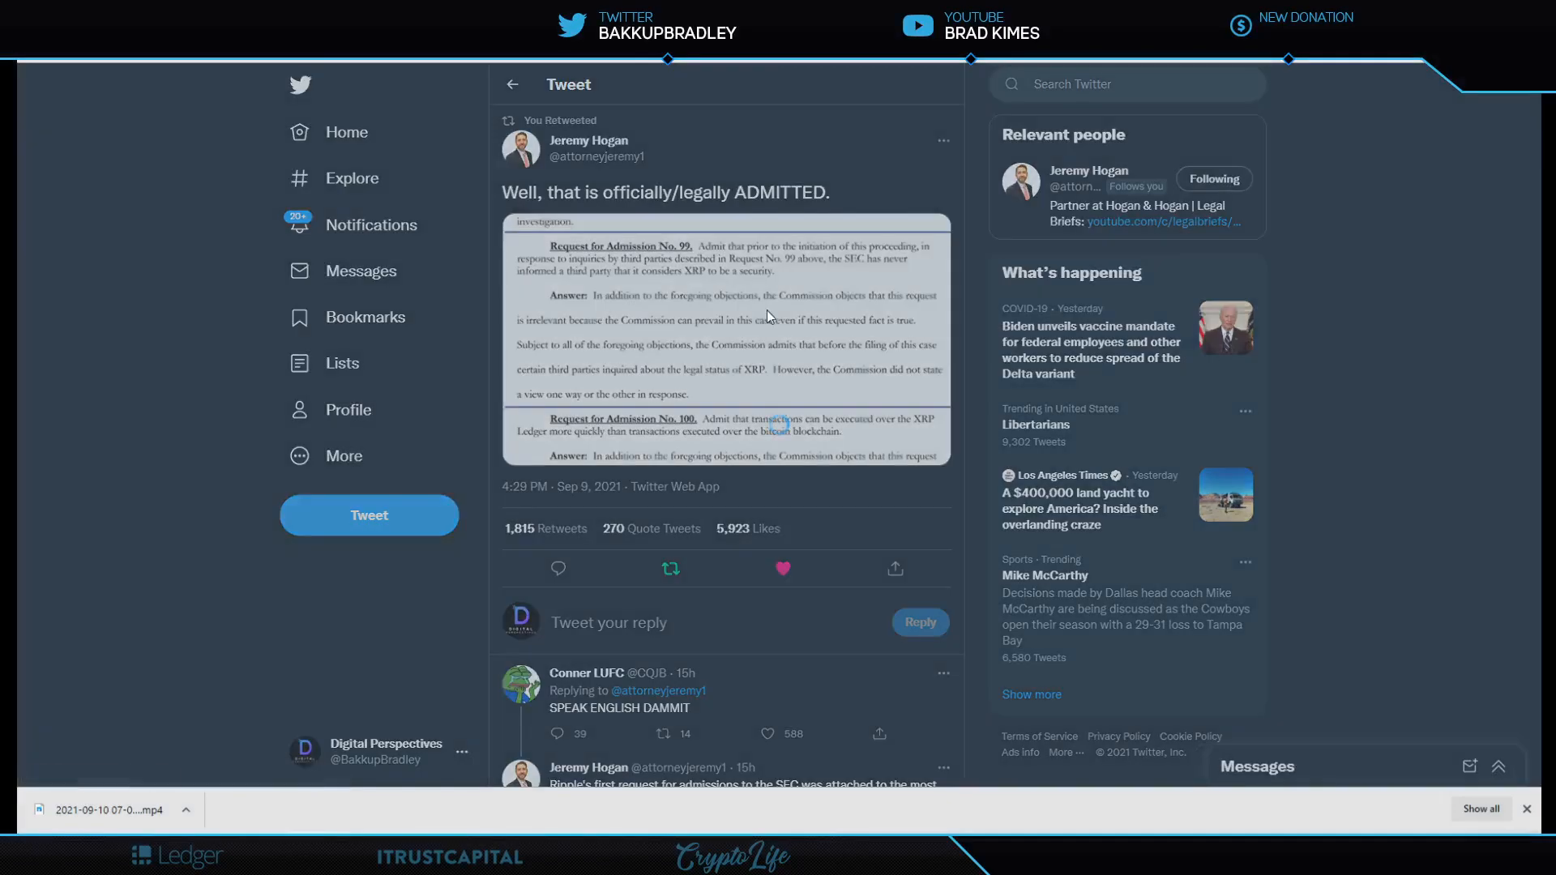
# - Enlarge the court-filing image showing the SEC's answers to Requests for Admission 99 and 100
pyautogui.click(767, 316)
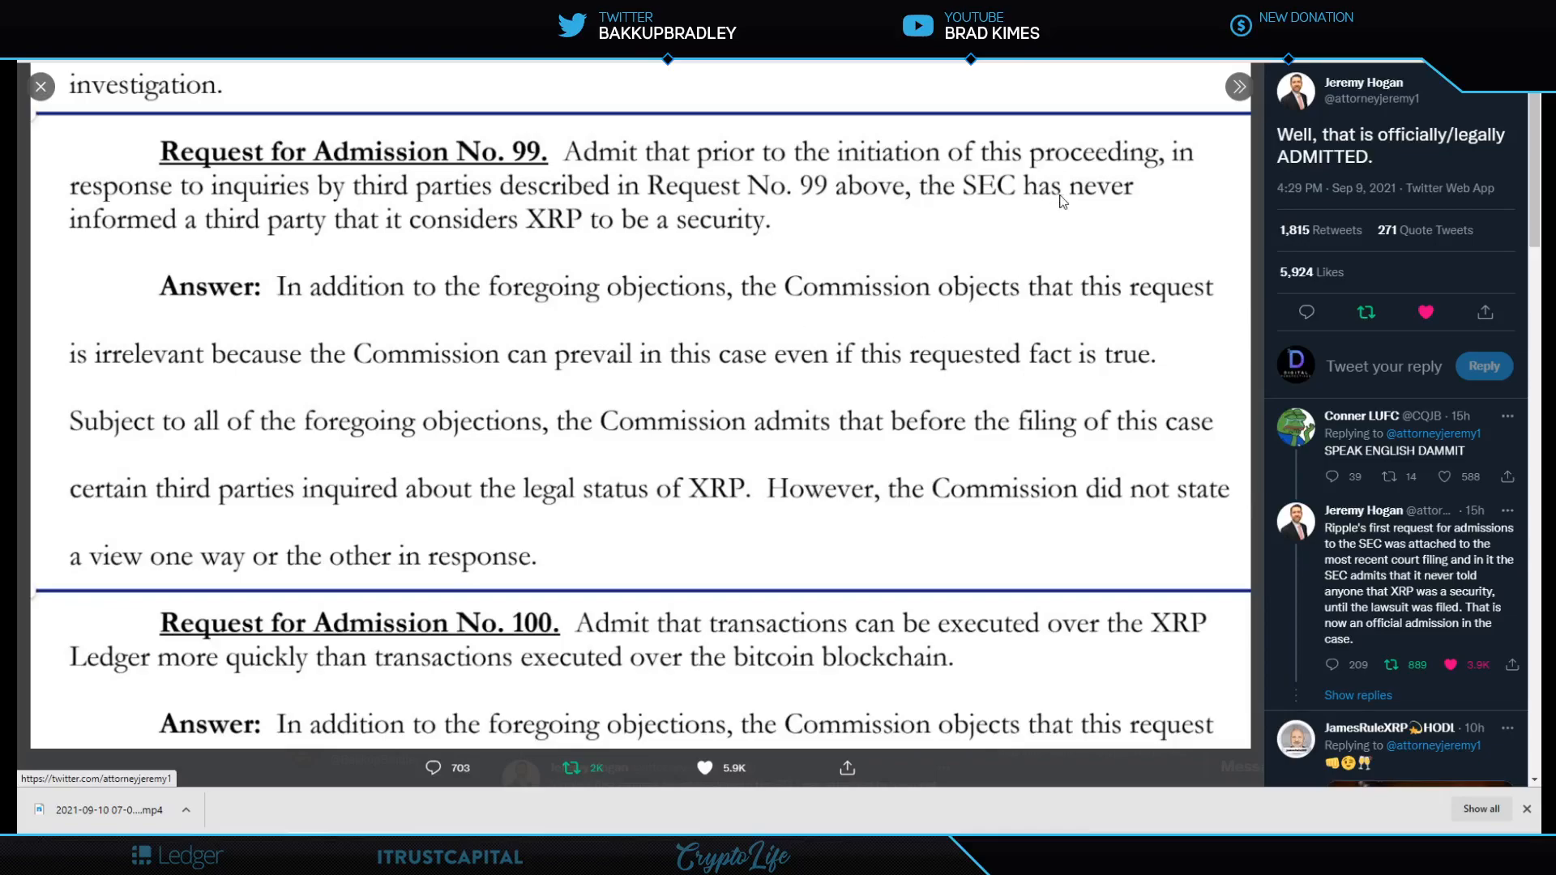
pyautogui.moveTo(223, 257)
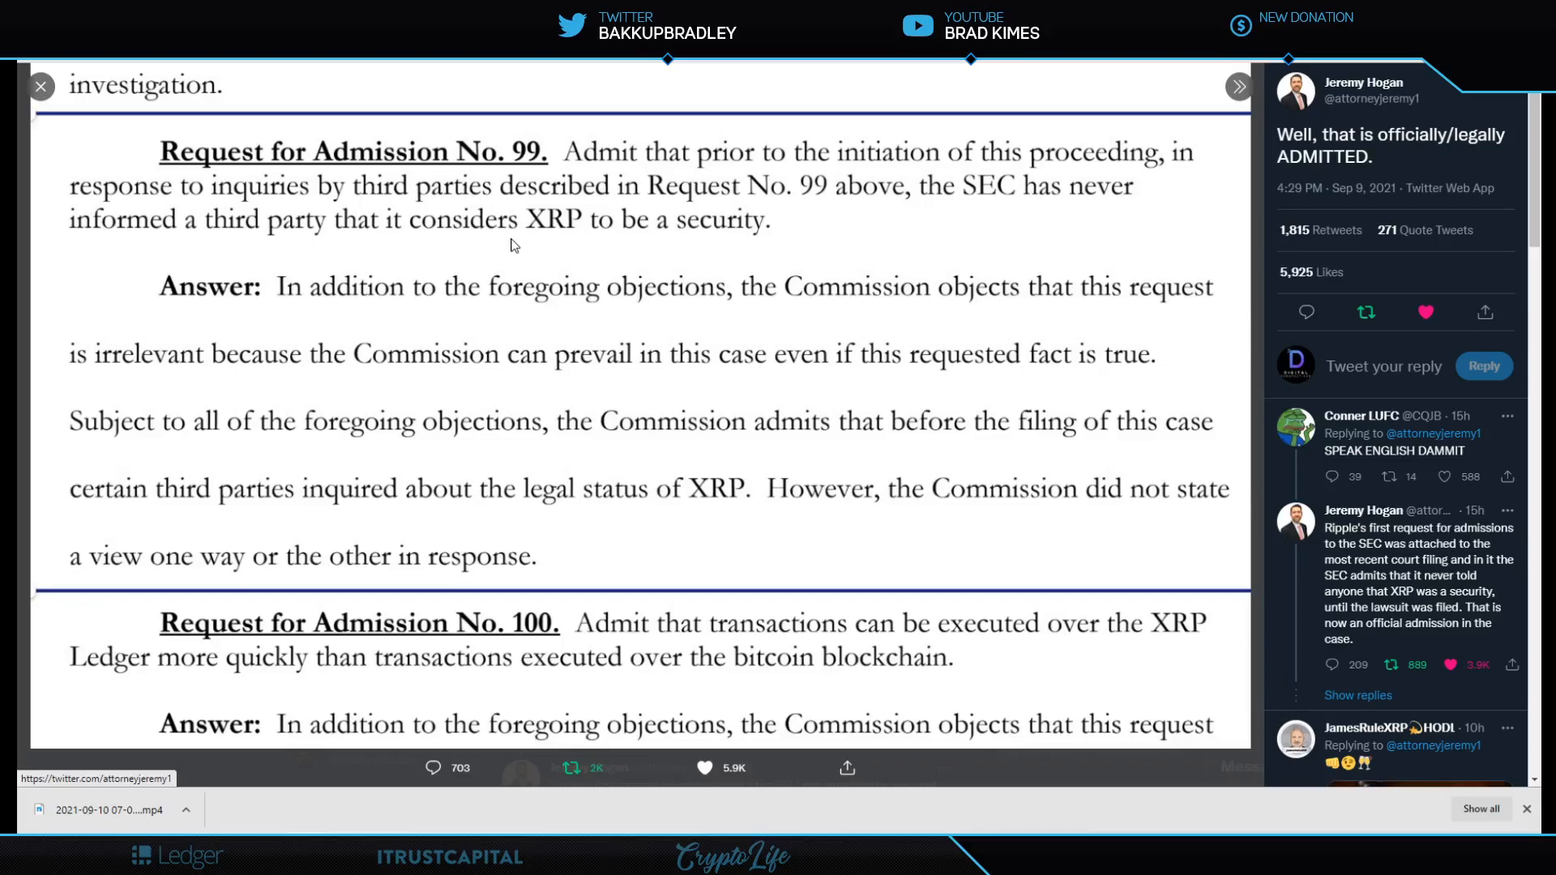
pyautogui.moveTo(754, 243)
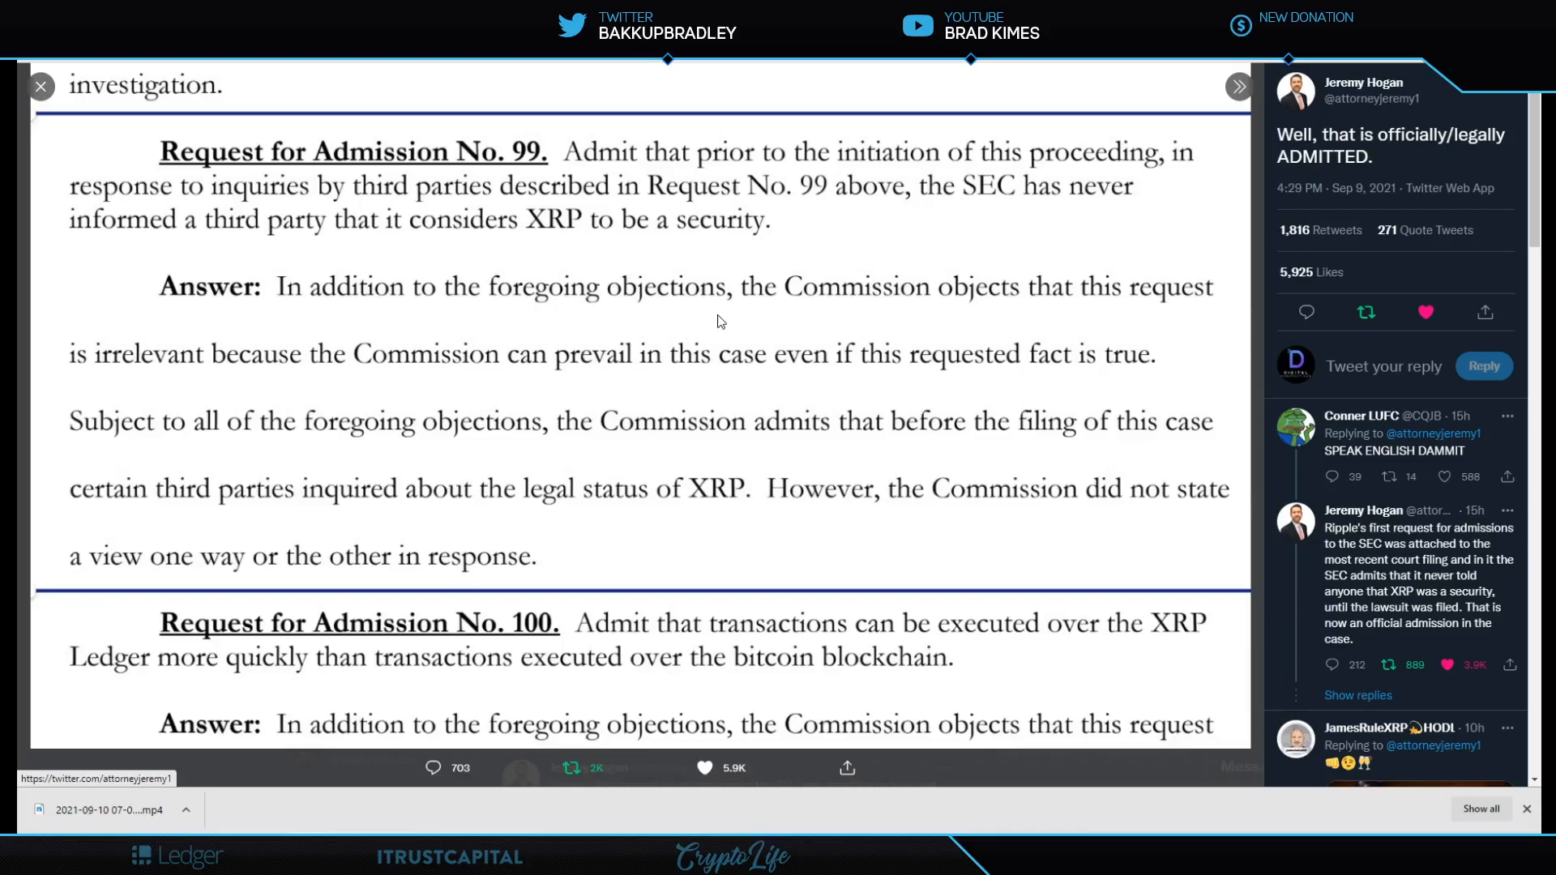
pyautogui.moveTo(1194, 311)
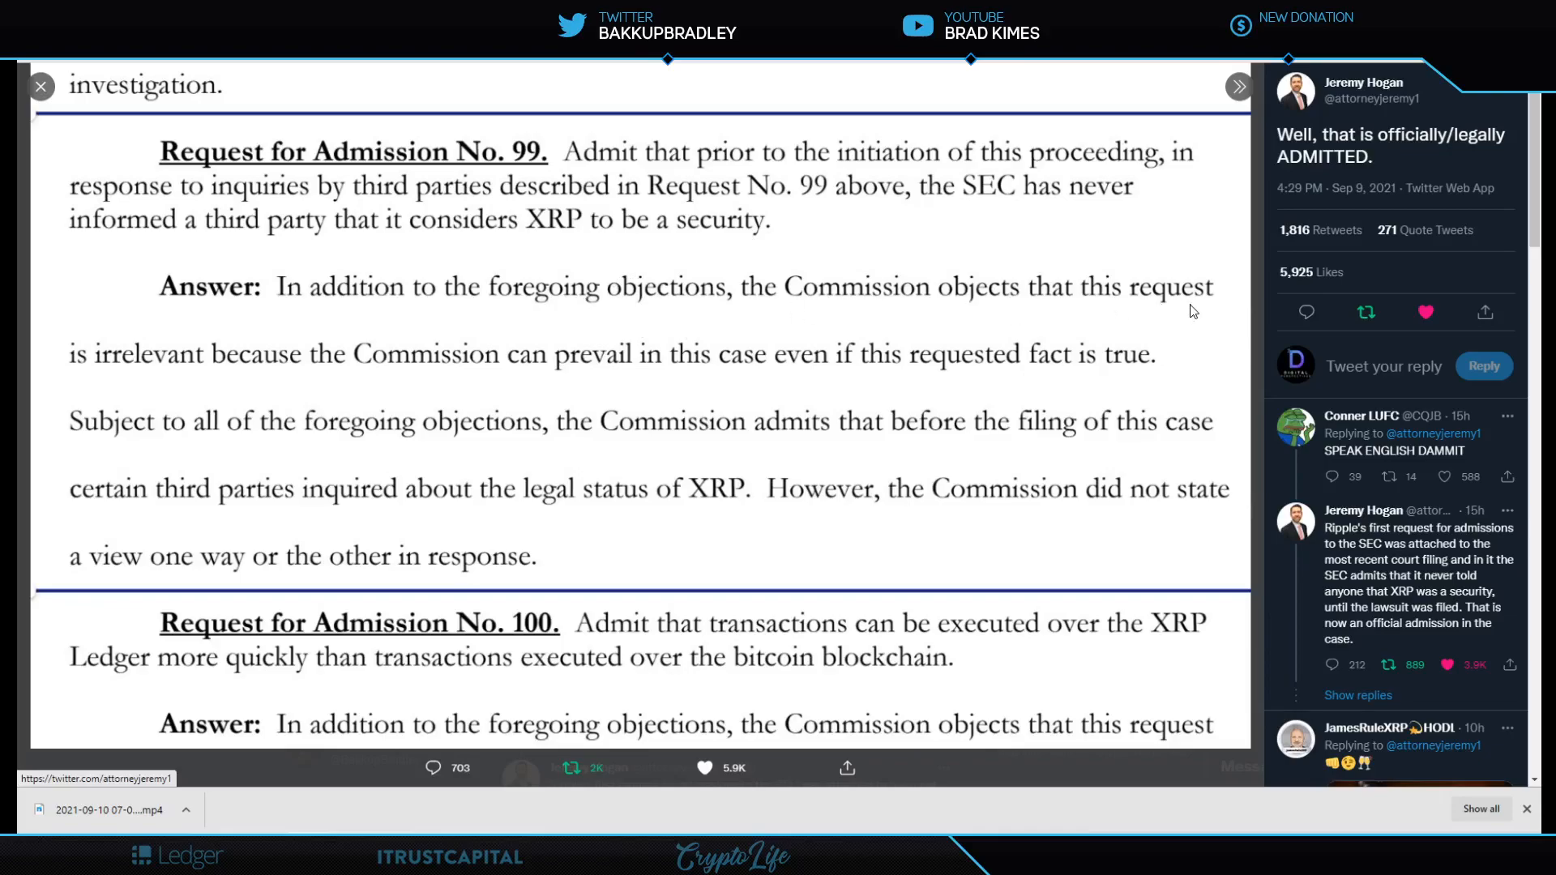
pyautogui.moveTo(192, 393)
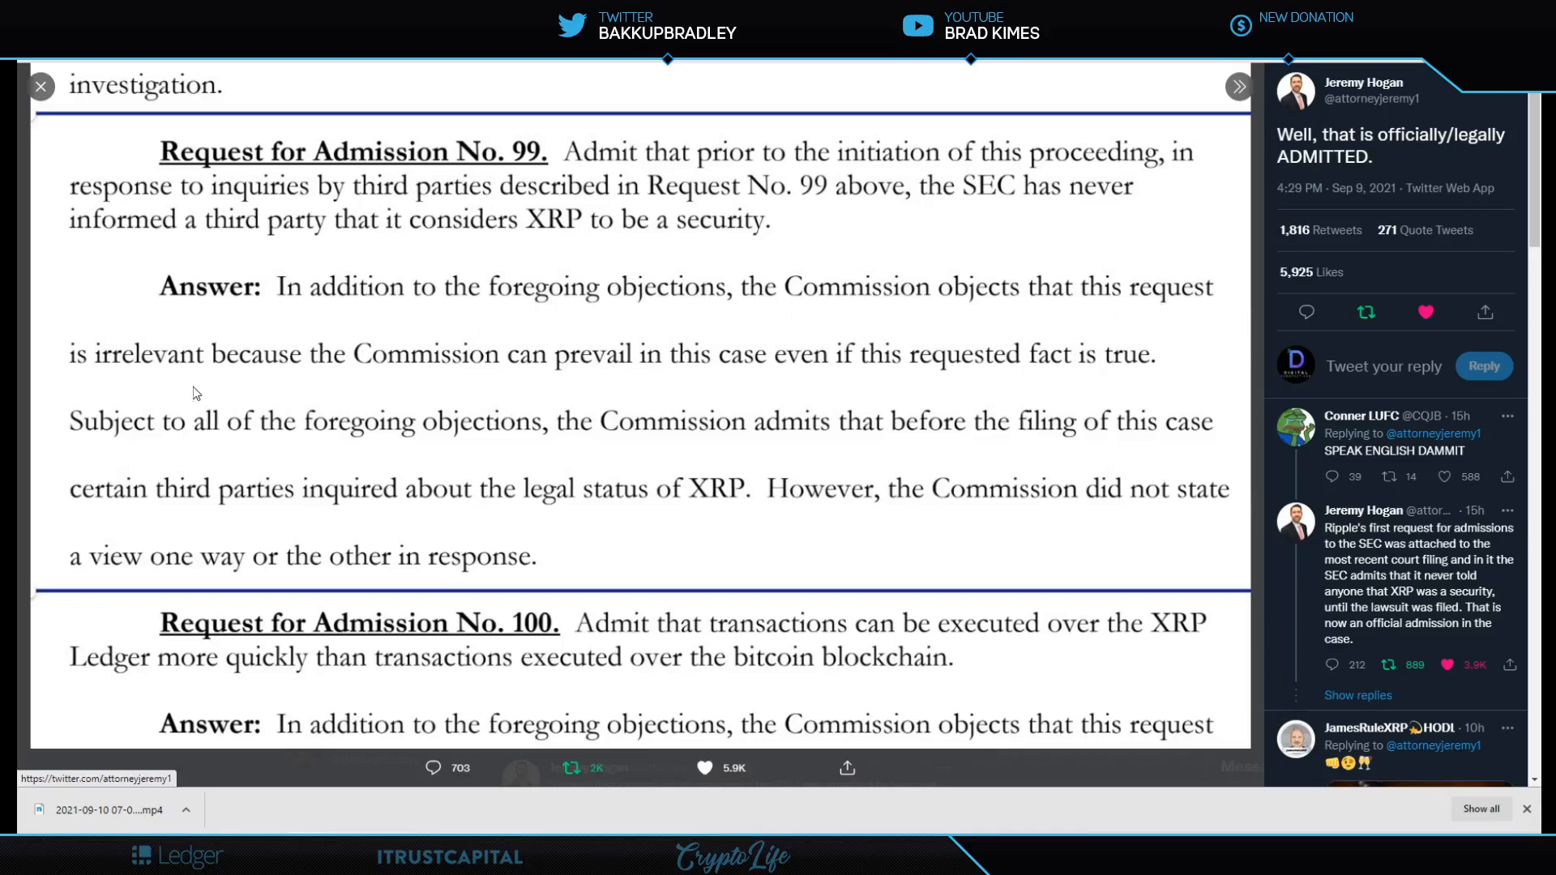
pyautogui.moveTo(559, 387)
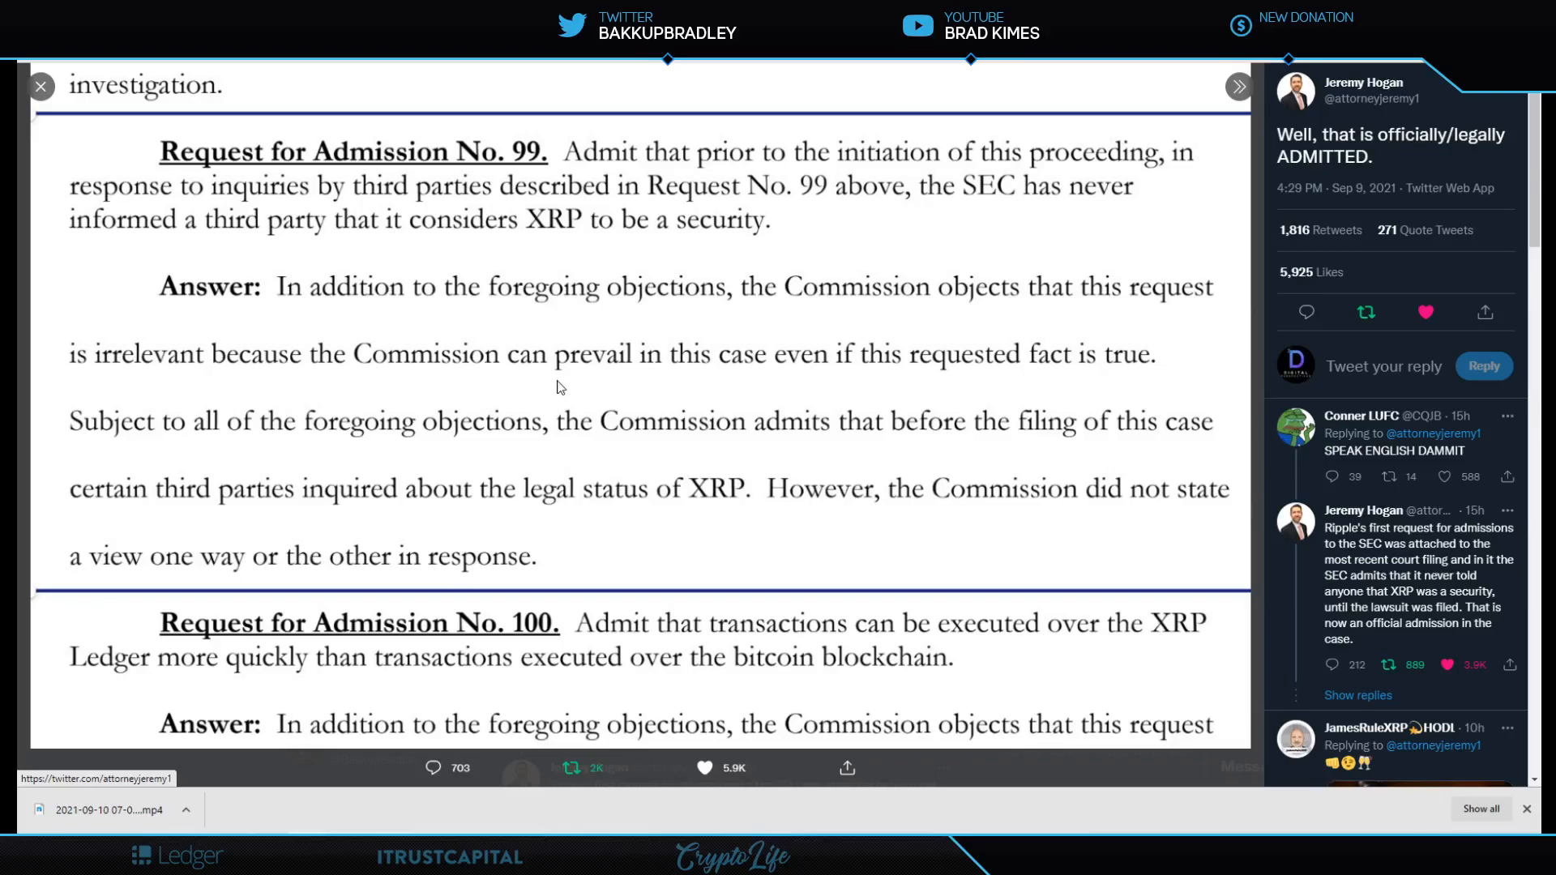
pyautogui.moveTo(972, 380)
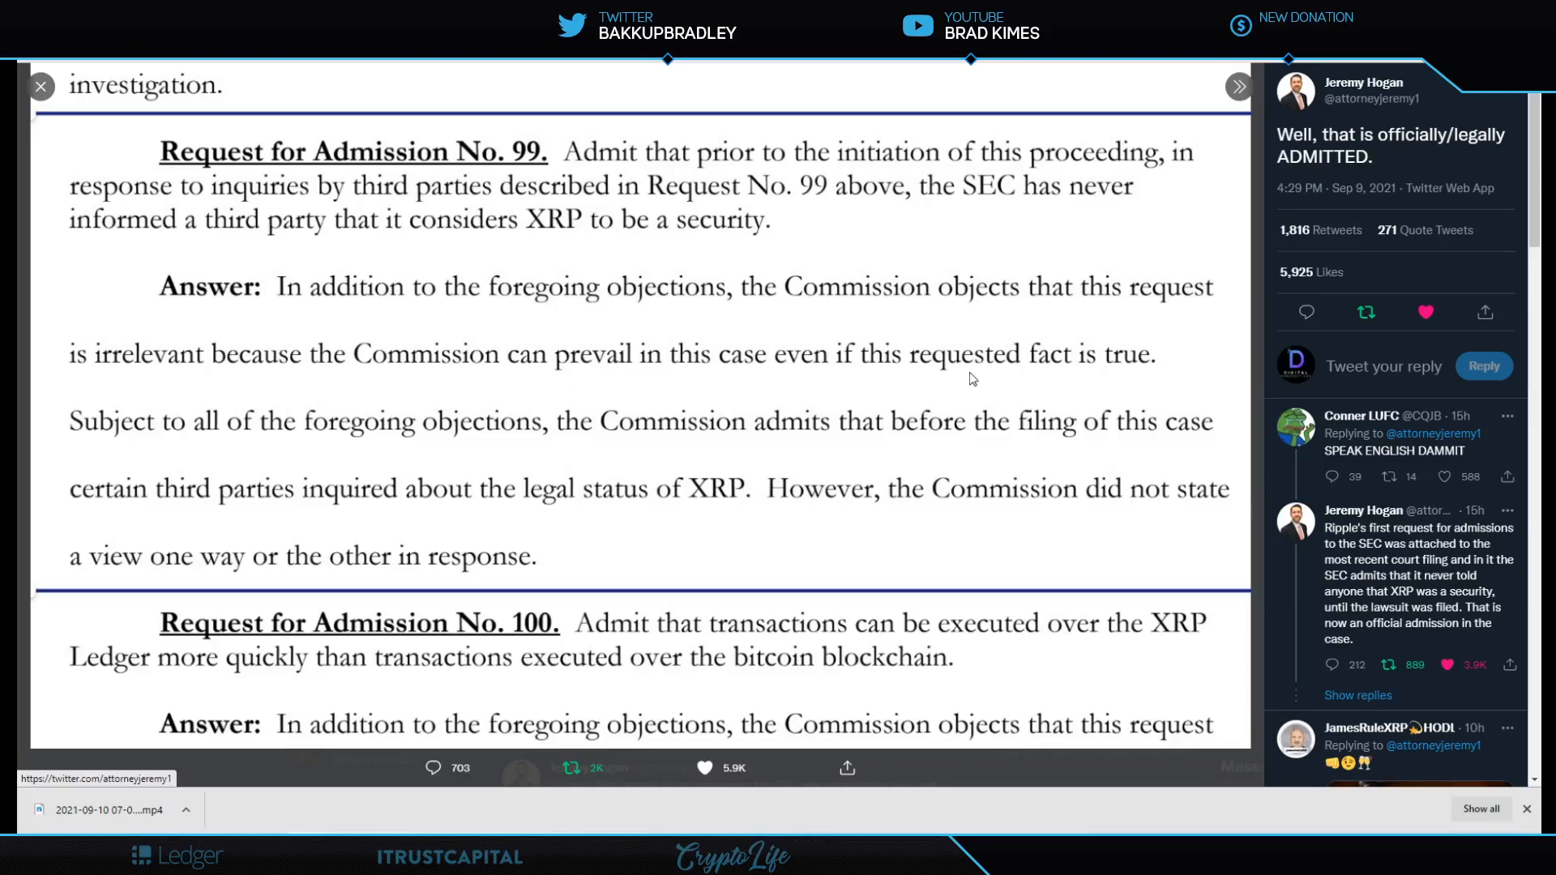
pyautogui.moveTo(1152, 379)
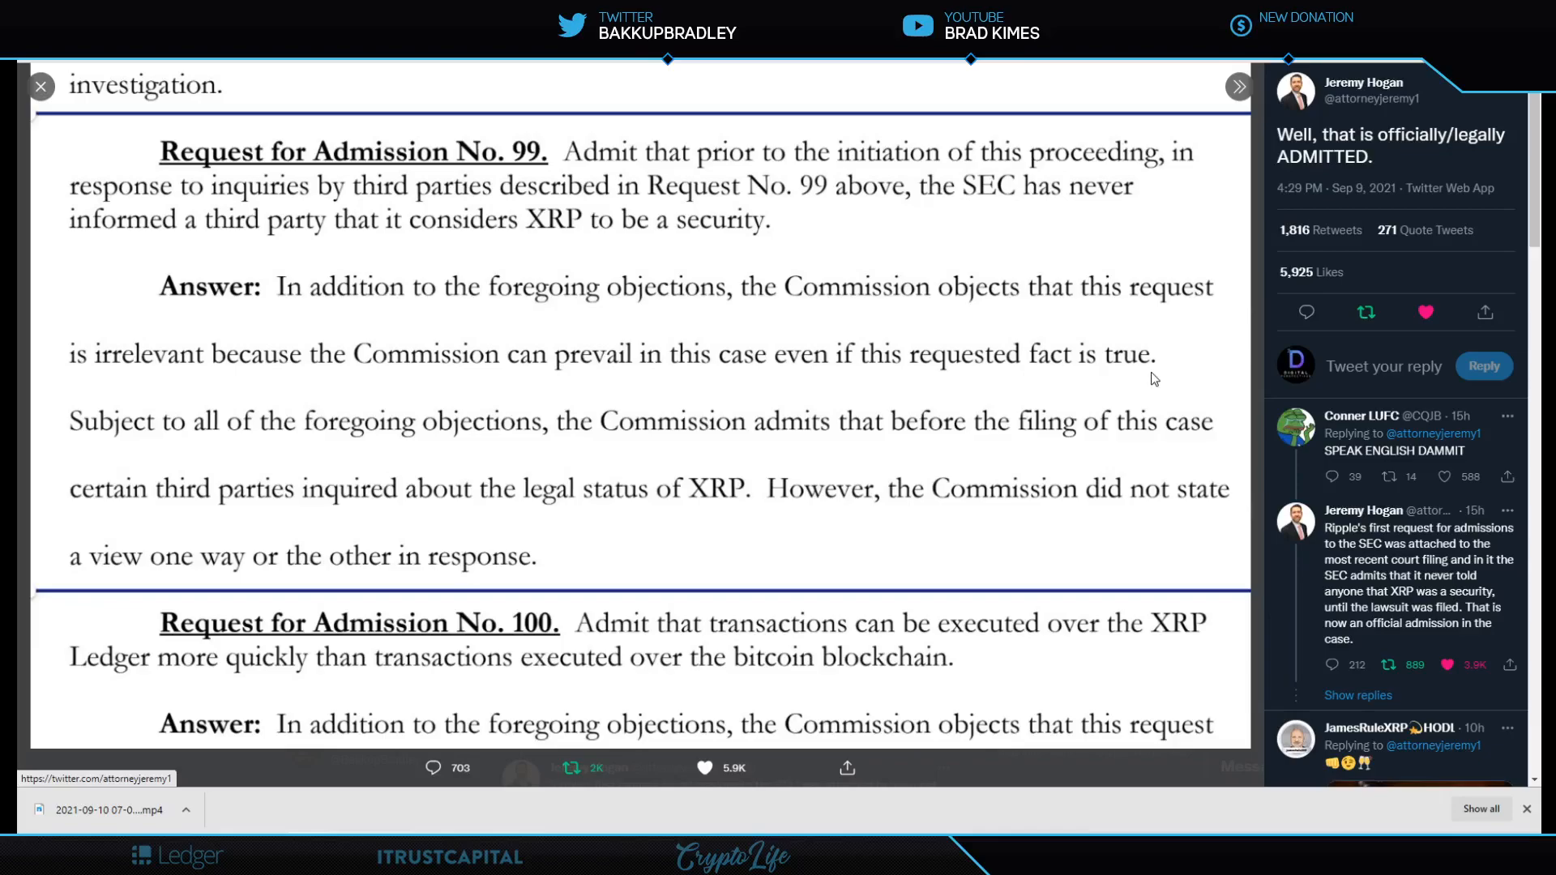
pyautogui.moveTo(255, 462)
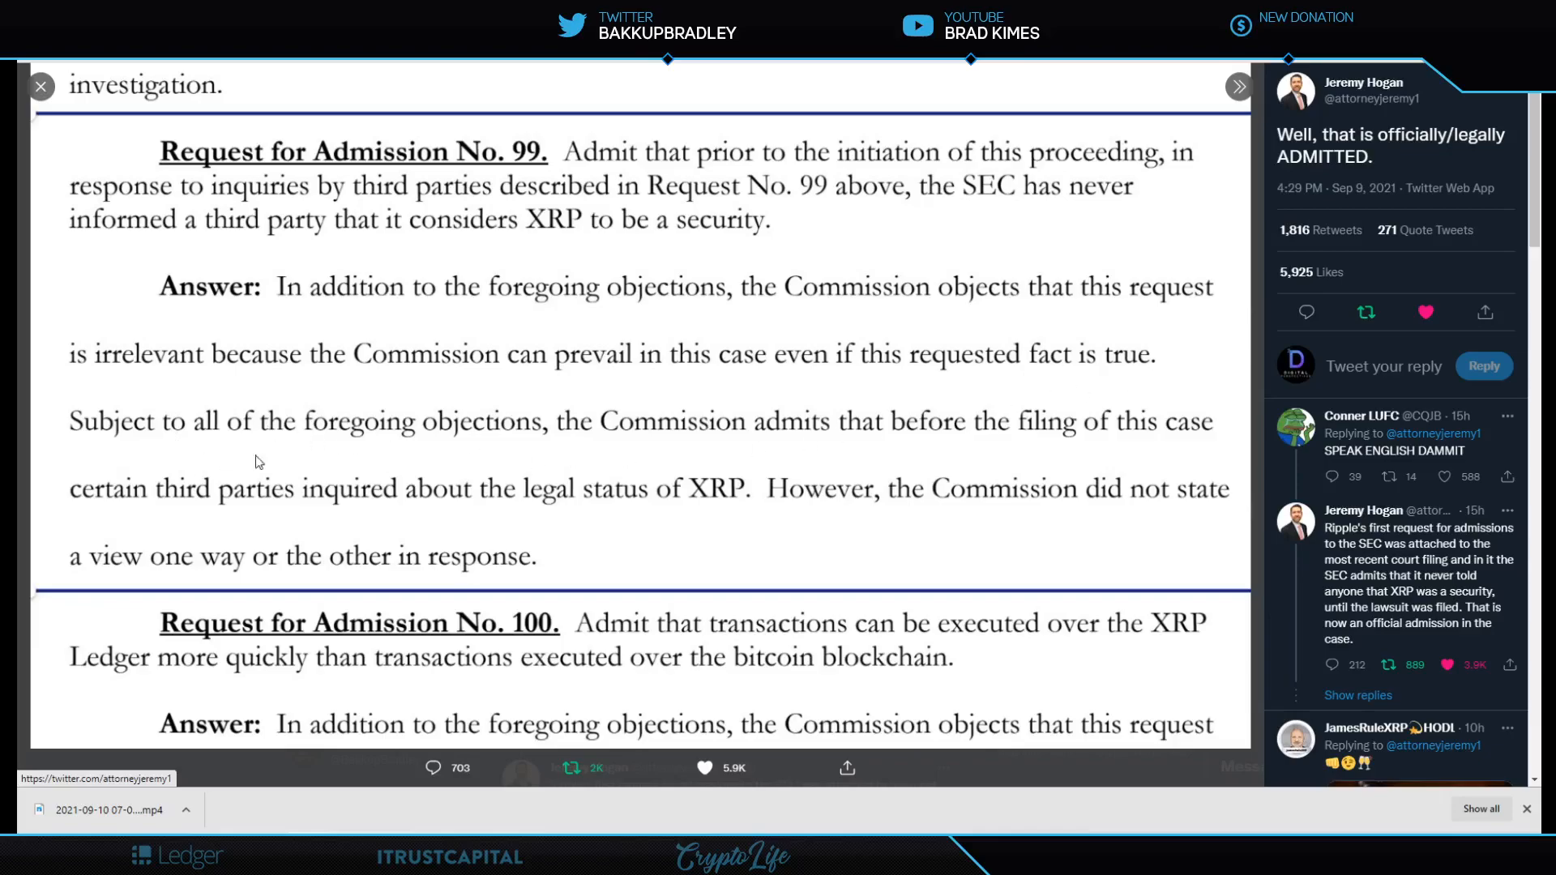
pyautogui.moveTo(969, 451)
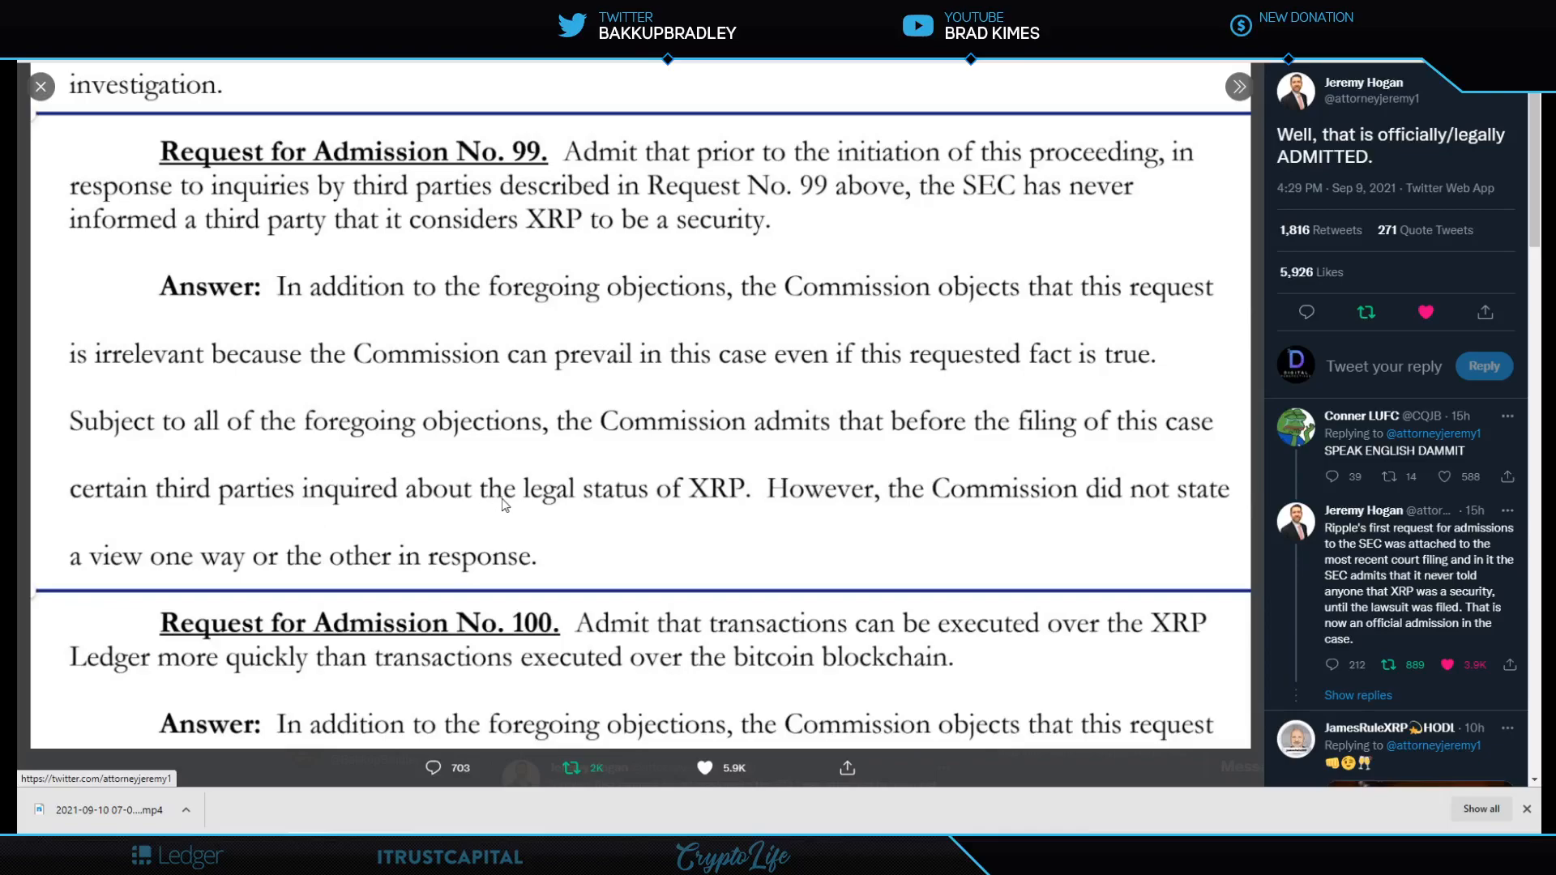
pyautogui.moveTo(726, 522)
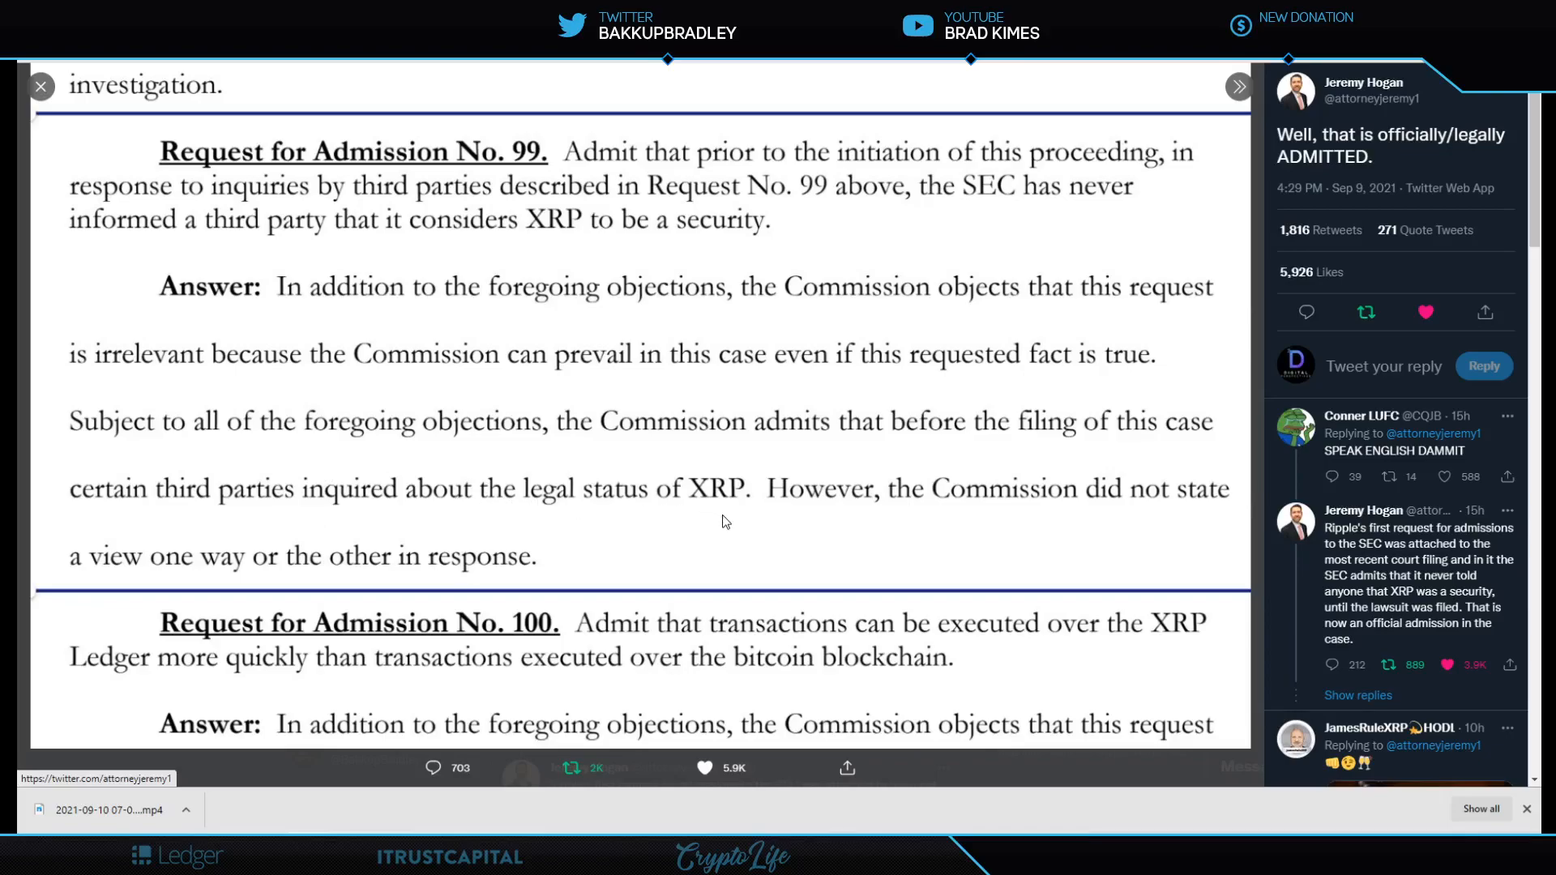
pyautogui.moveTo(1023, 506)
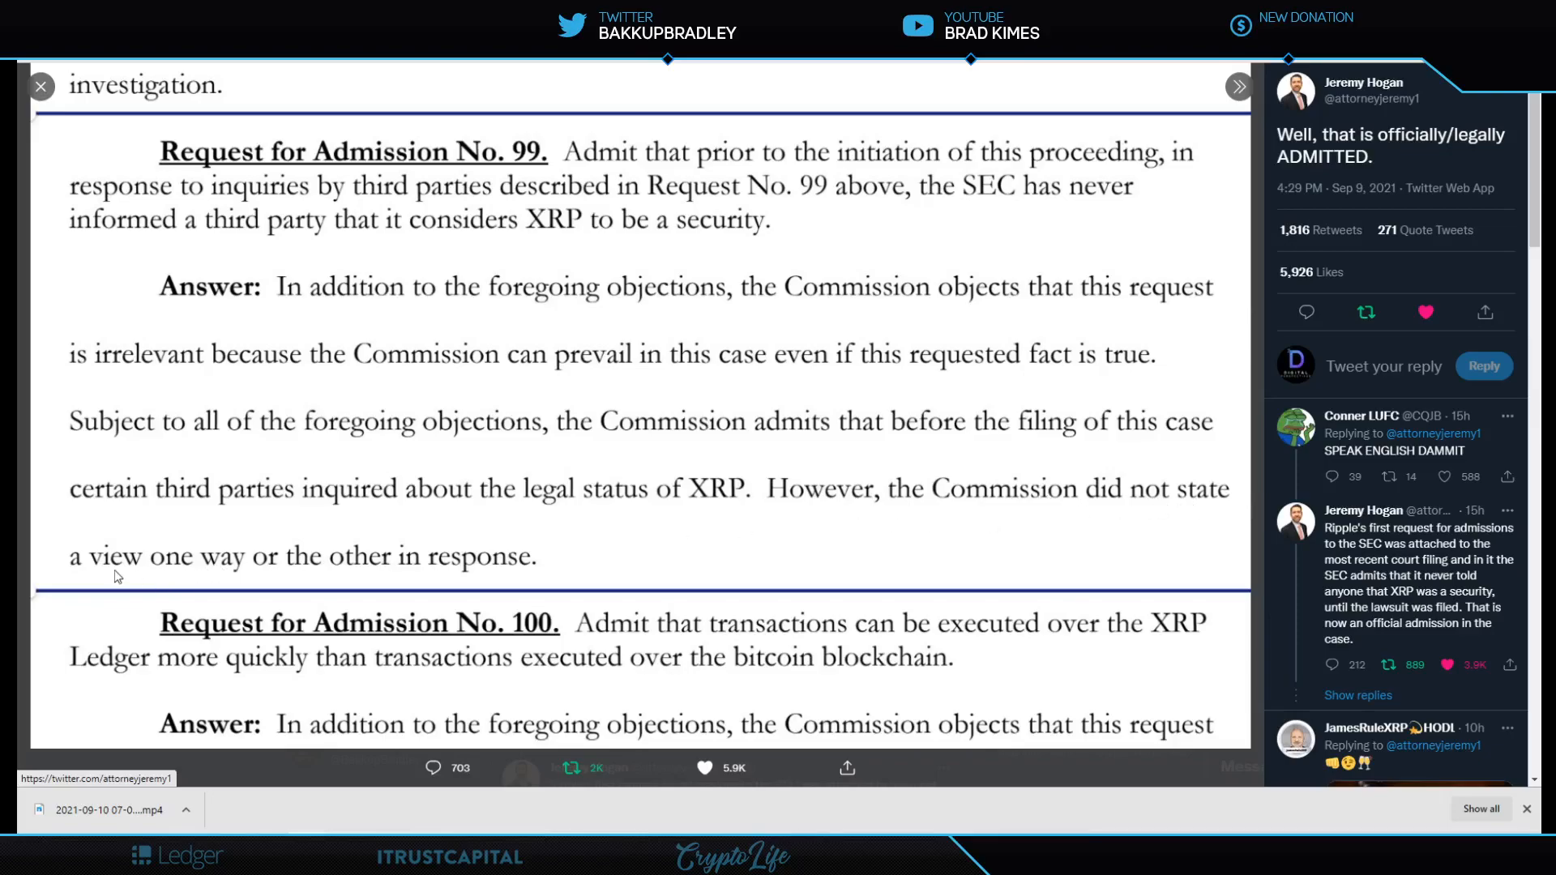
pyautogui.moveTo(408, 581)
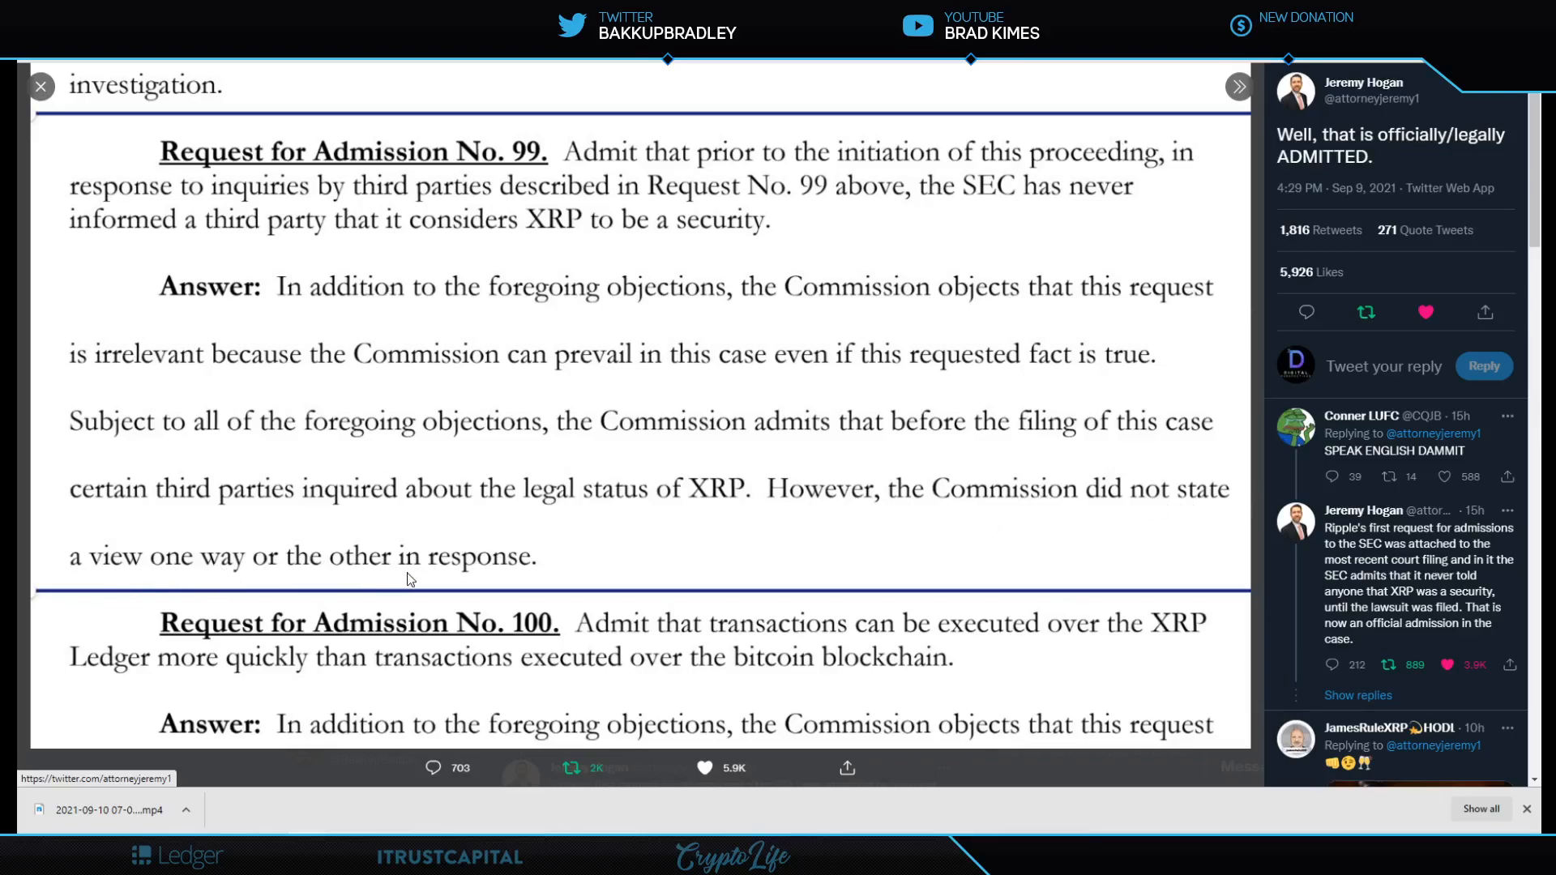
pyautogui.moveTo(509, 576)
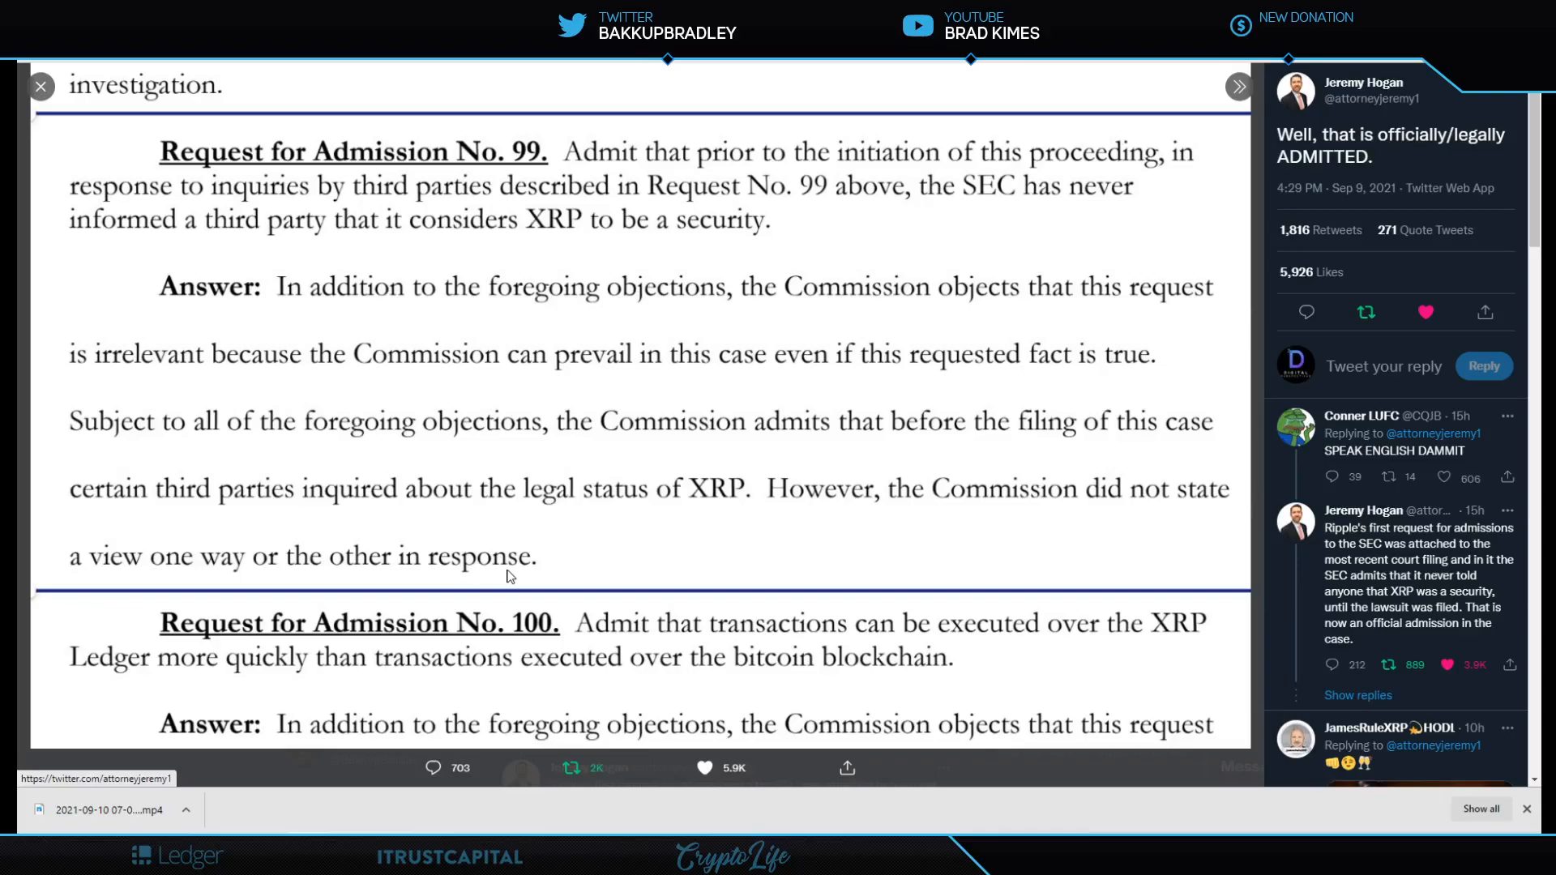
pyautogui.moveTo(1154, 650)
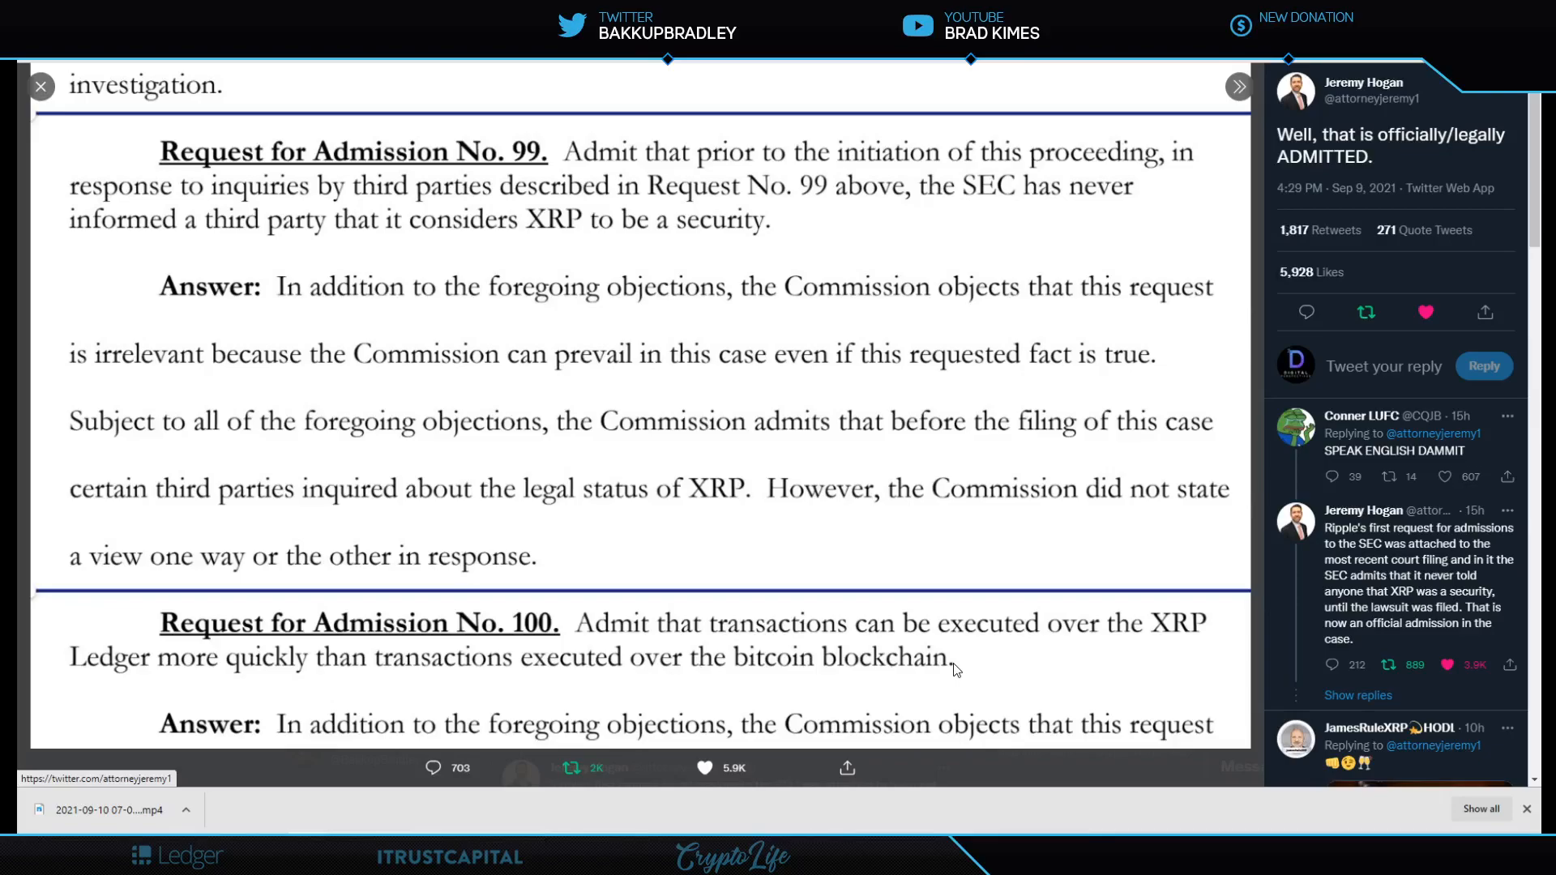
pyautogui.moveTo(947, 646)
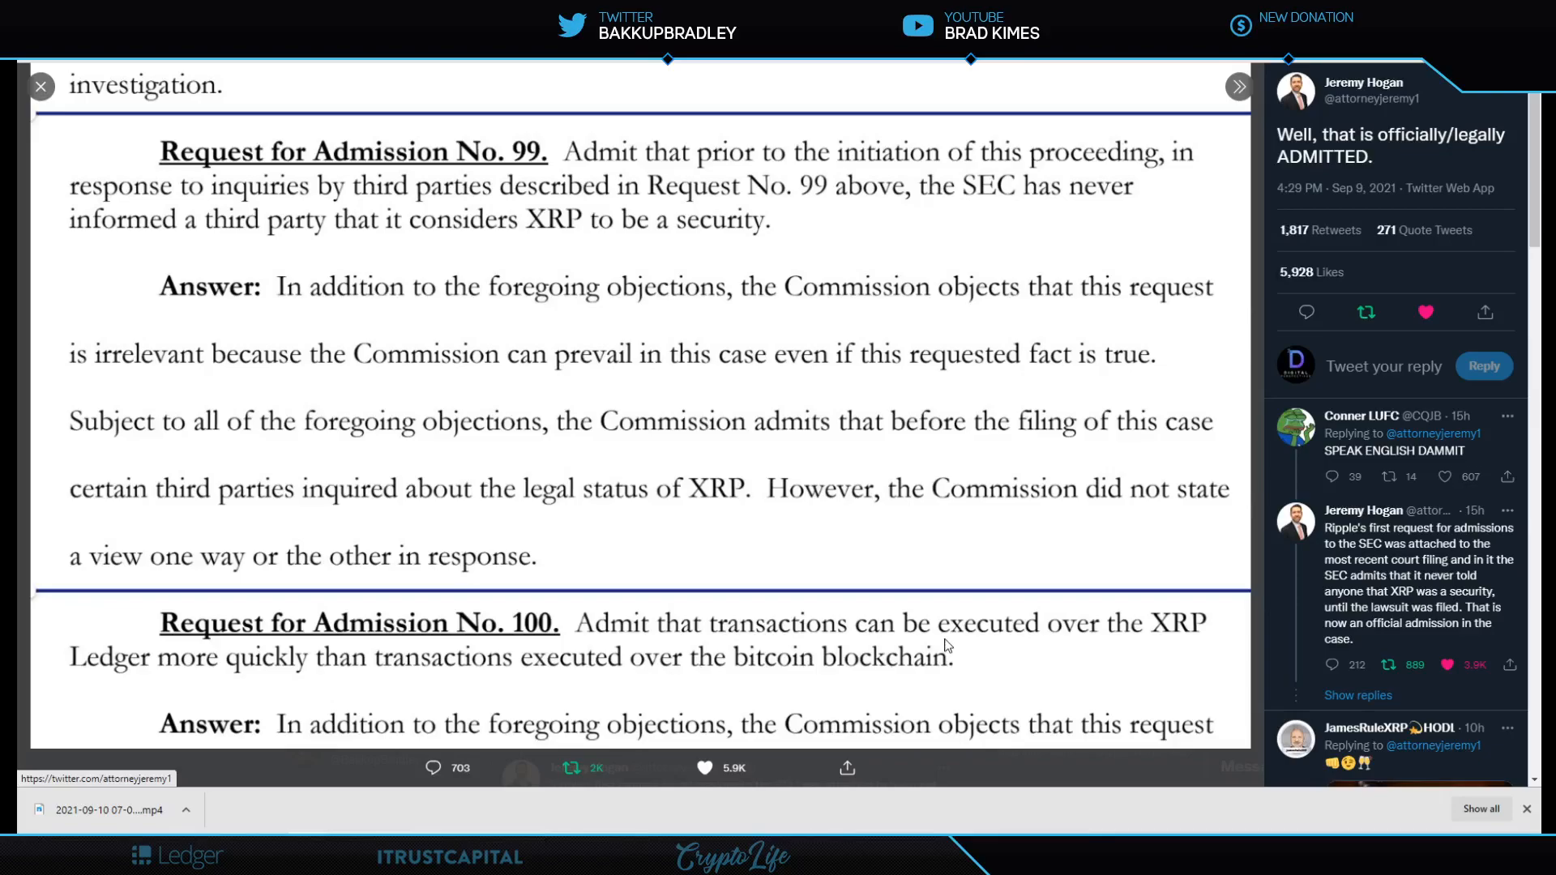
pyautogui.moveTo(732, 268)
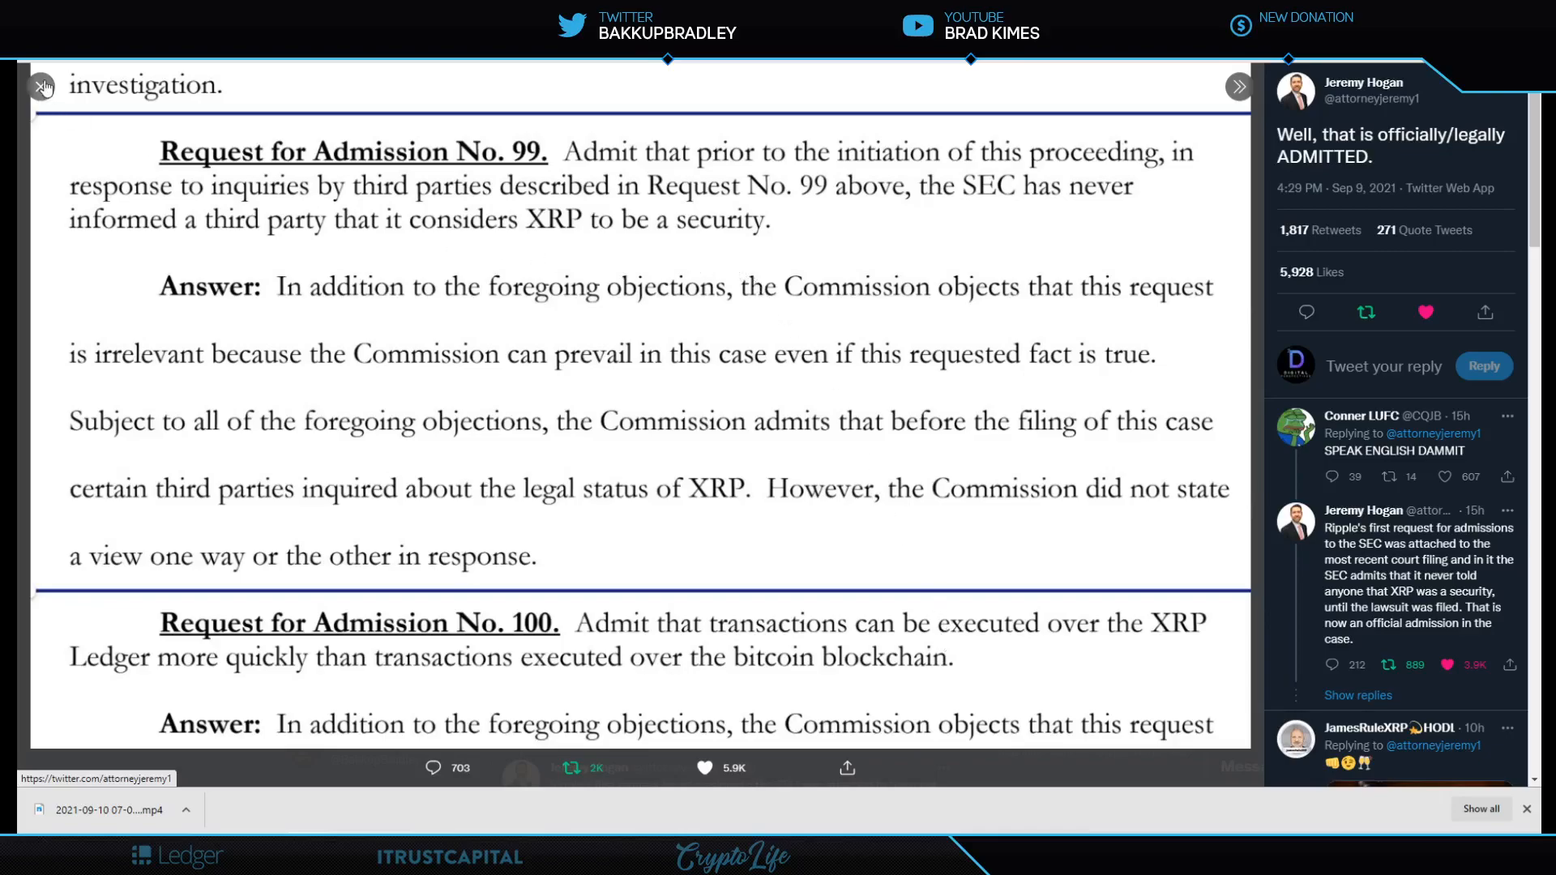
pyautogui.moveTo(39, 105)
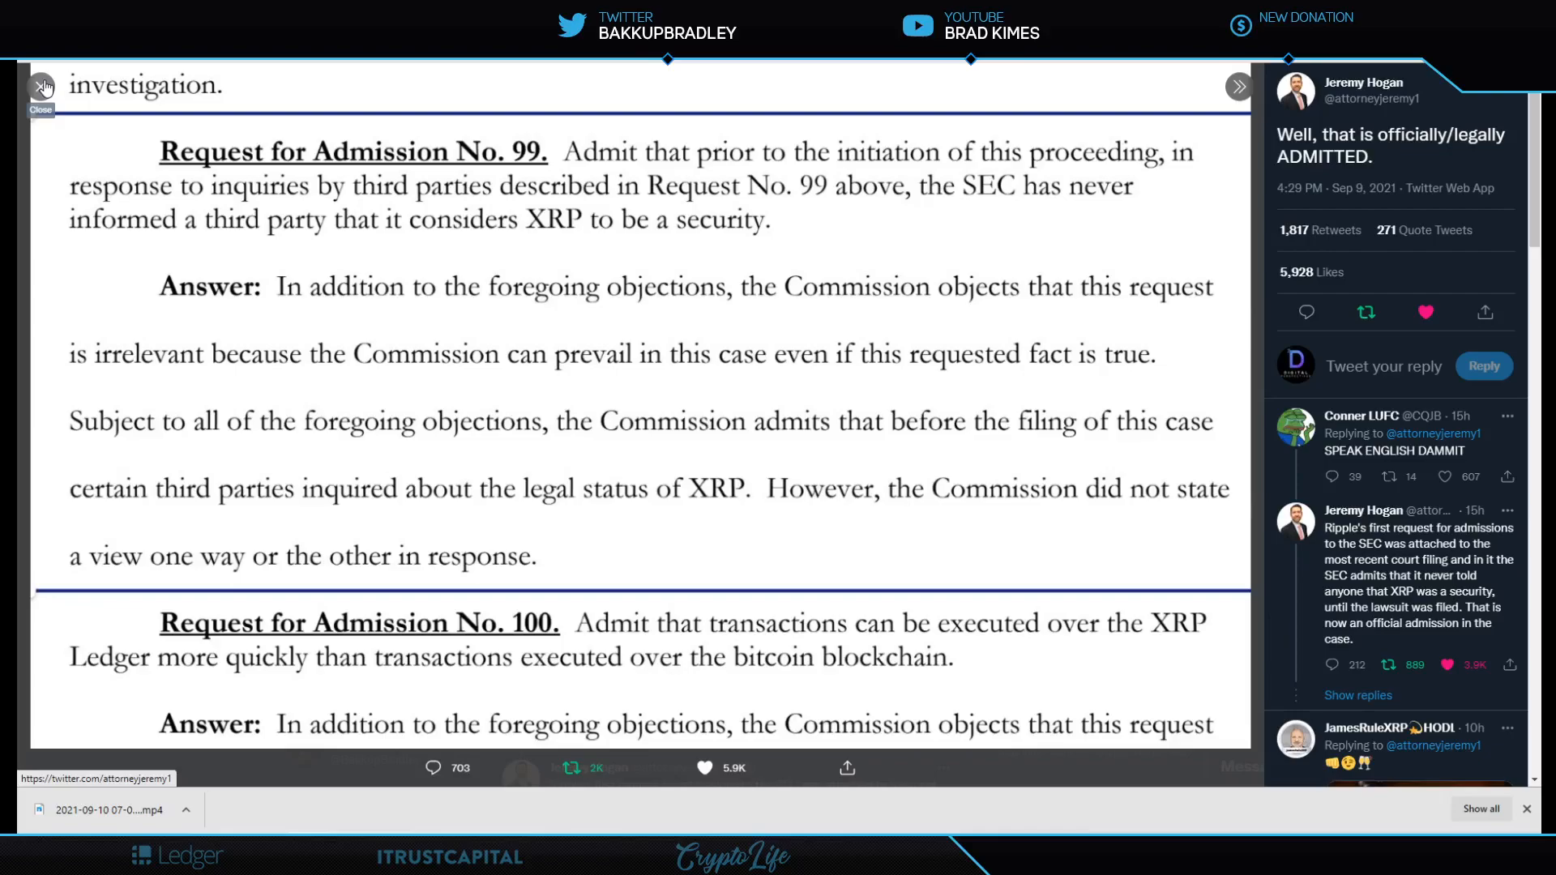
pyautogui.click(36, 86)
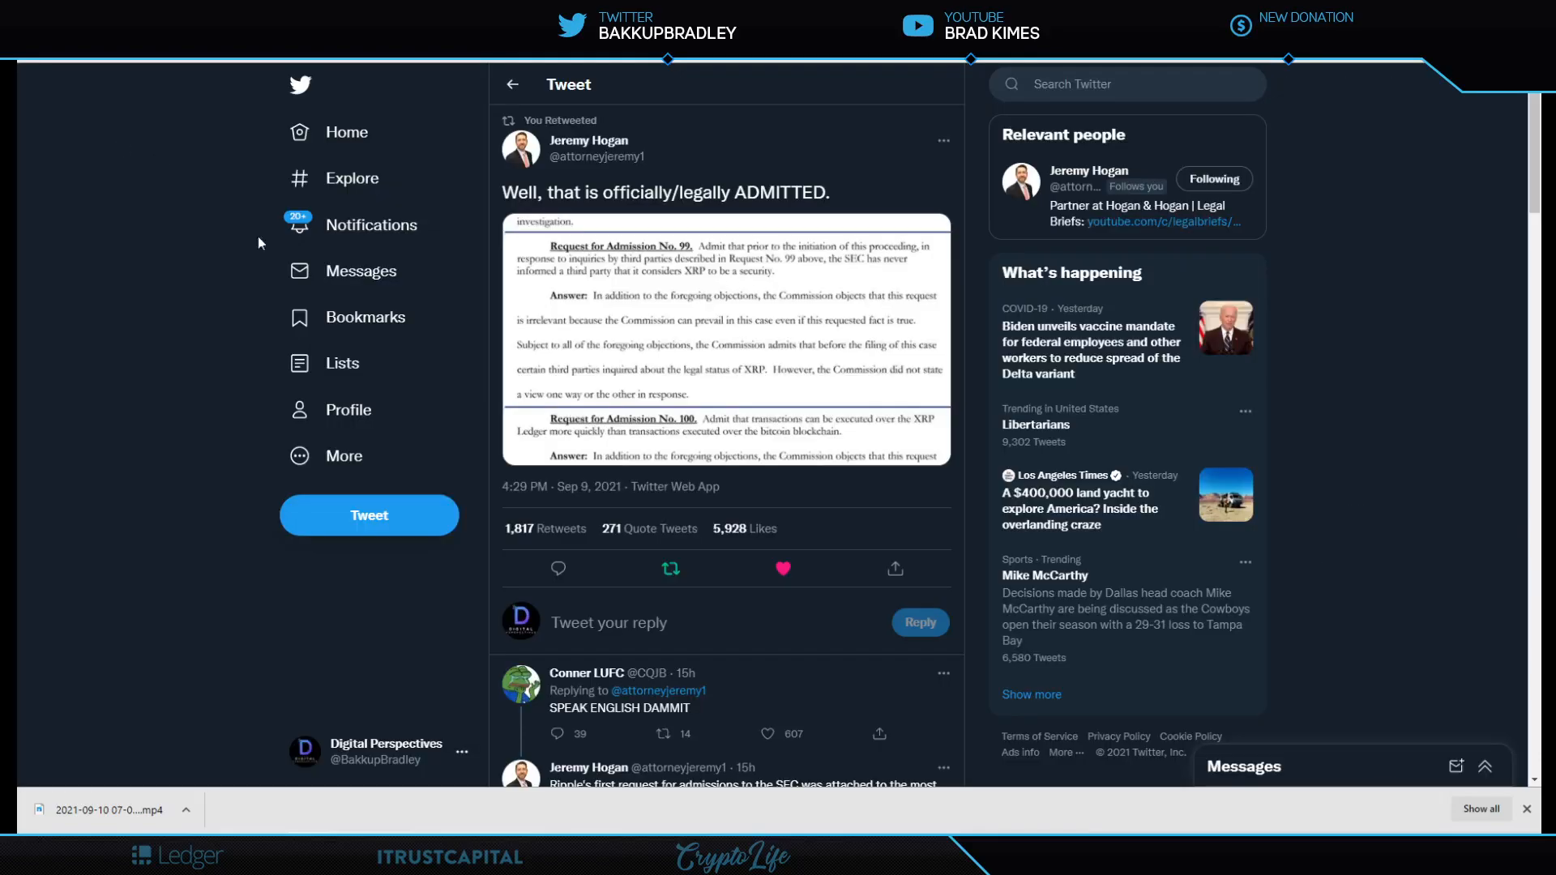
pyautogui.scroll(-3)
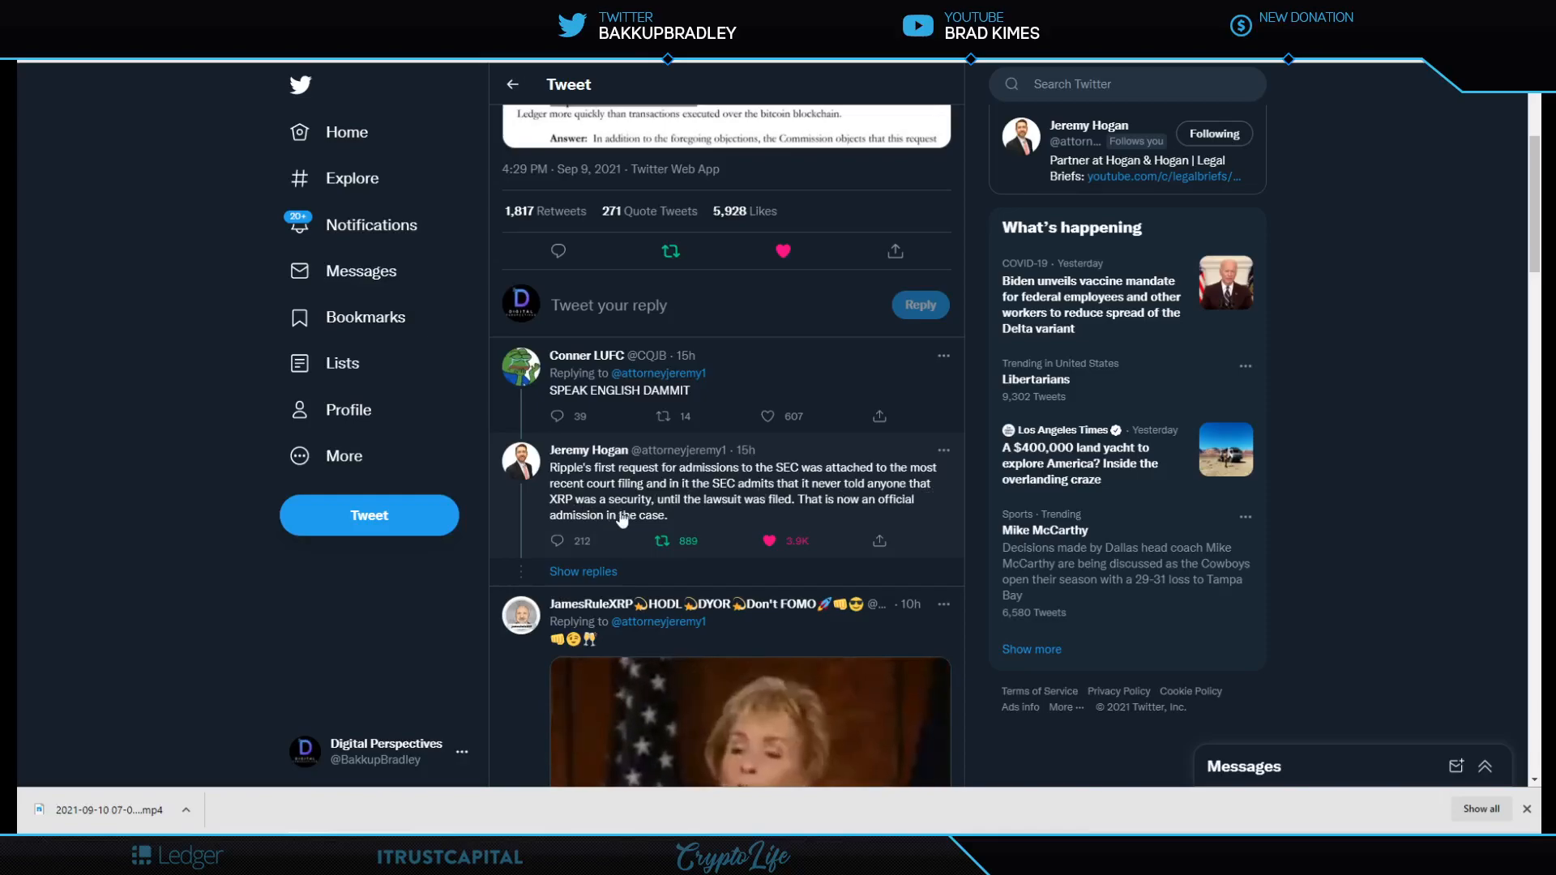
pyautogui.moveTo(781, 511)
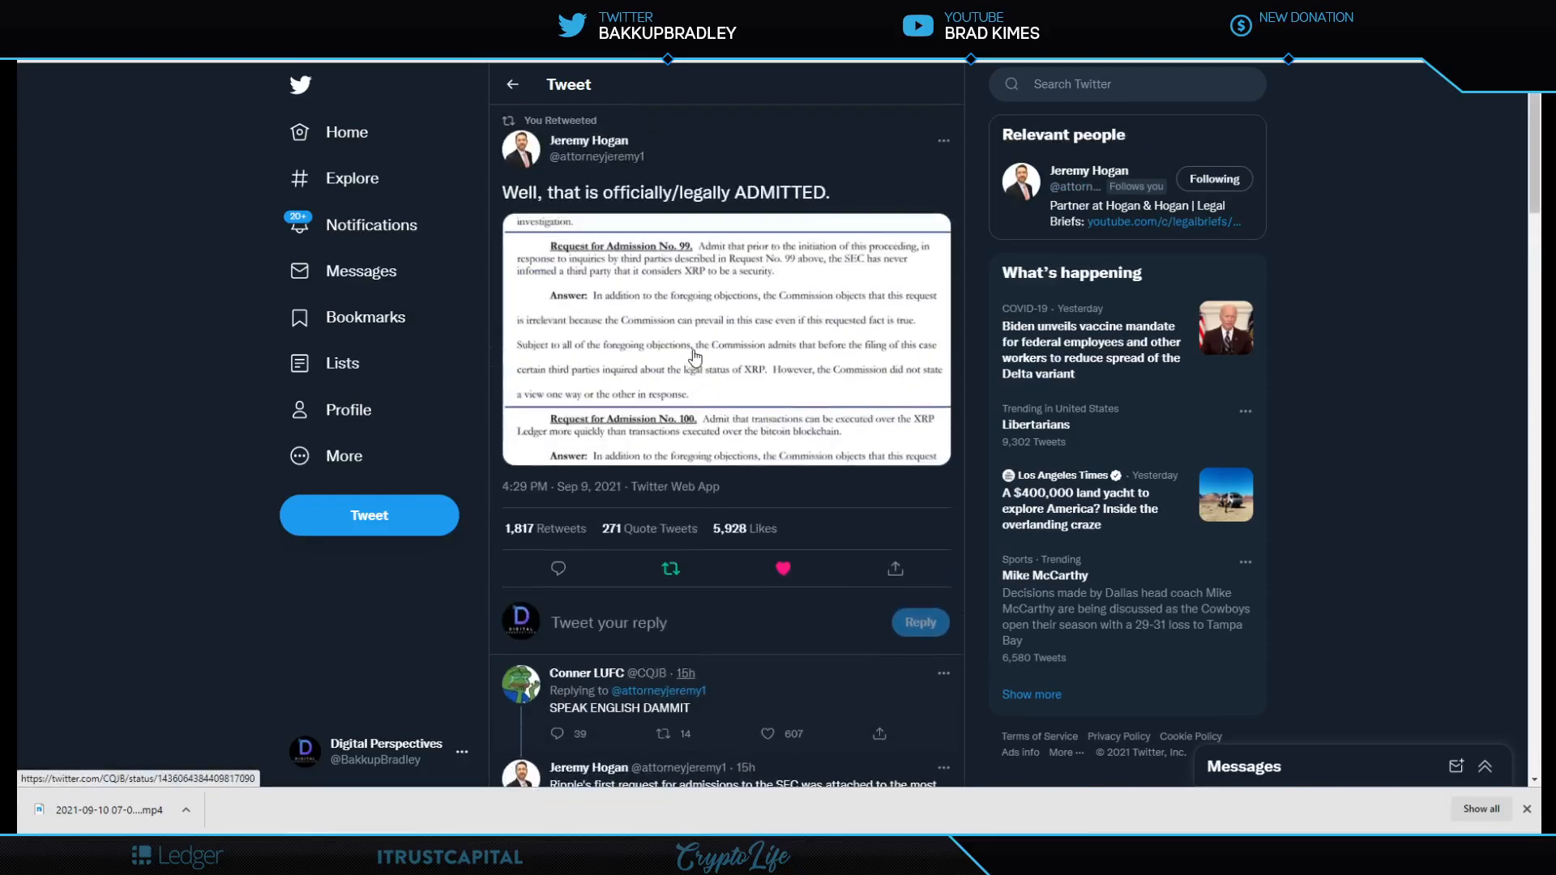
pyautogui.moveTo(695, 158)
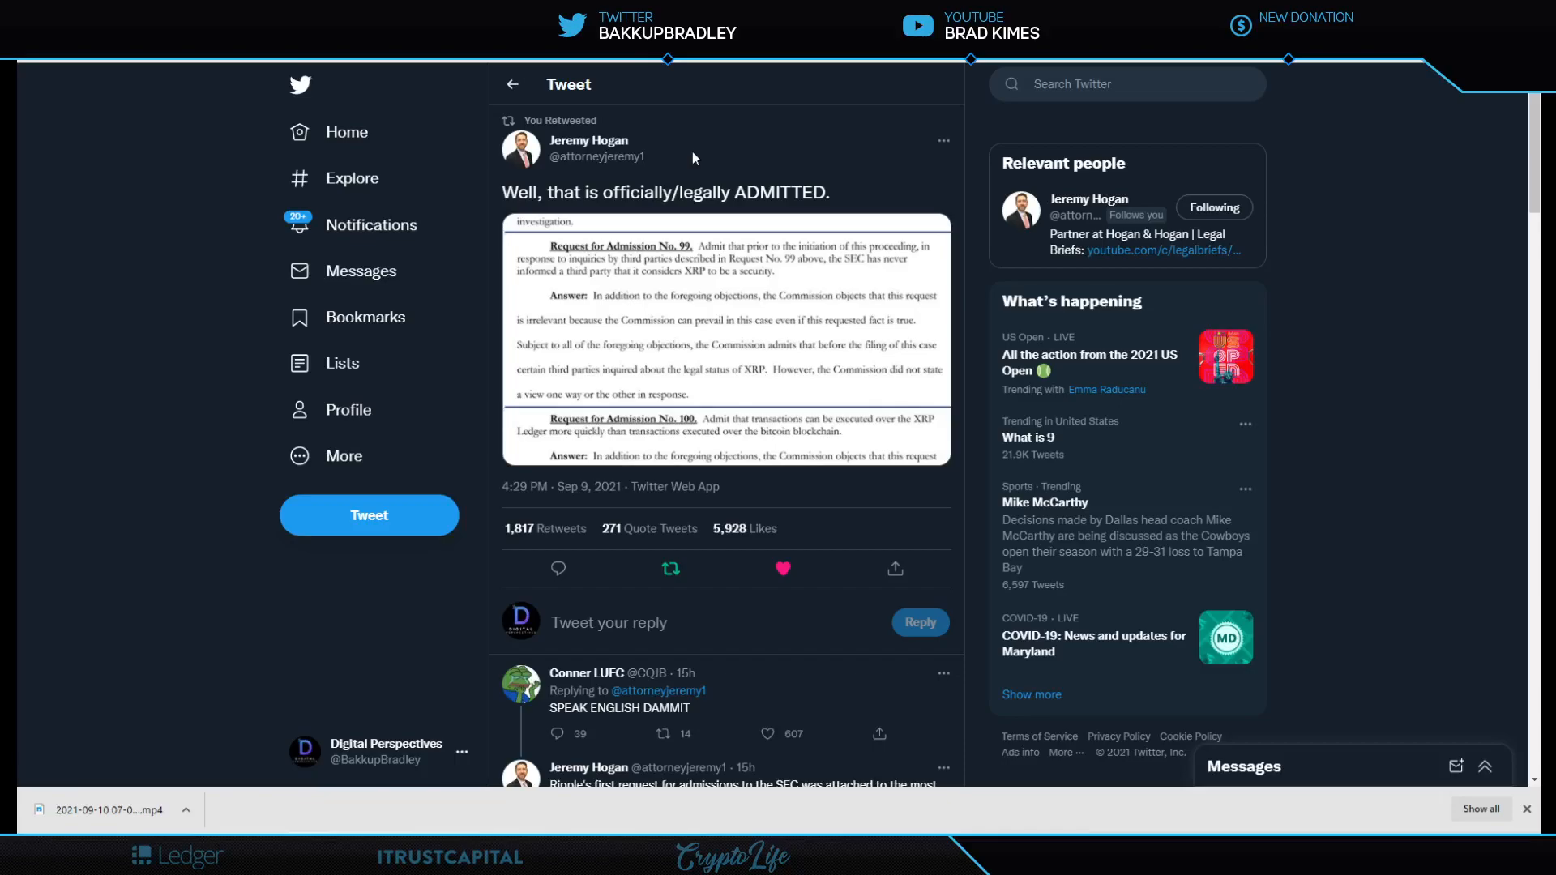
pyautogui.moveTo(702, 149)
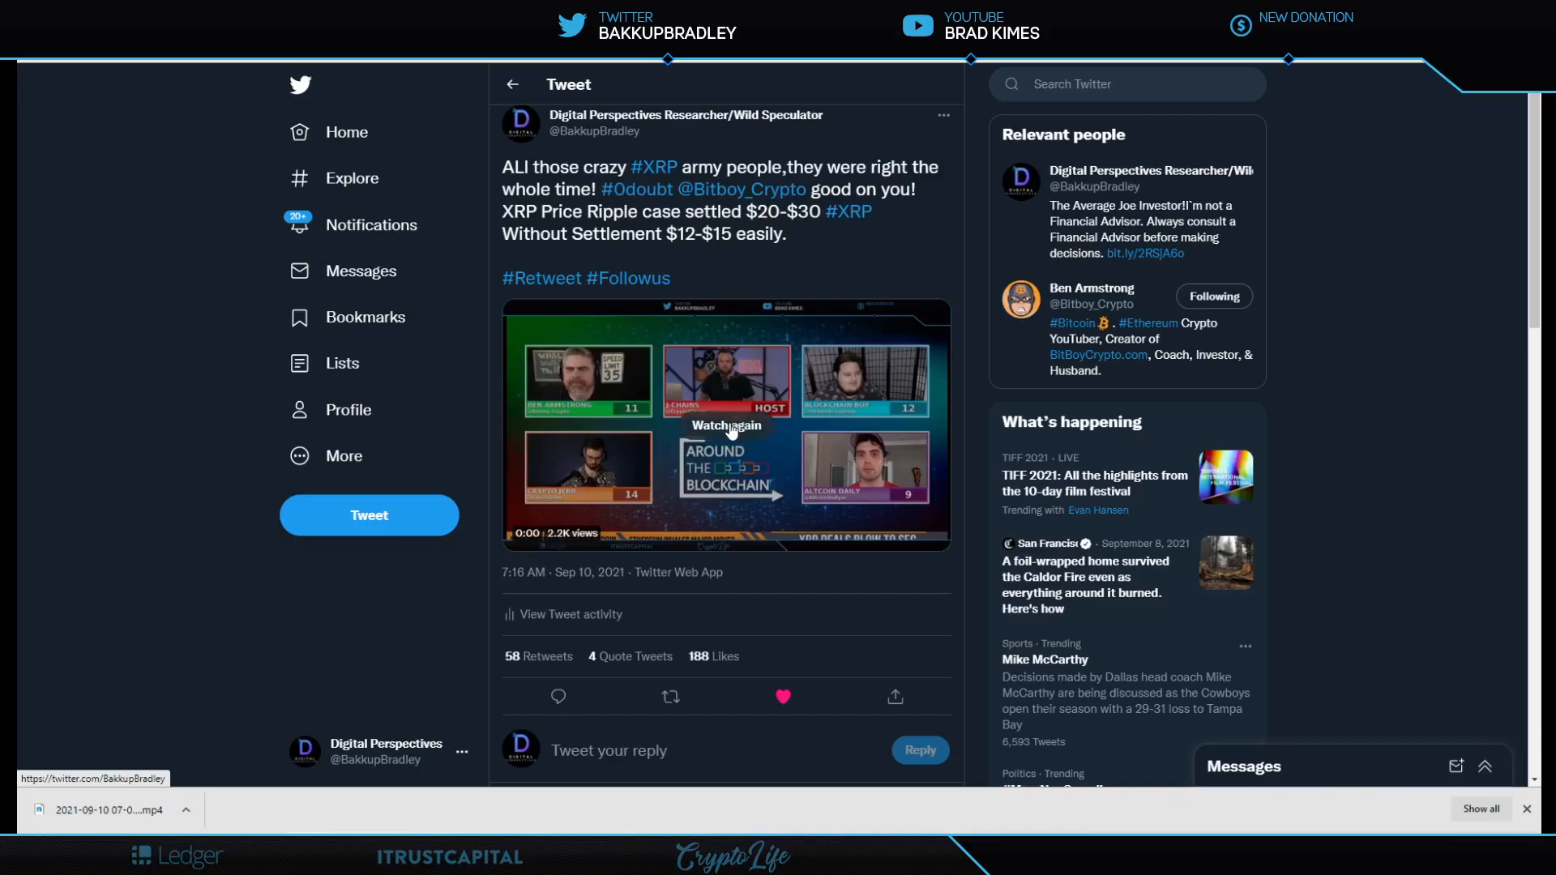
# - Restart the Digital Perspectives panel video with 'Watch again'
pyautogui.click(726, 426)
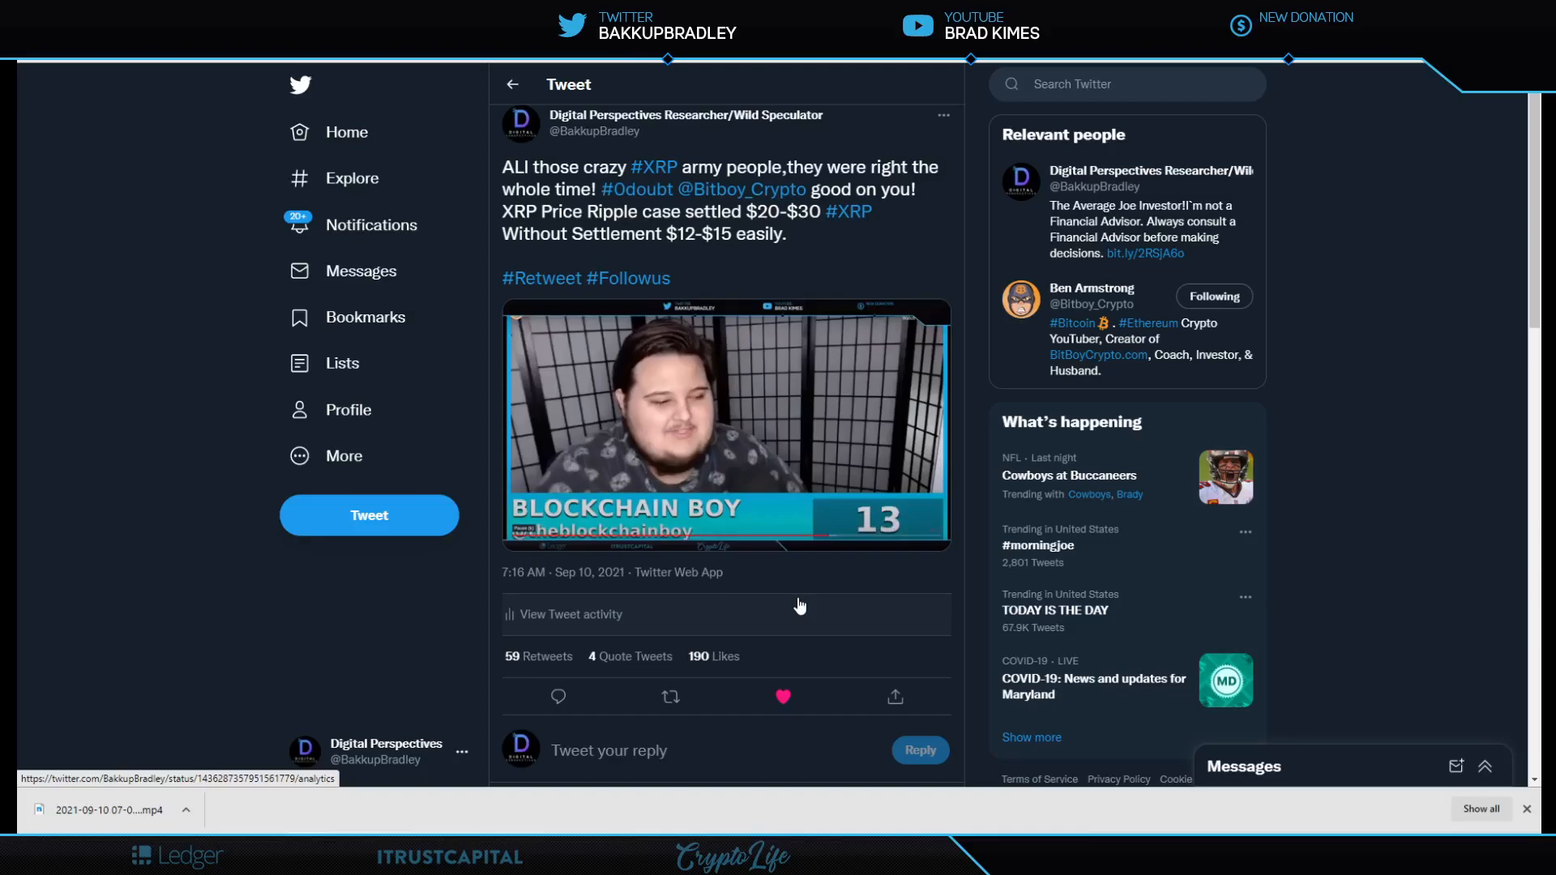
# - Pause the panel video, then resume it and let it play to the end
pyautogui.click(724, 427)
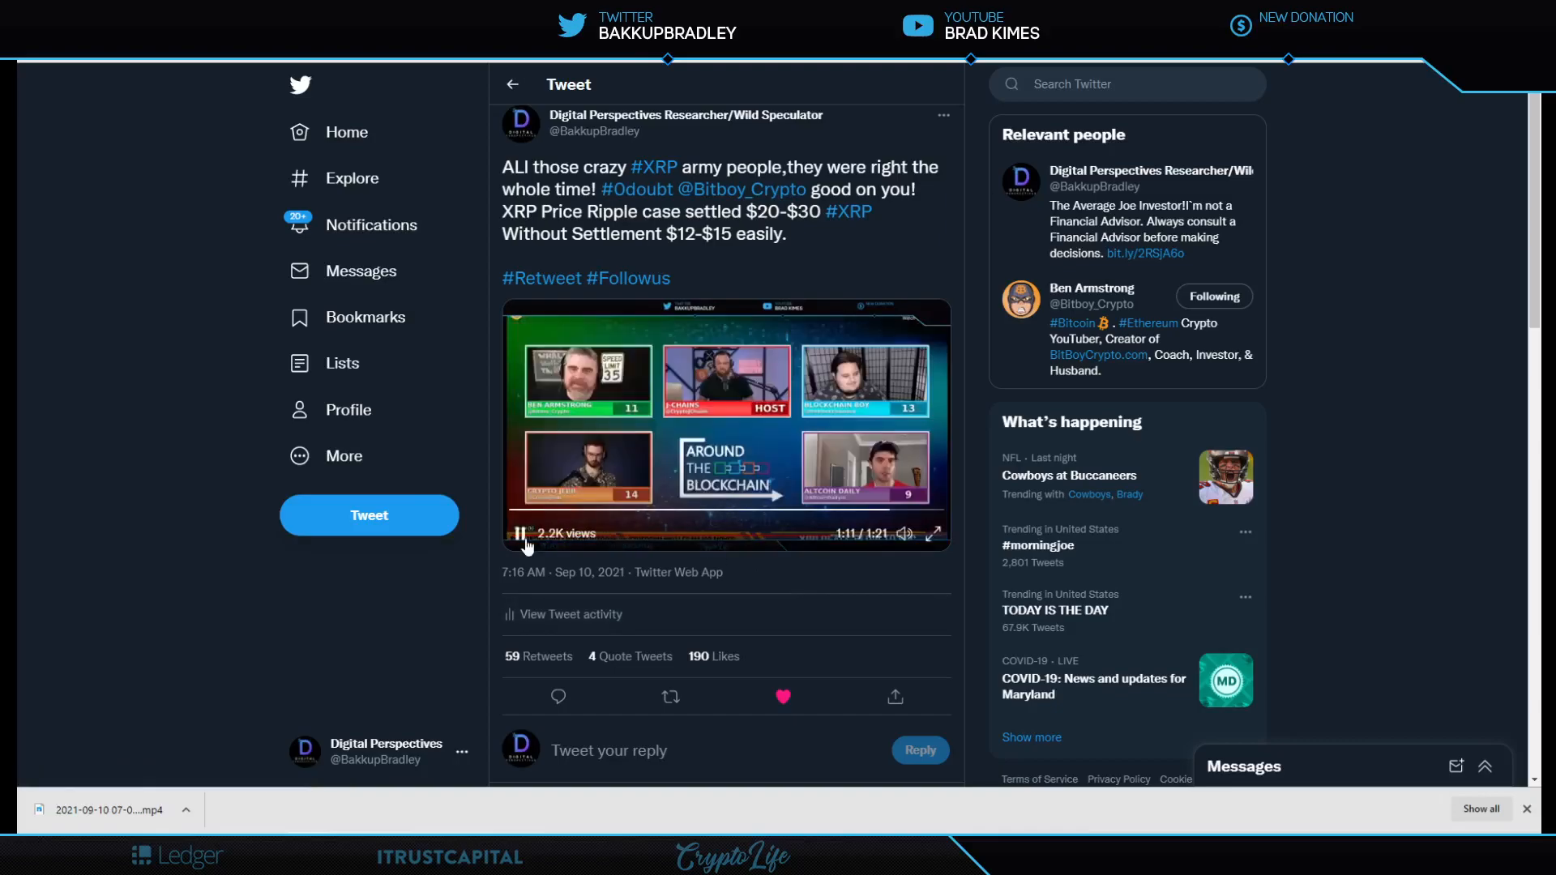
pyautogui.click(519, 535)
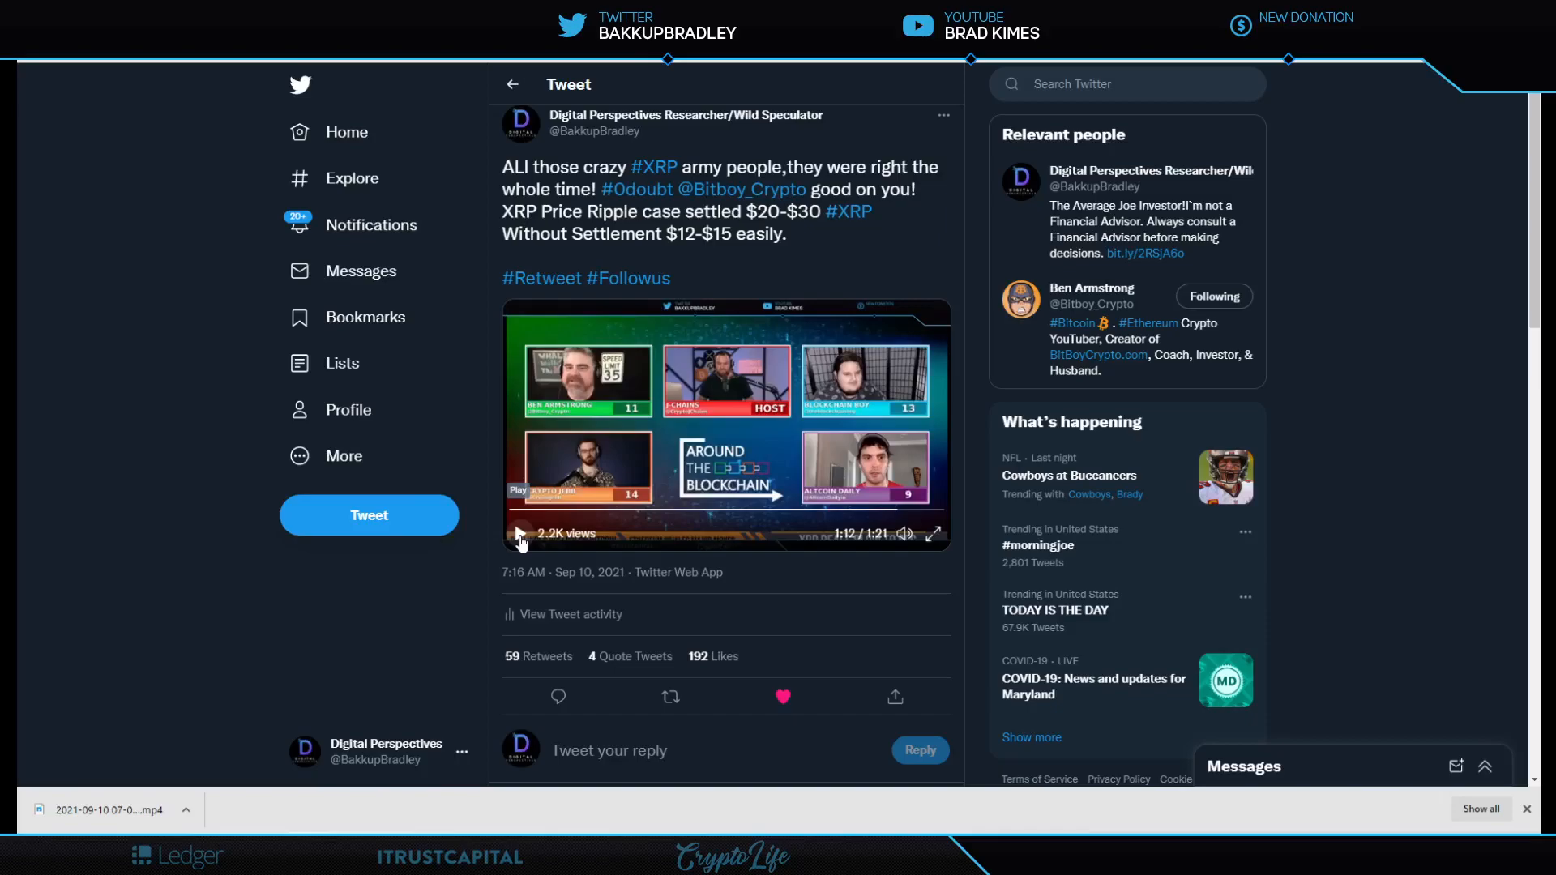
pyautogui.click(782, 697)
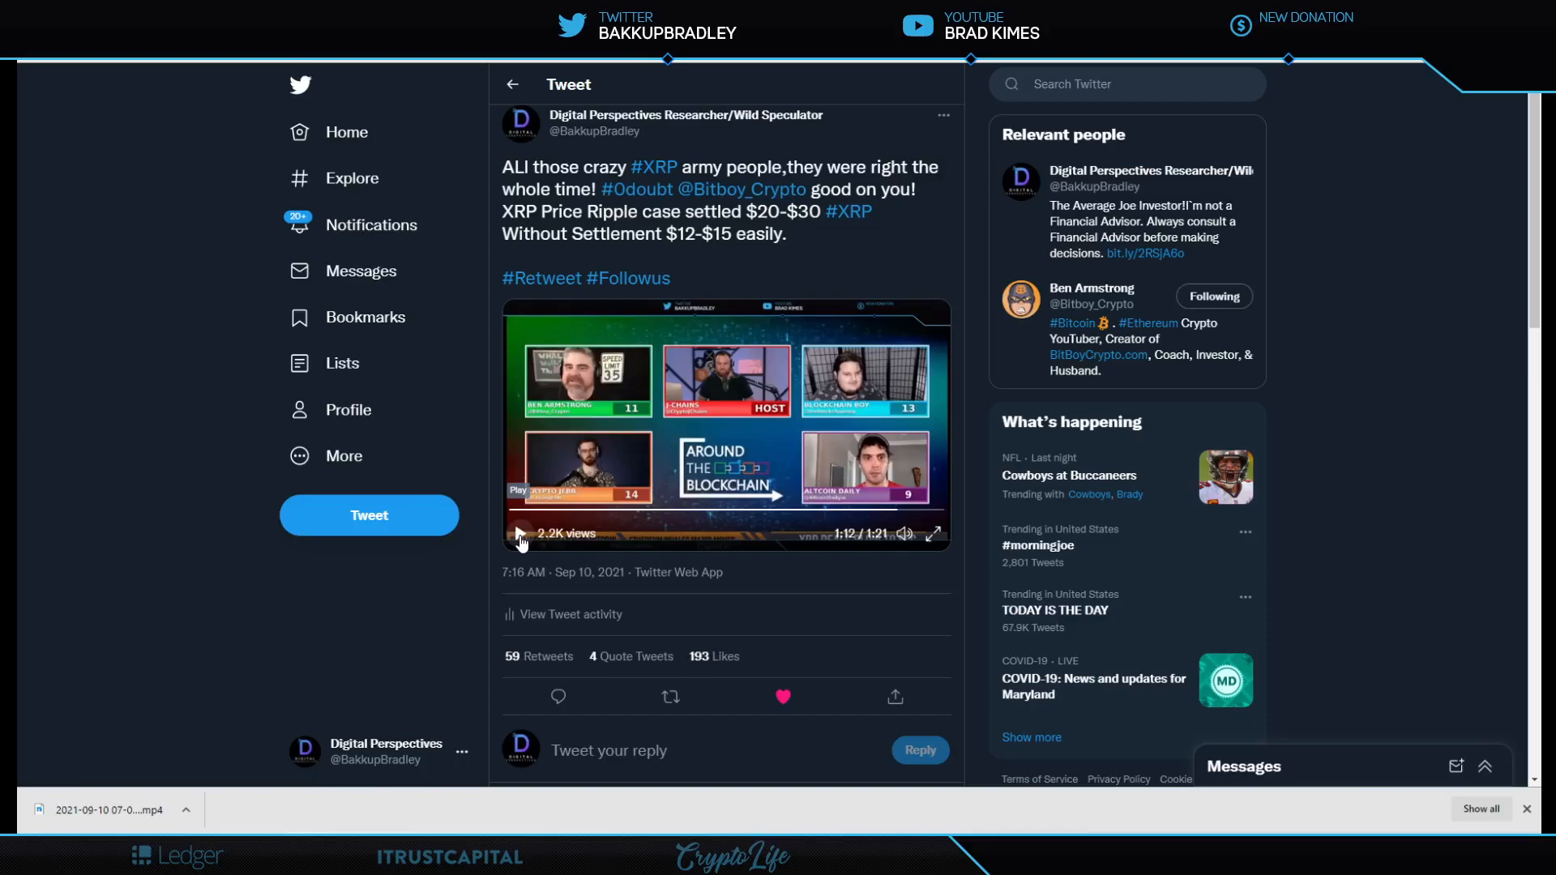
pyautogui.click(520, 534)
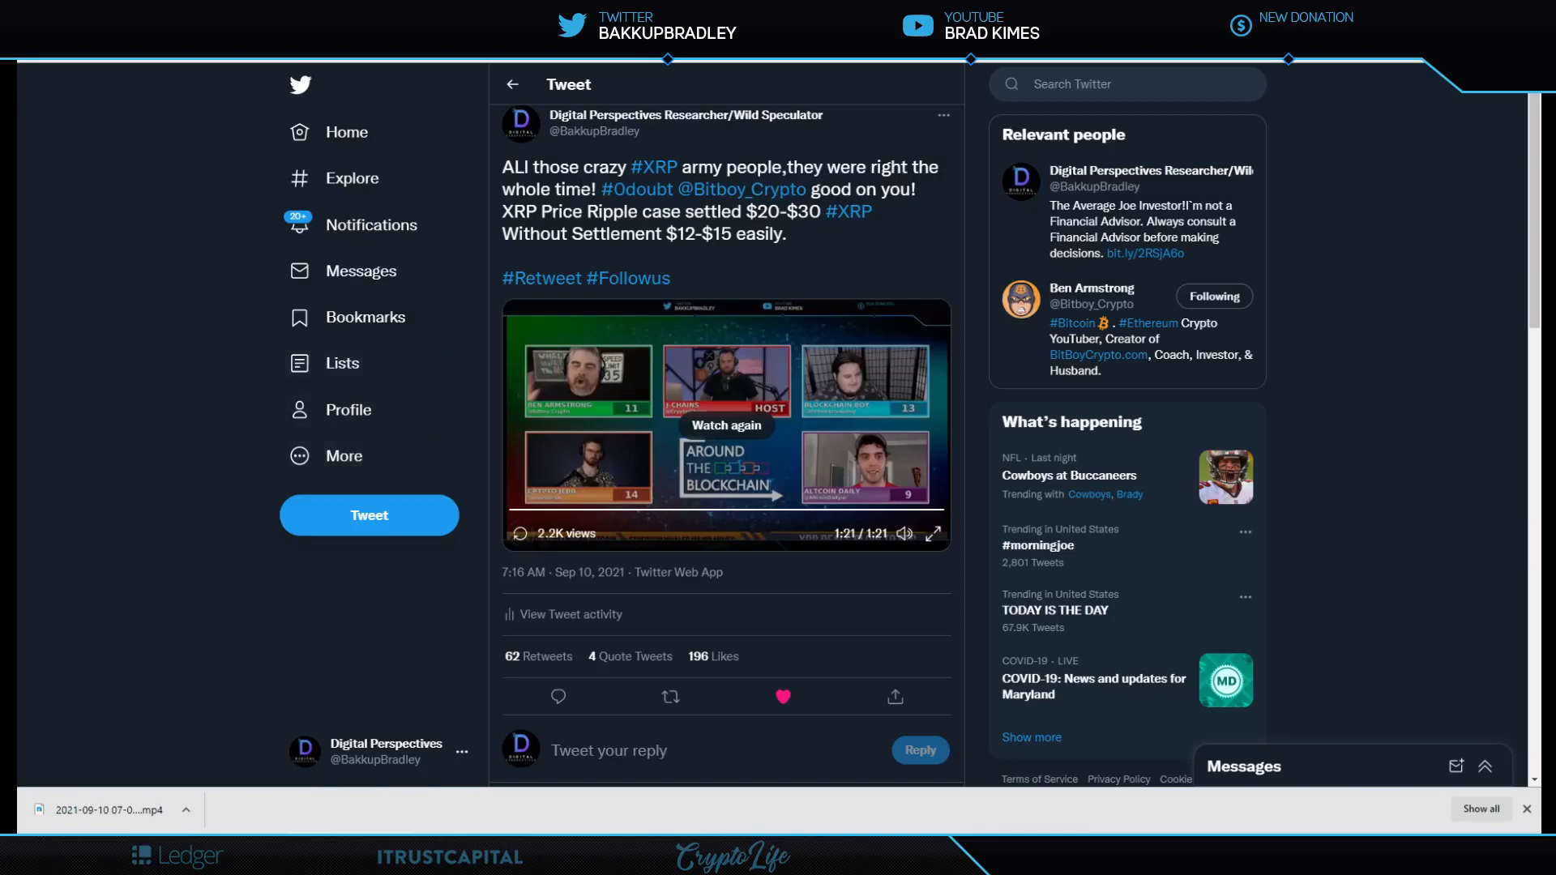
pyautogui.moveTo(886, 142)
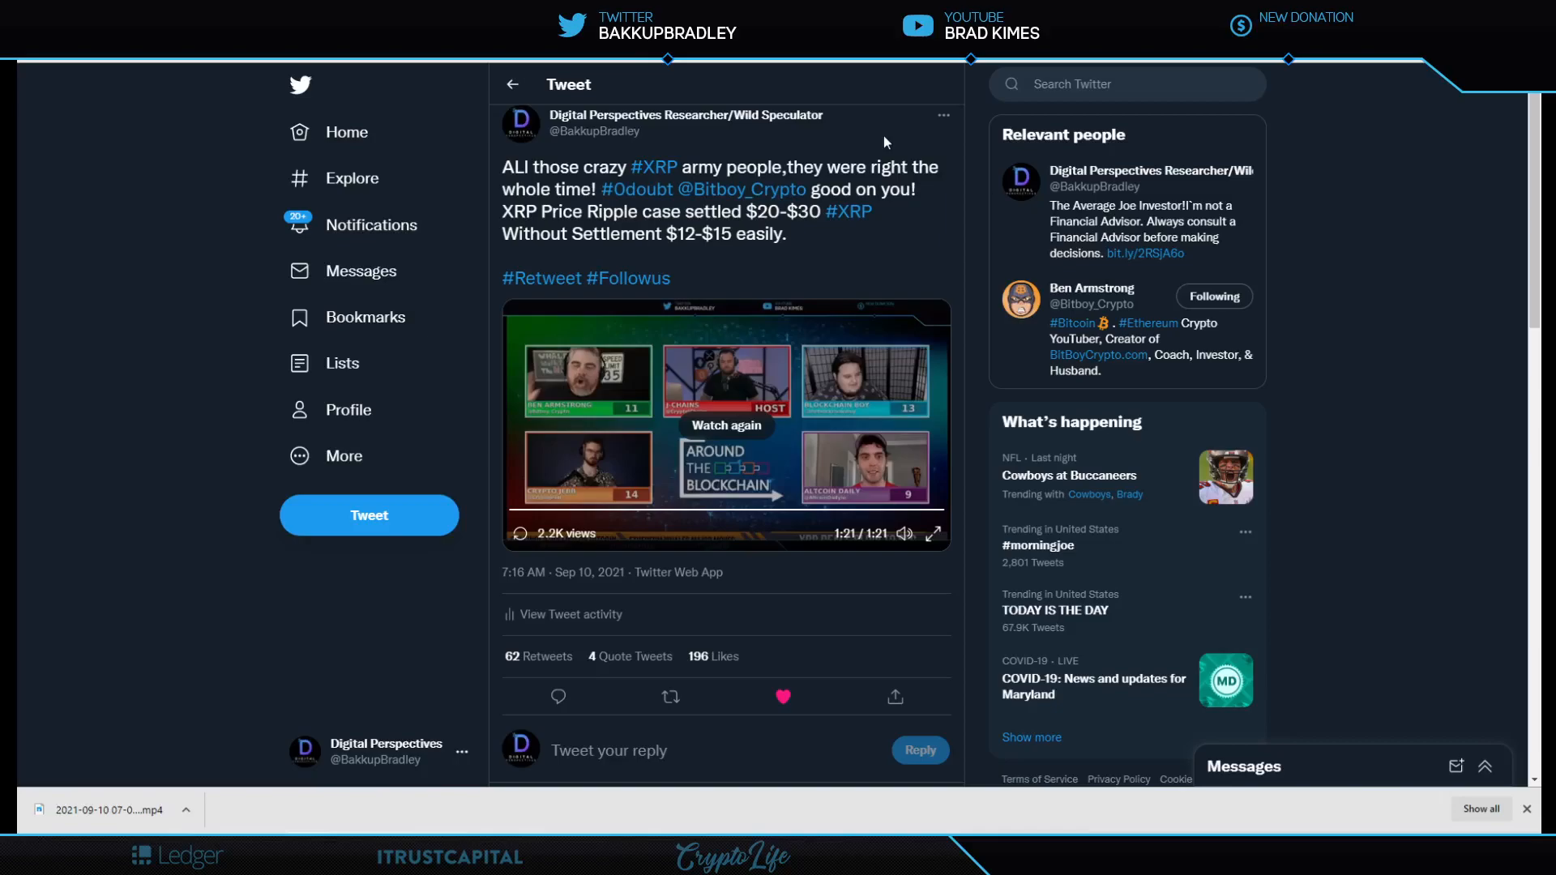
pyautogui.click(783, 697)
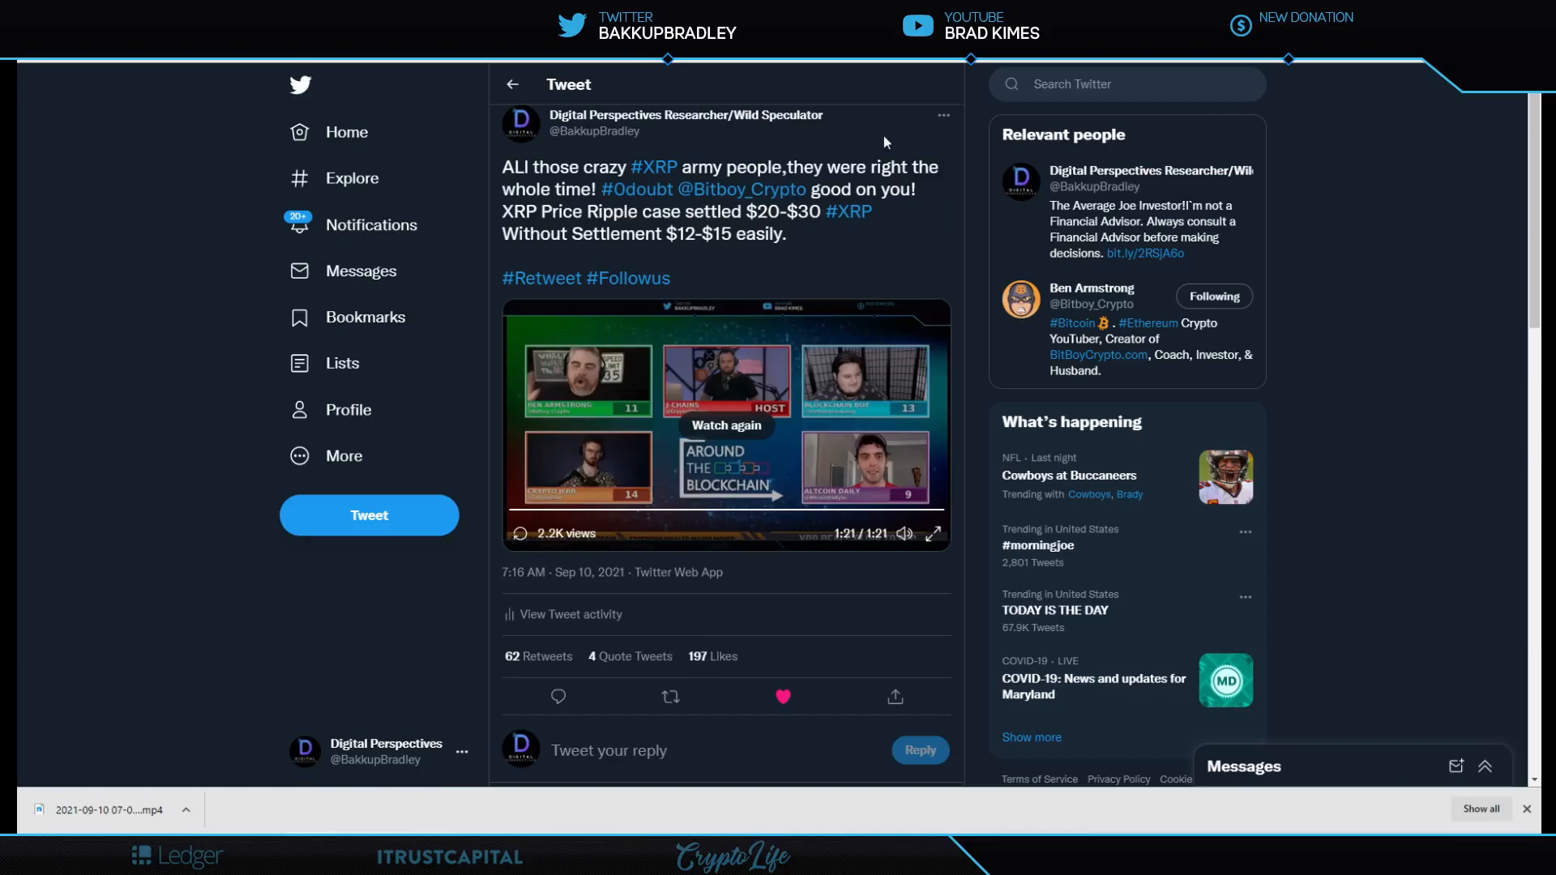
pyautogui.click(783, 697)
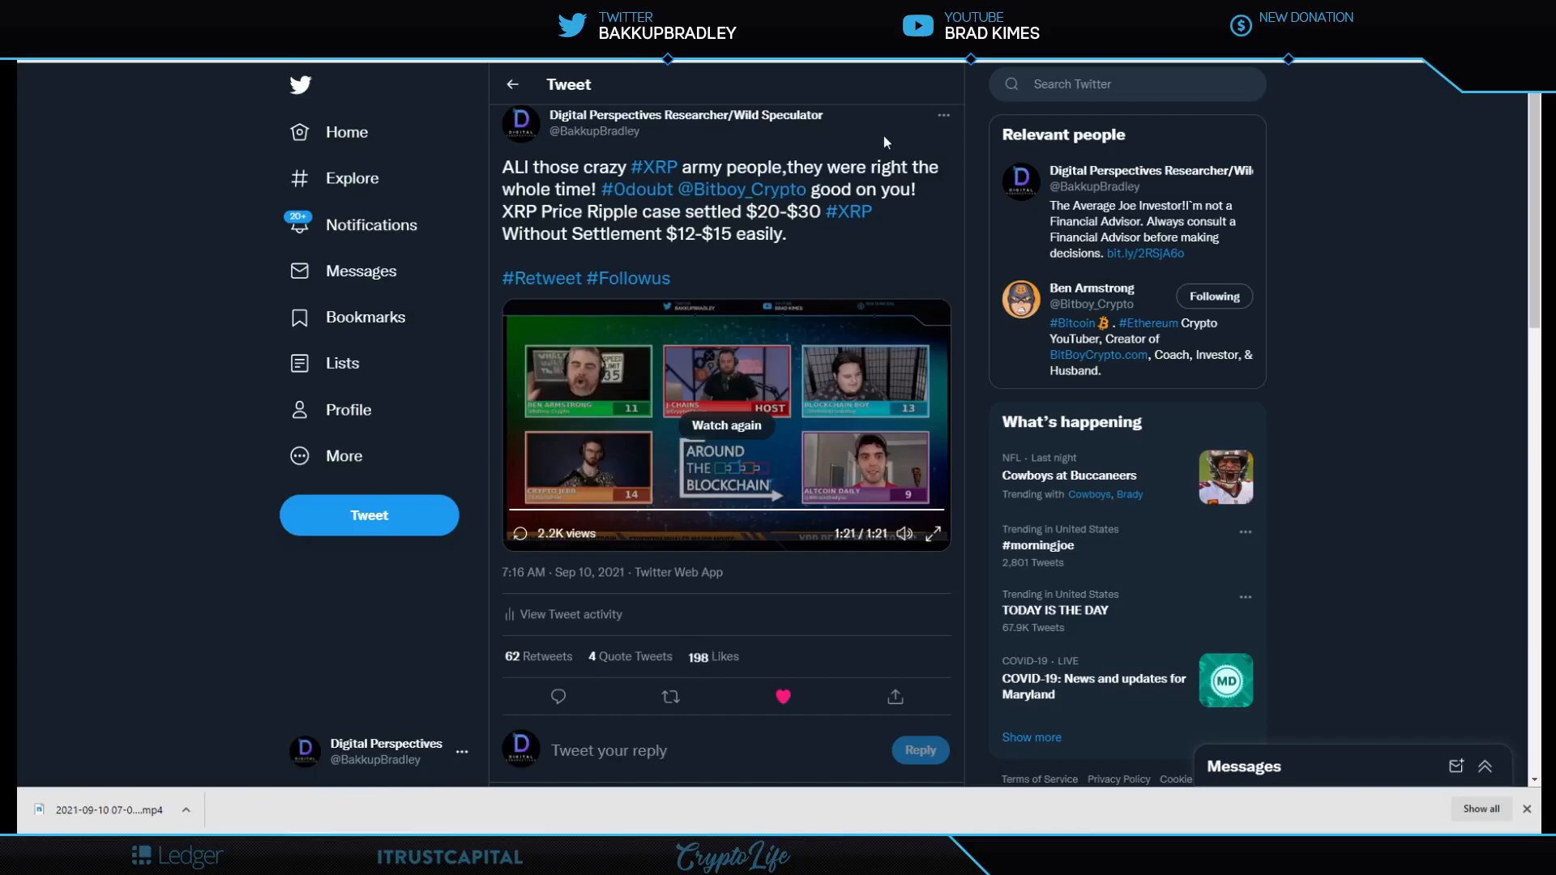